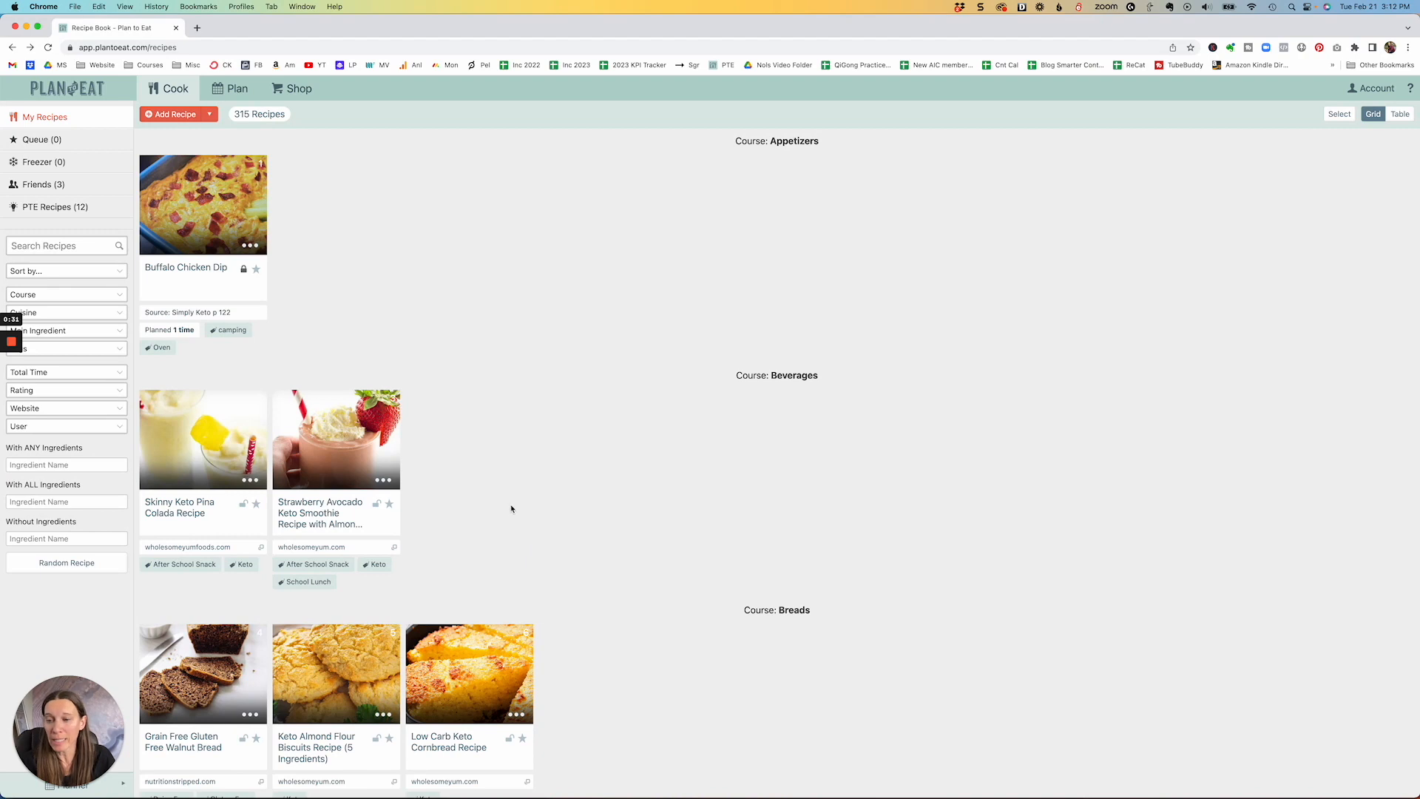
# - Scroll the recipe book past Appetizers, Beverages and Breads to the Breakfast section
pyautogui.scroll(-3)
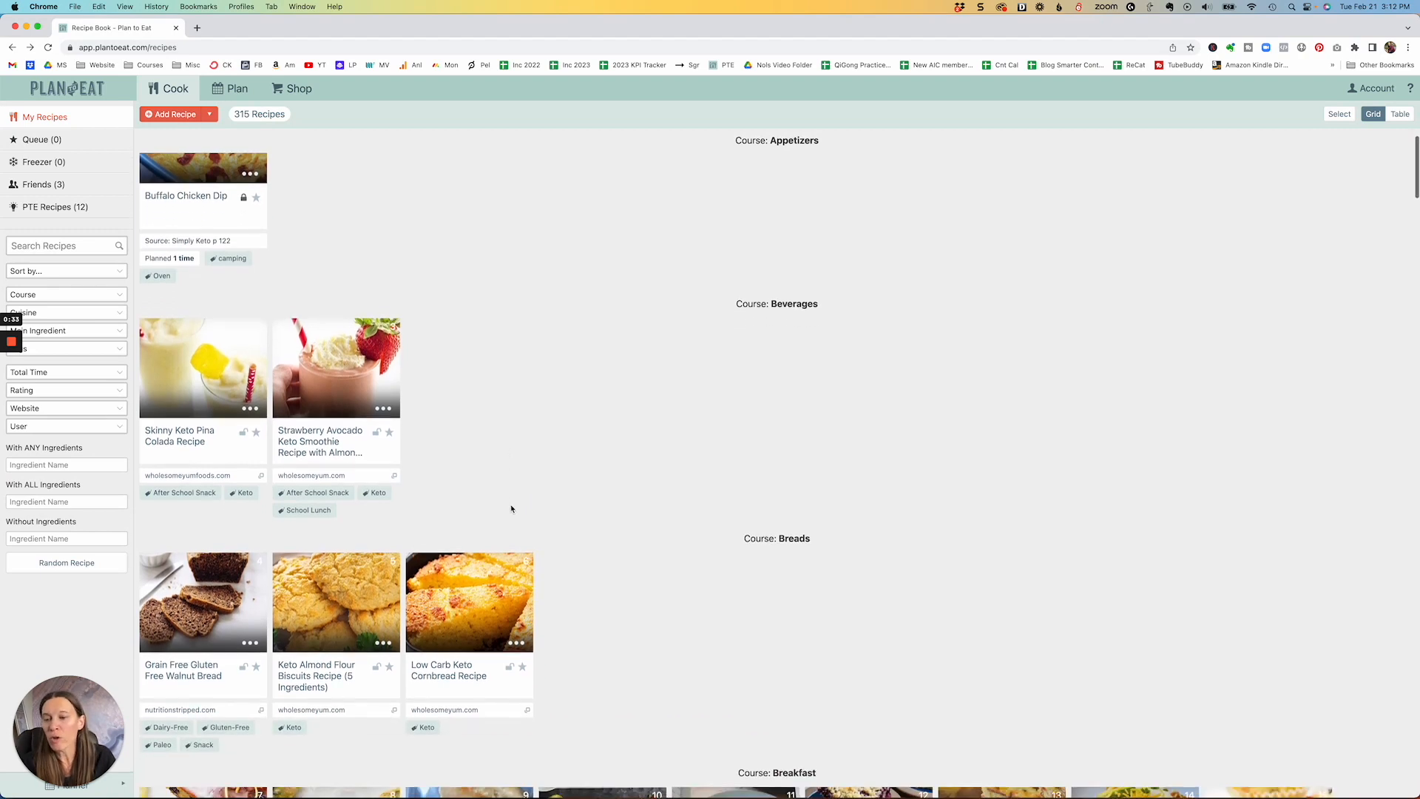
pyautogui.scroll(-3)
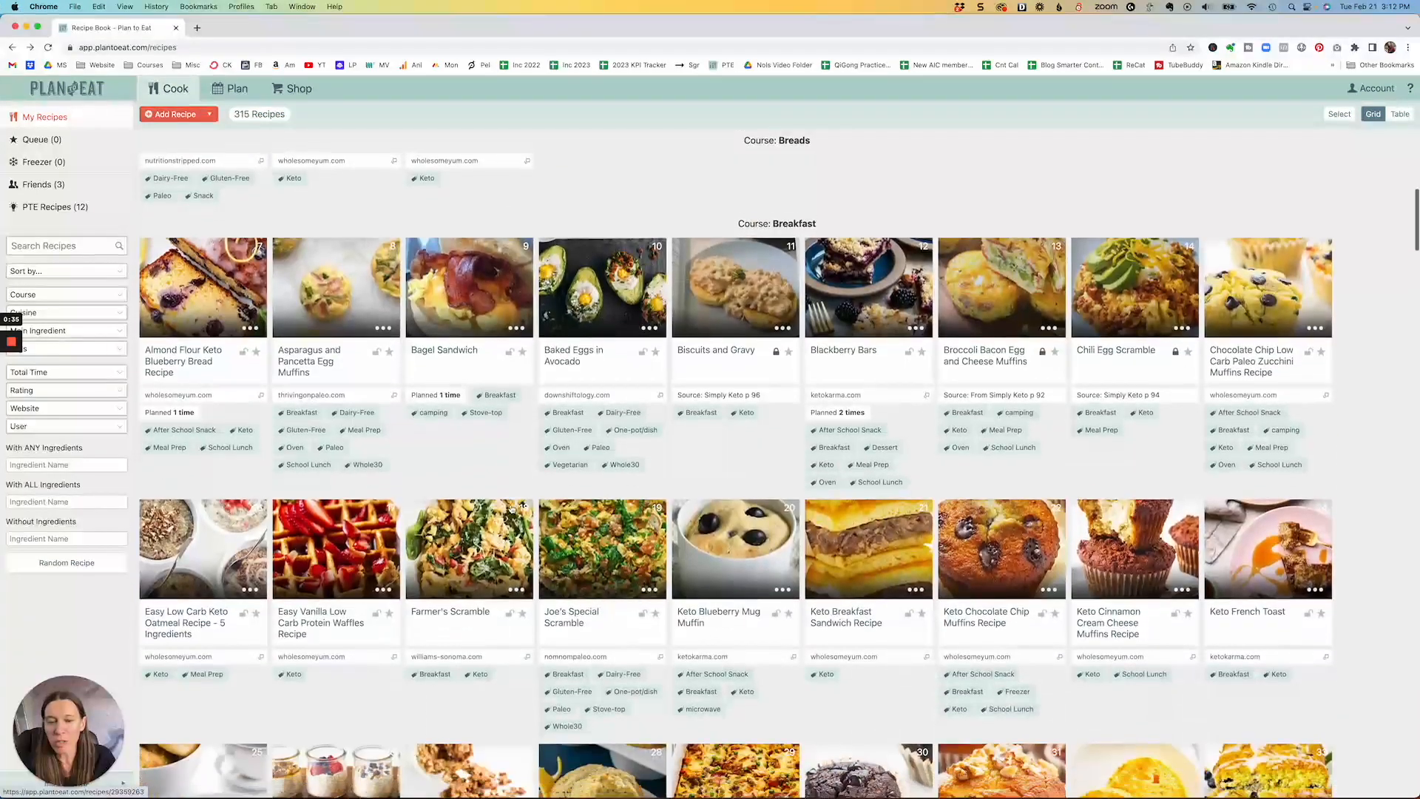
pyautogui.scroll(3)
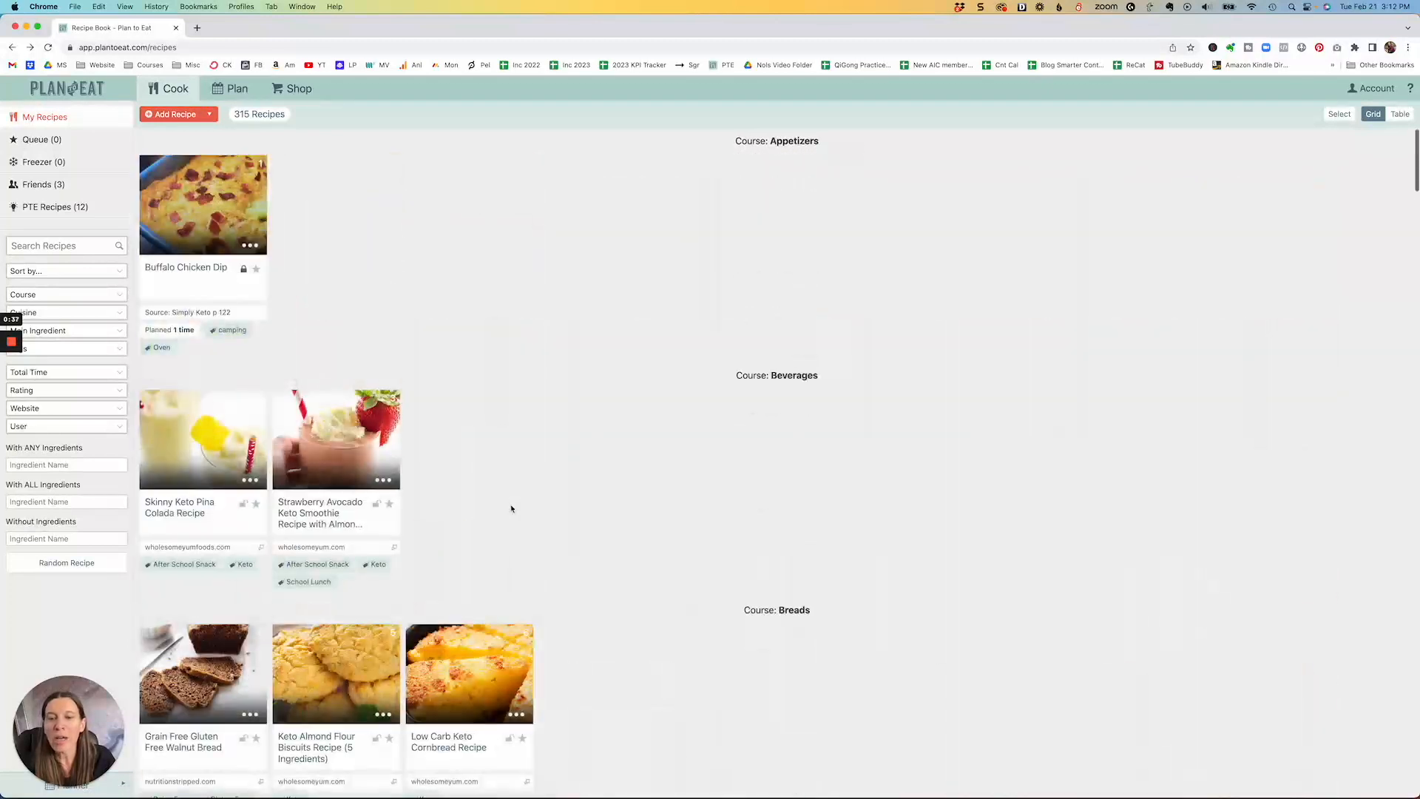
pyautogui.scroll(-3)
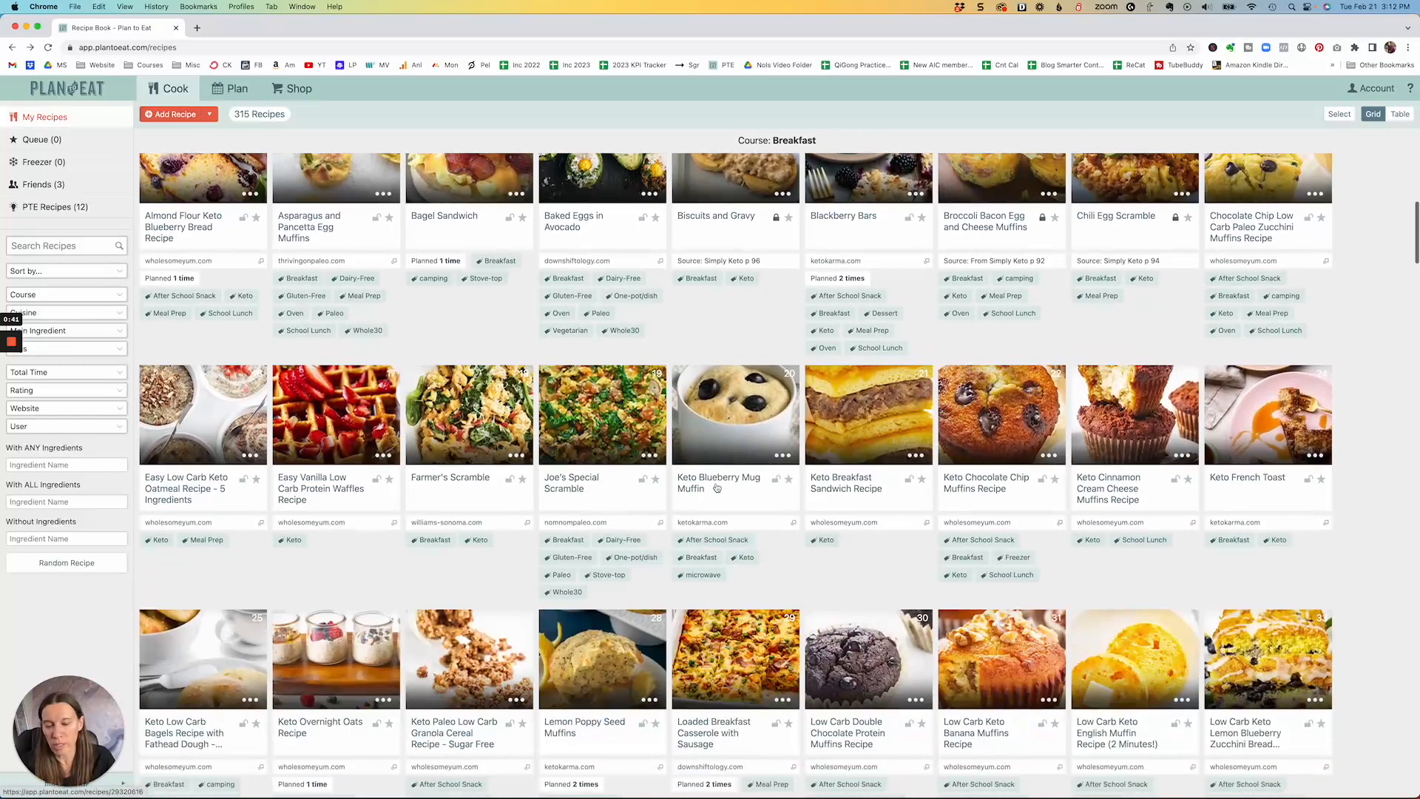
pyautogui.scroll(-3)
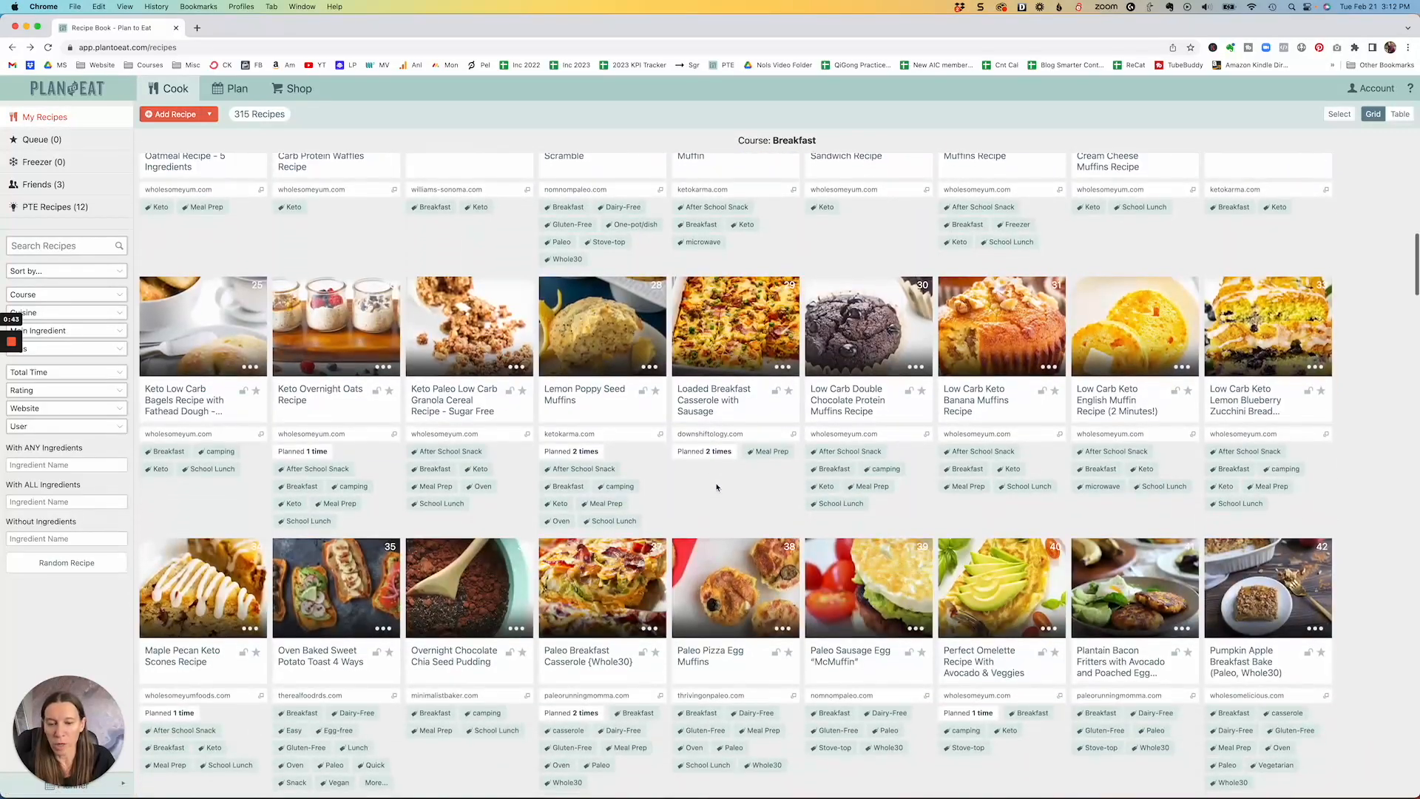
pyautogui.scroll(-3)
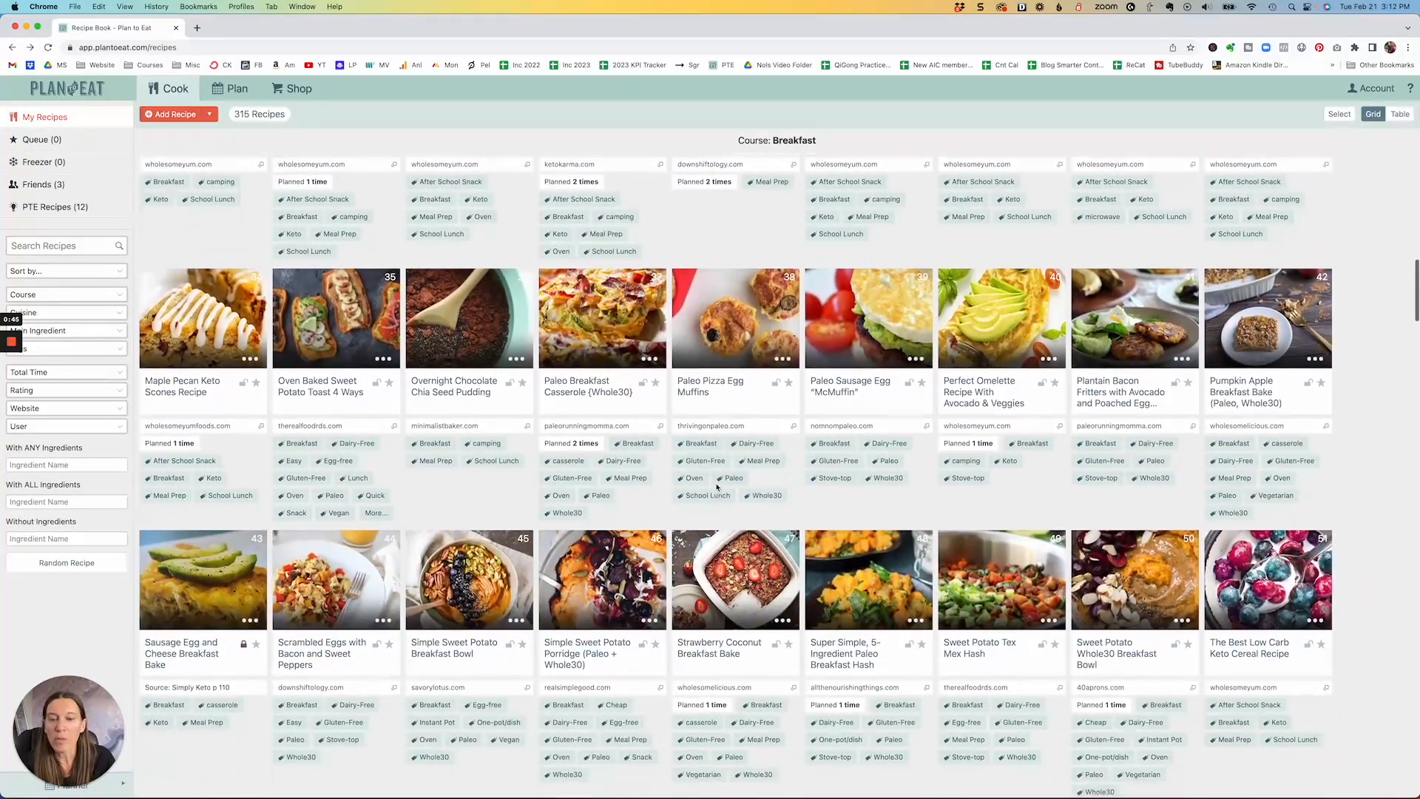
pyautogui.scroll(-3)
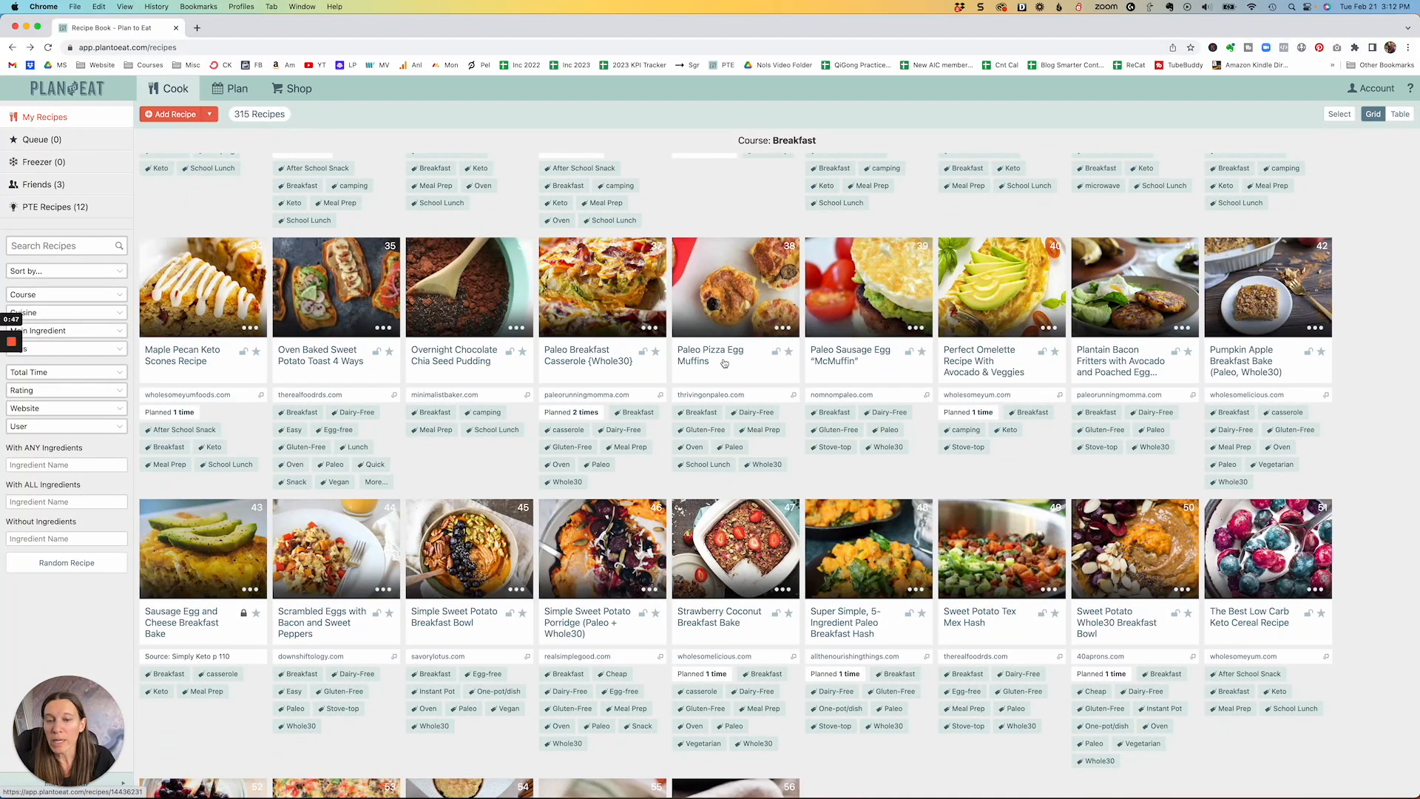
# - Open the Paleo Pizza Egg Muffins recipe to read its ingredients, directions and tags
pyautogui.click(735, 288)
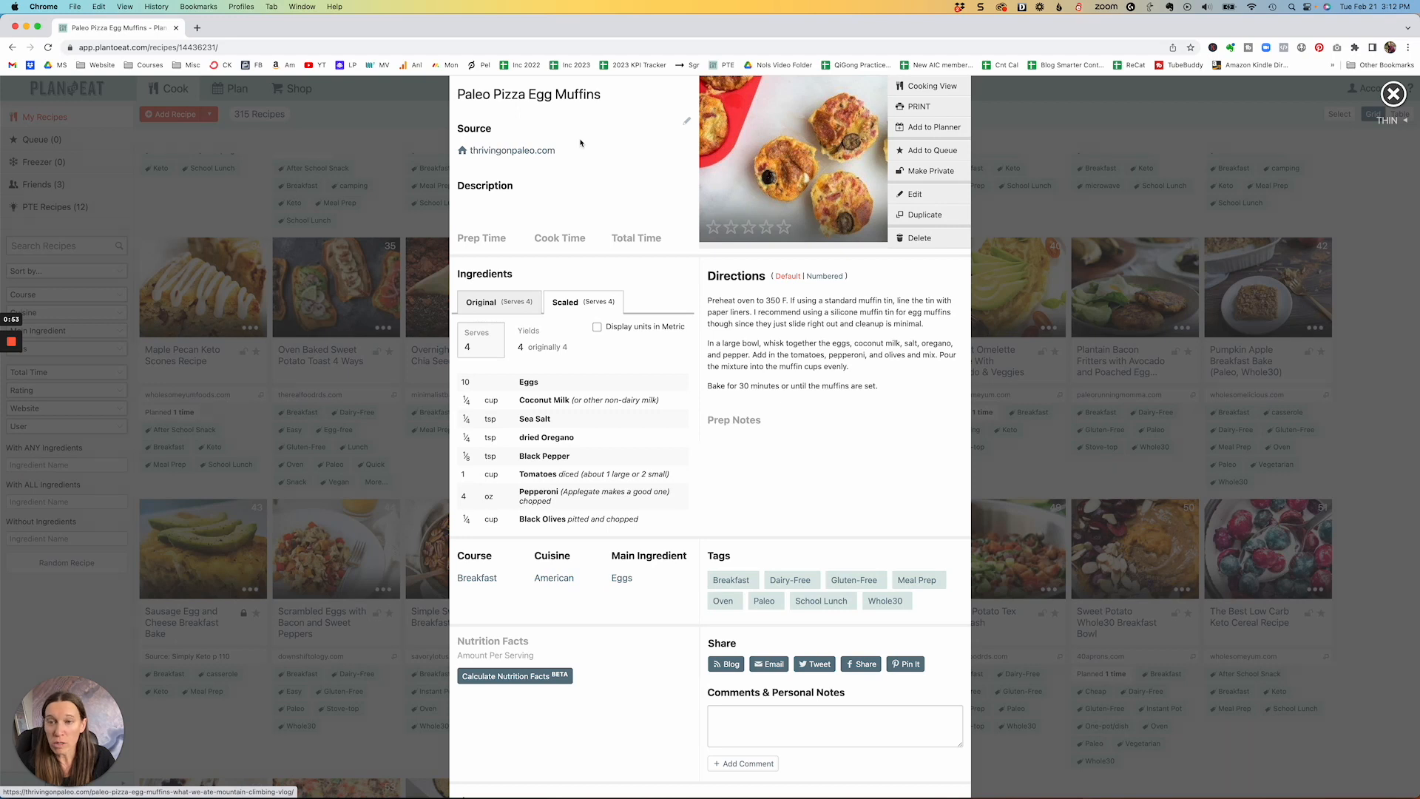
pyautogui.moveTo(592, 486)
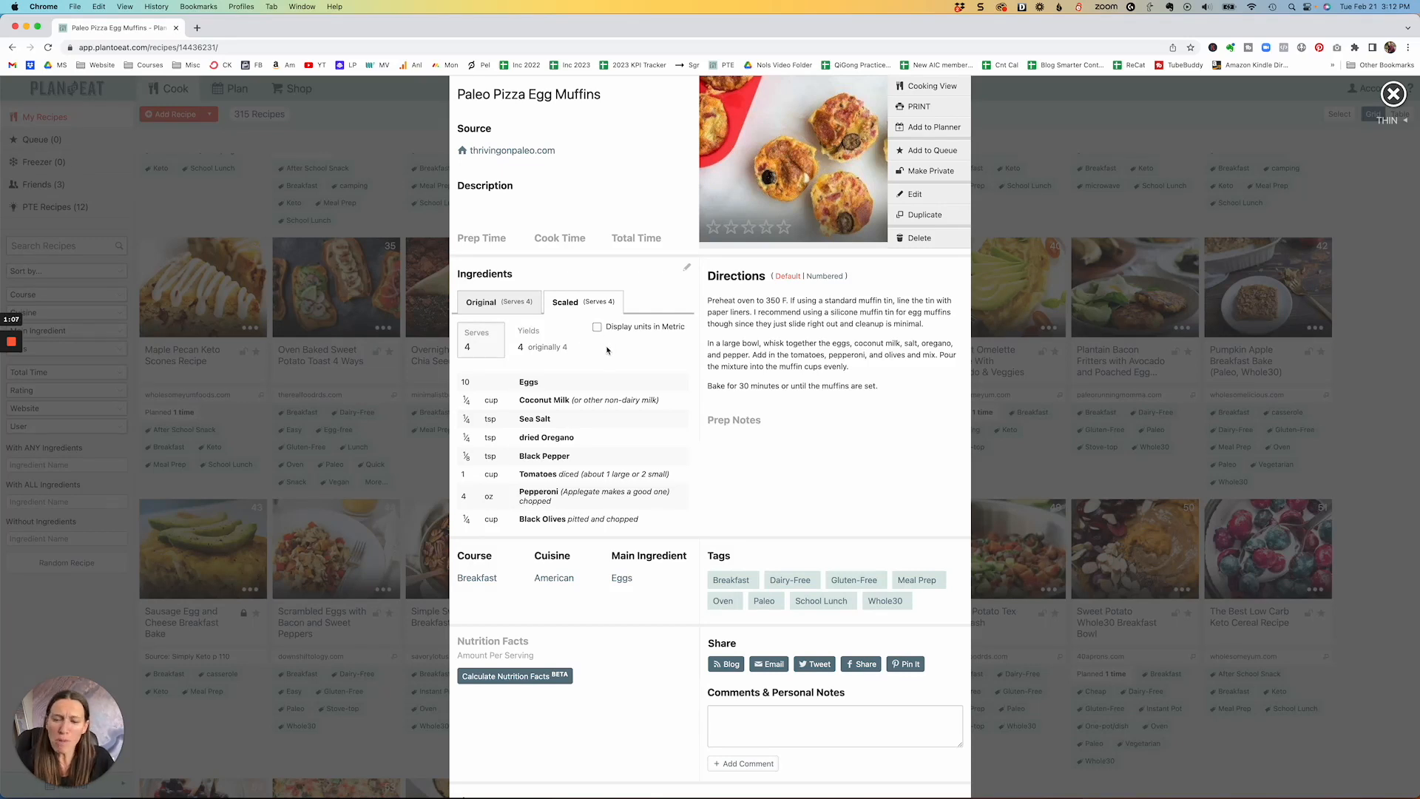
pyautogui.moveTo(503, 585)
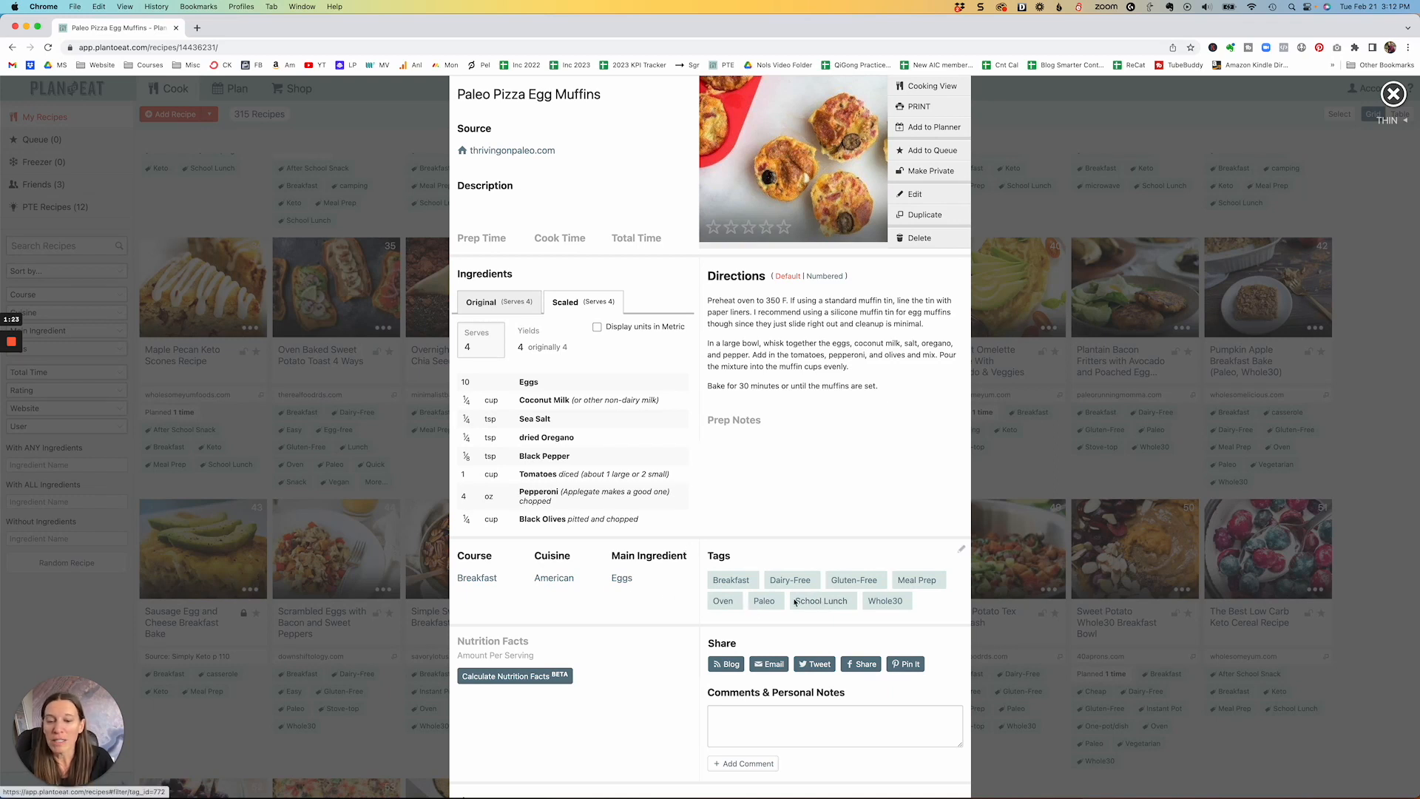
pyautogui.moveTo(799, 616)
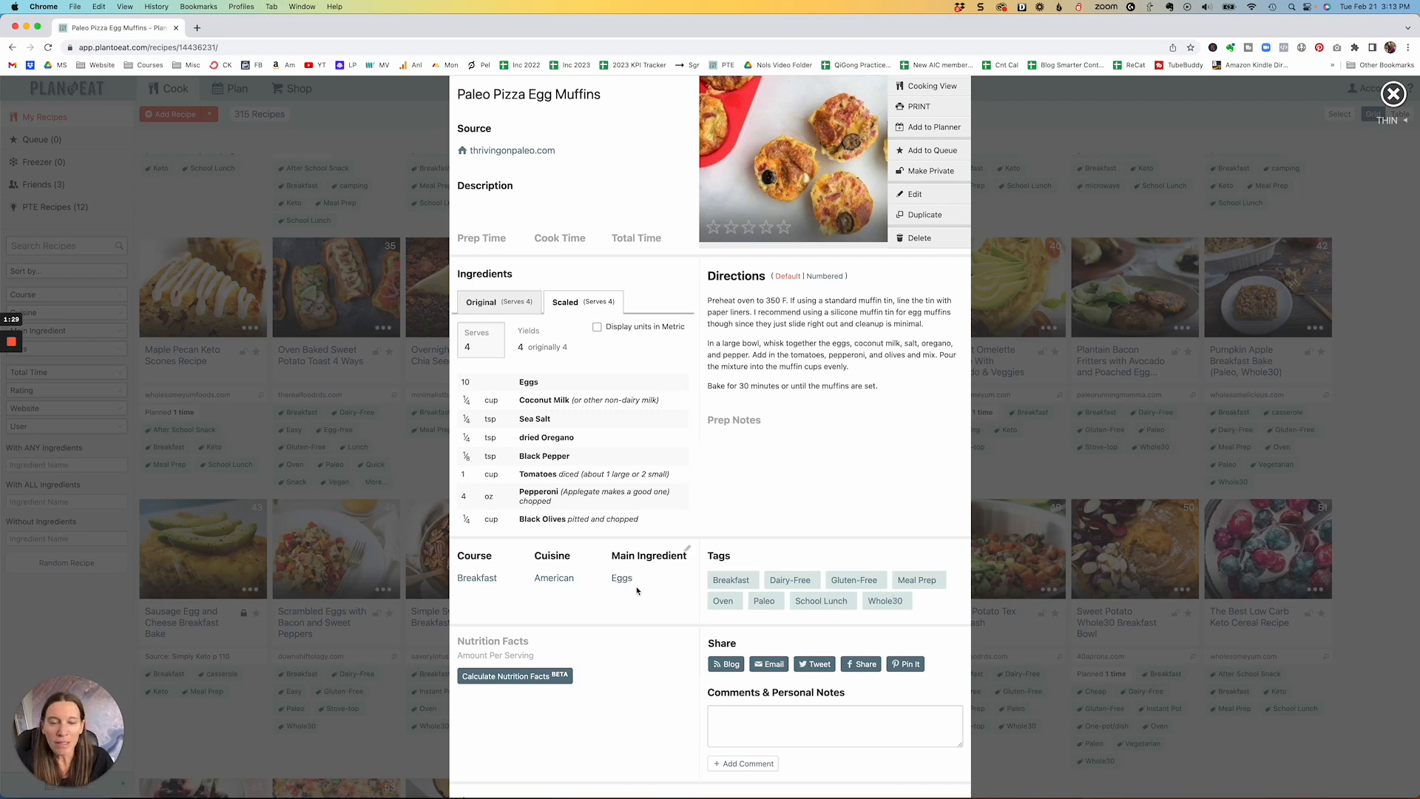
# - Close the Paleo Pizza Egg Muffins overlay and return to the Breakfast recipes grid
pyautogui.click(1393, 93)
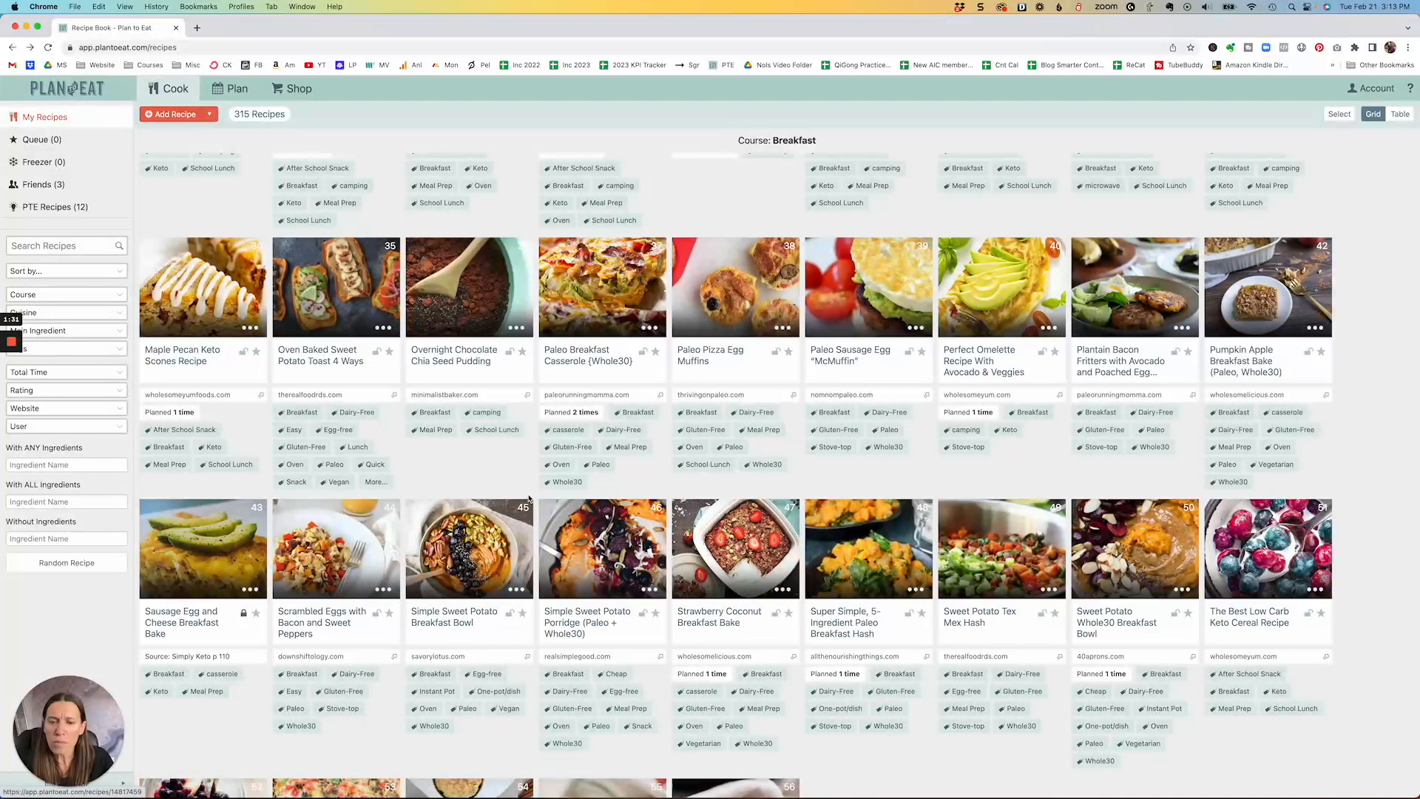
pyautogui.scroll(-3)
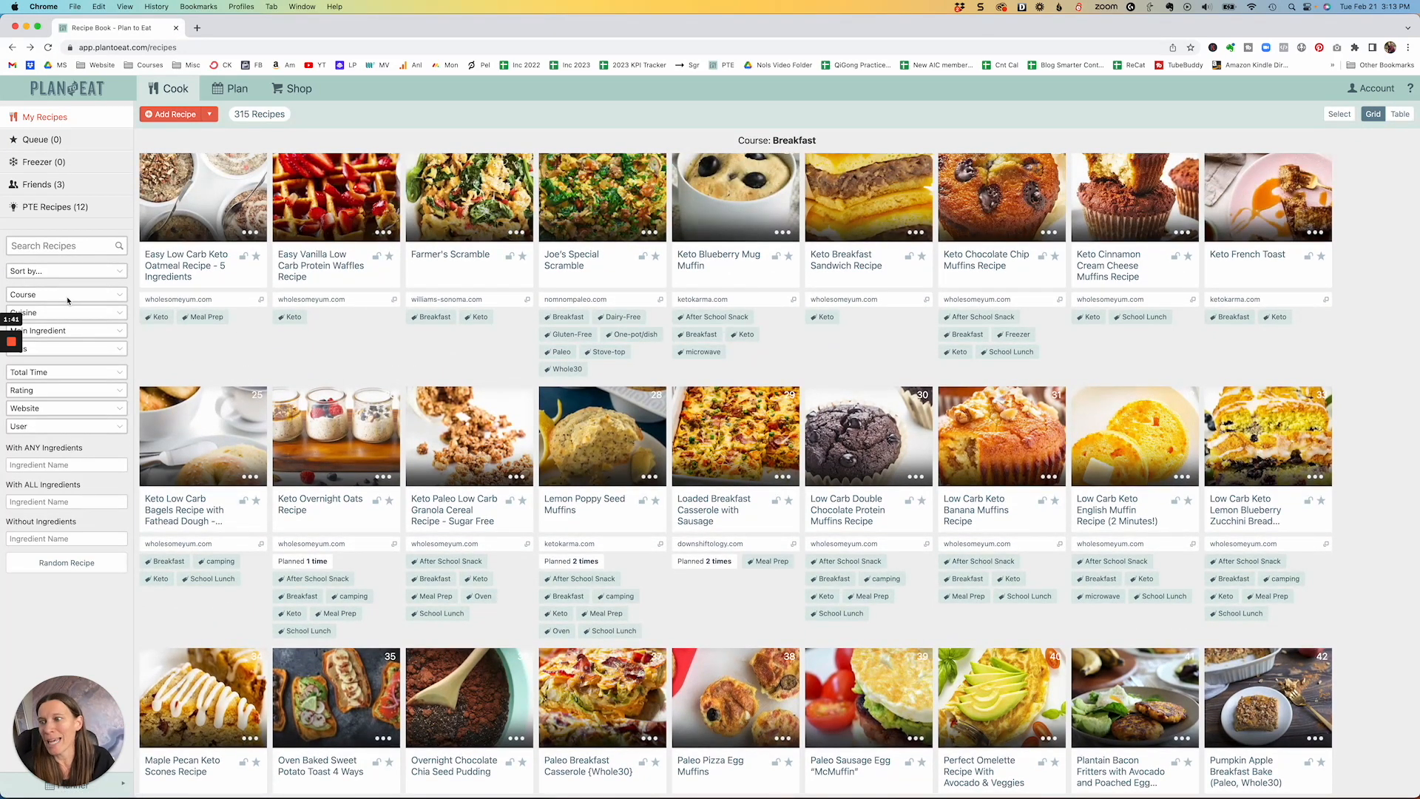
# - Filter the recipe book to Main Course with 15–30 minute total time, giving 34 recipes
pyautogui.click(65, 294)
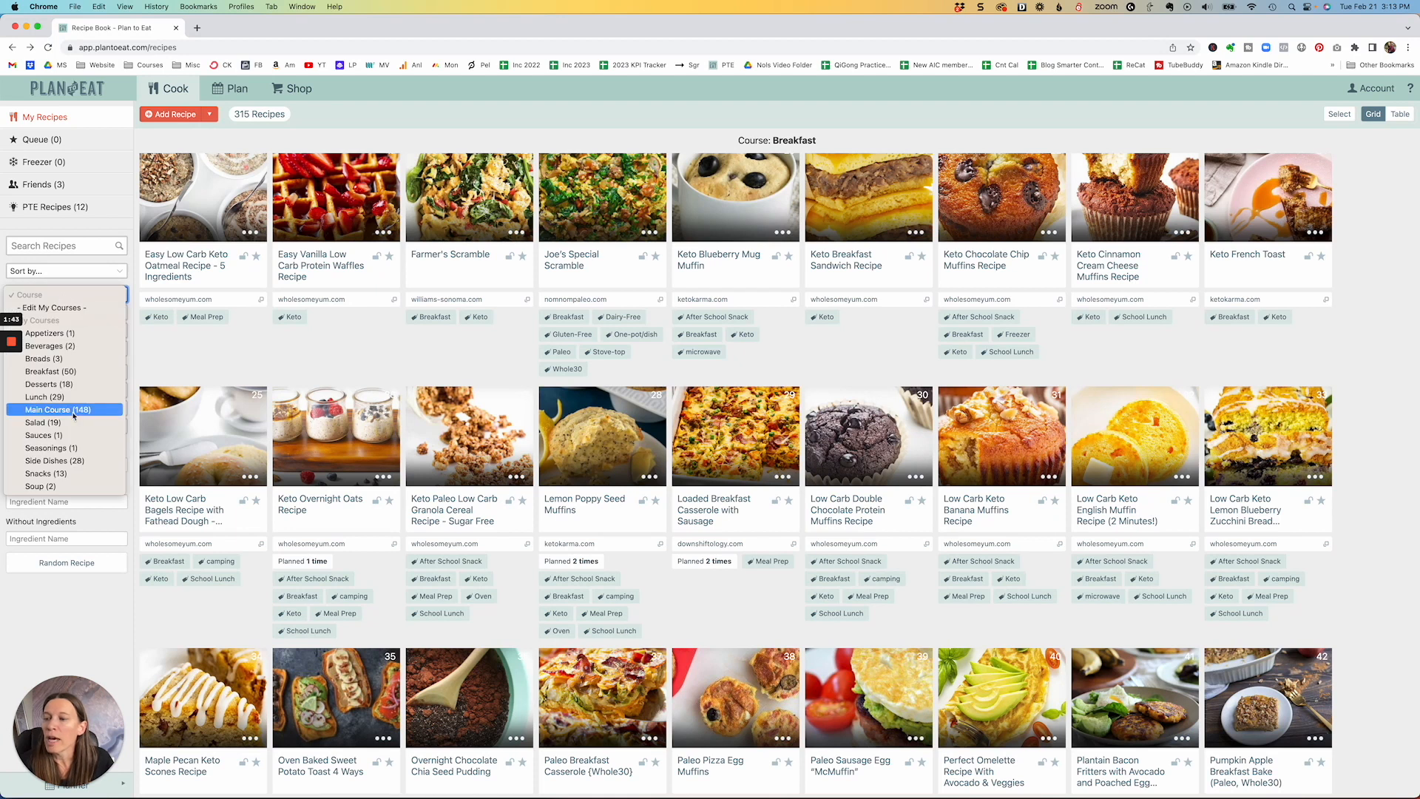
pyautogui.click(64, 409)
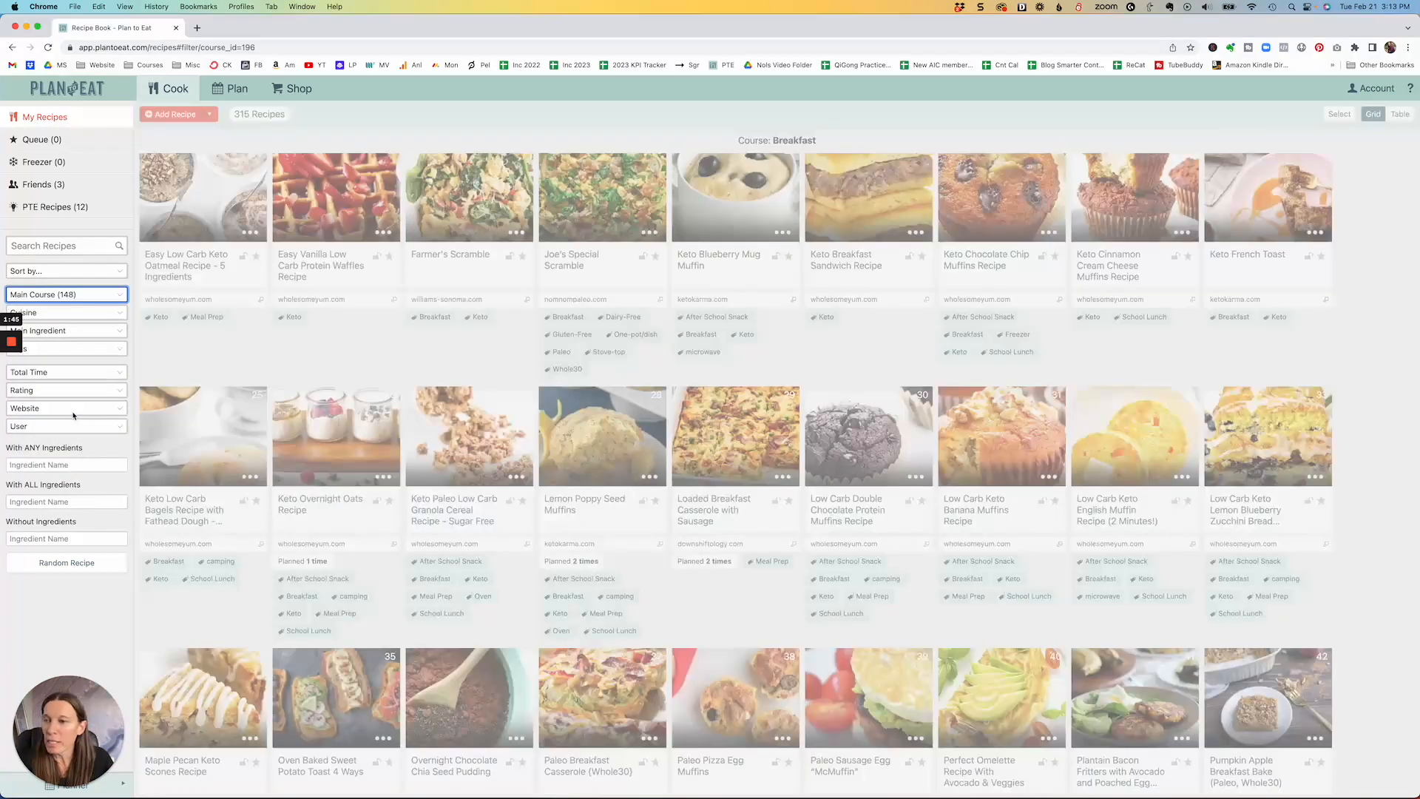
pyautogui.click(65, 293)
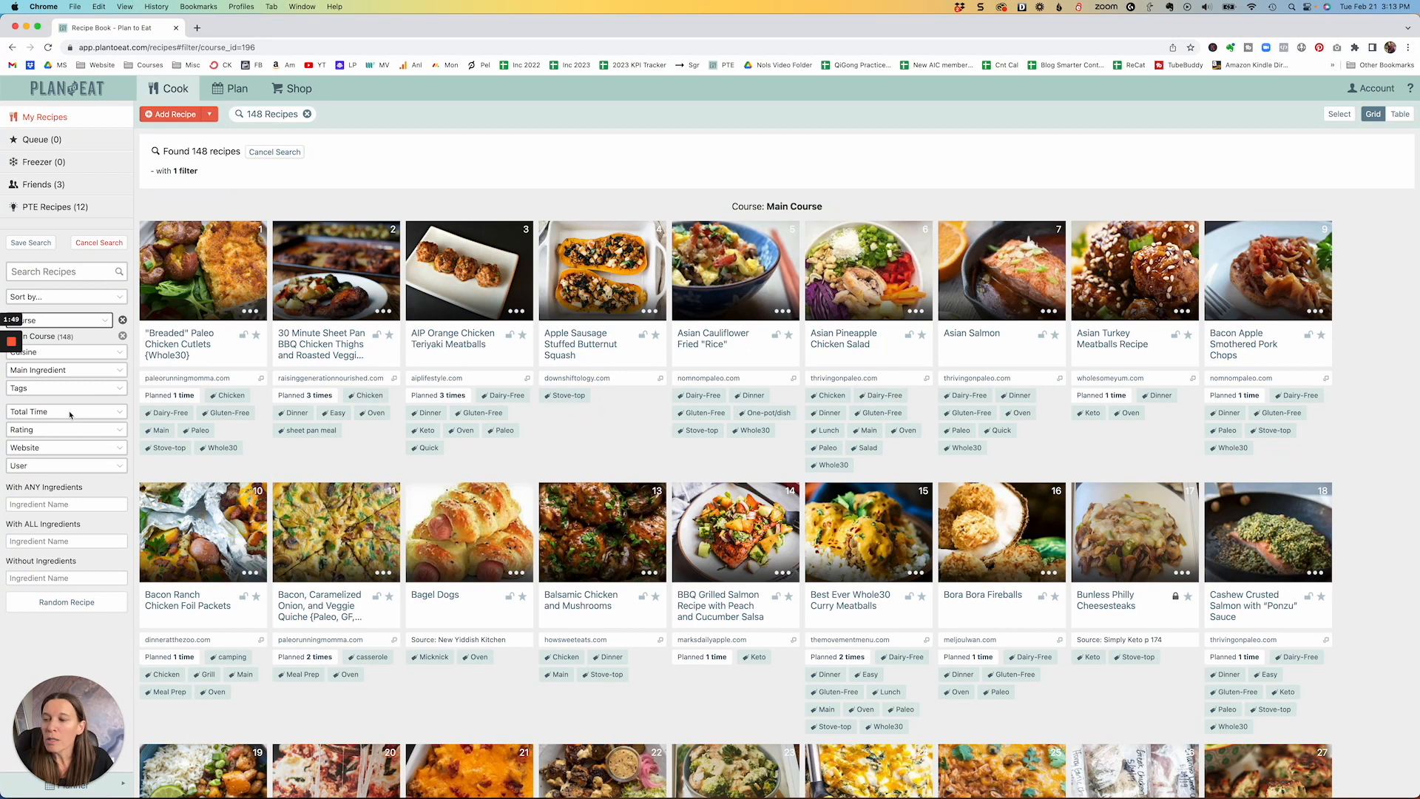
pyautogui.click(65, 411)
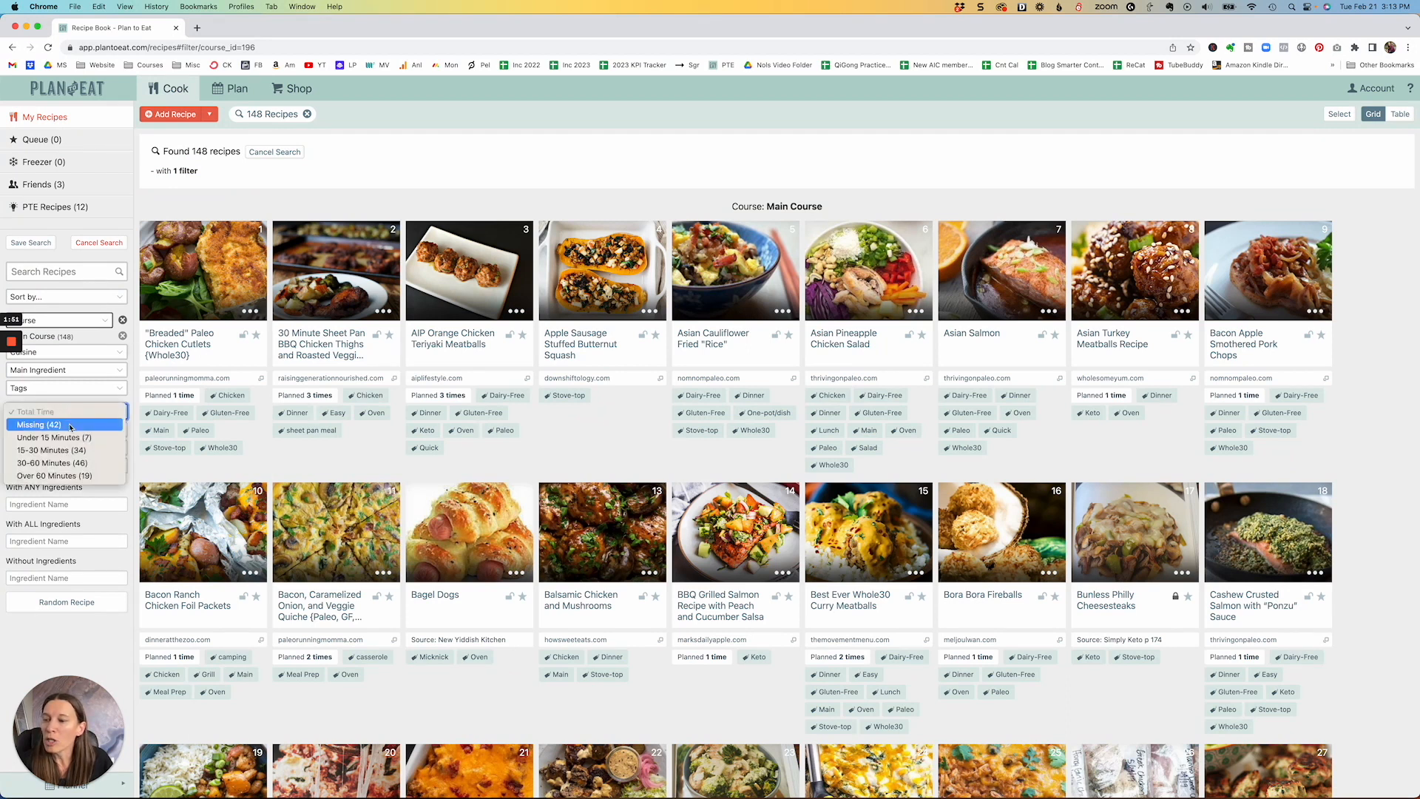
pyautogui.click(52, 450)
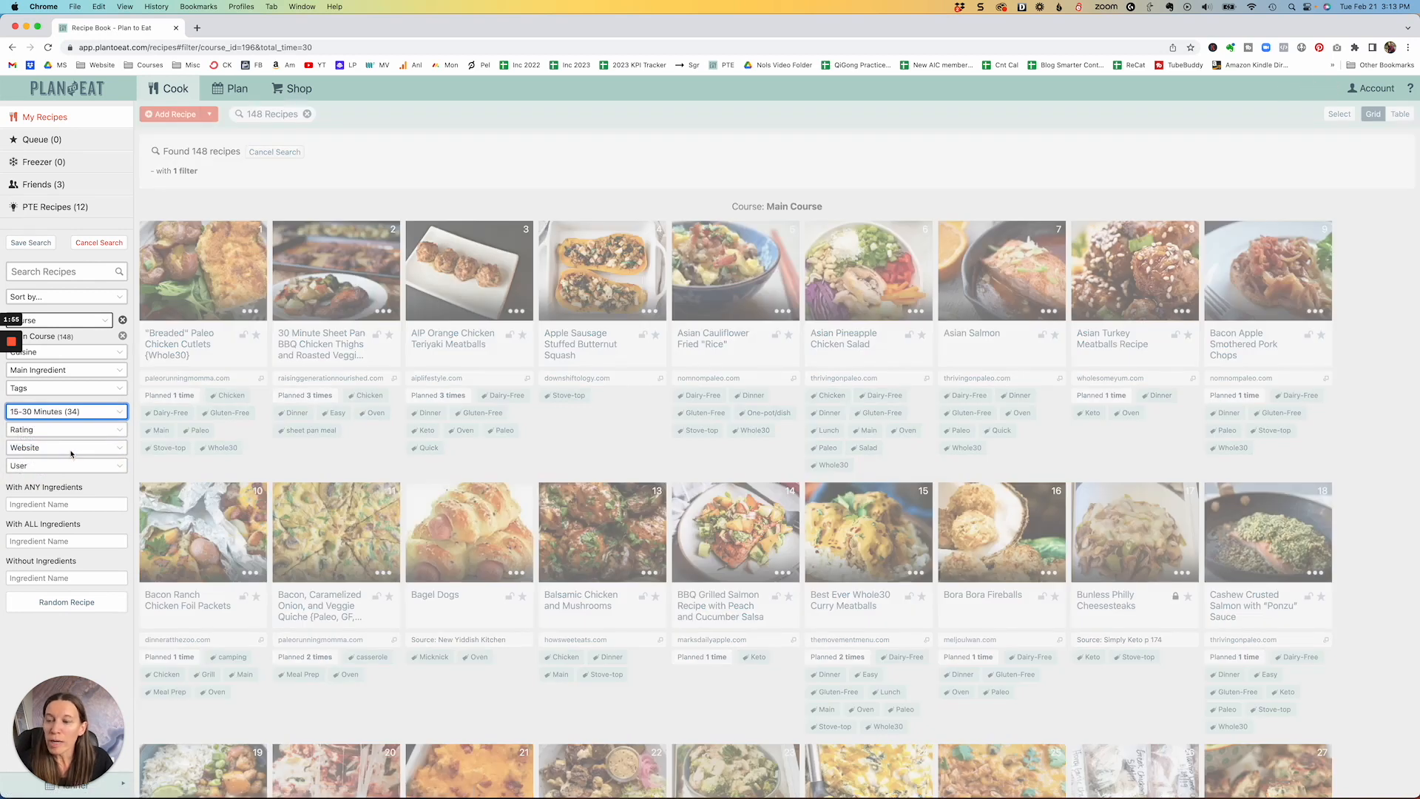
pyautogui.scroll(-3)
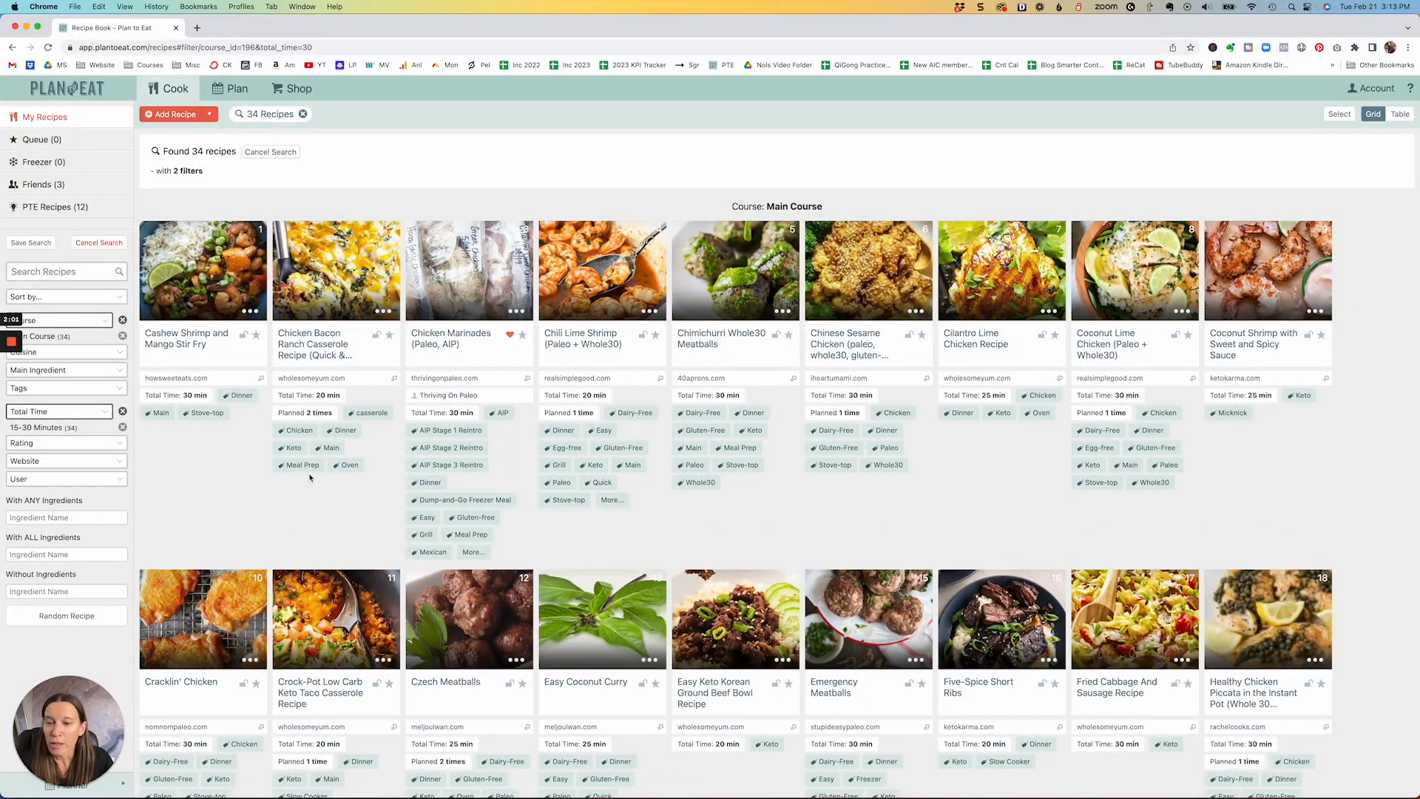
pyautogui.moveTo(82, 452)
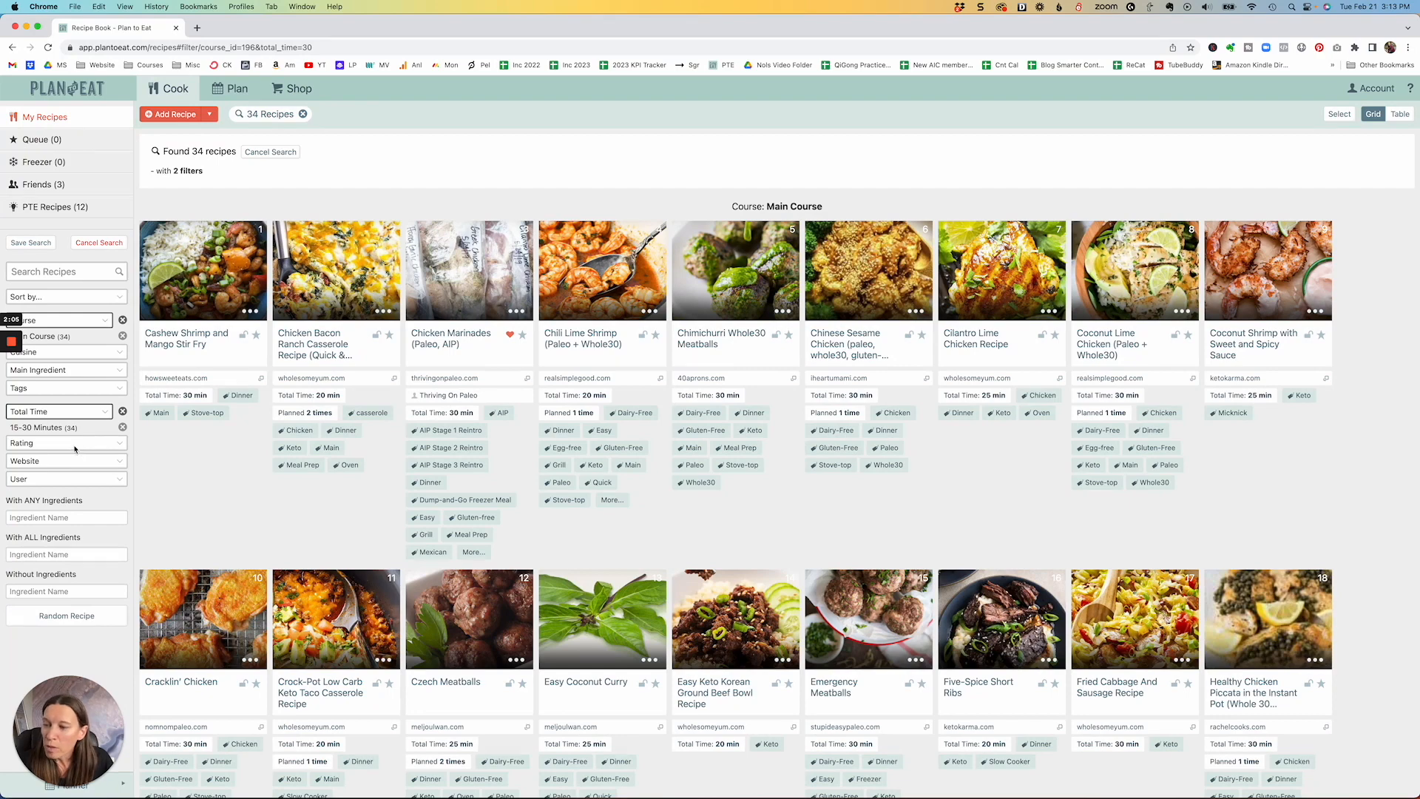
# - Narrow results with the Freezer tag to Emergency Meatballs, then cancel the search
pyautogui.click(65, 443)
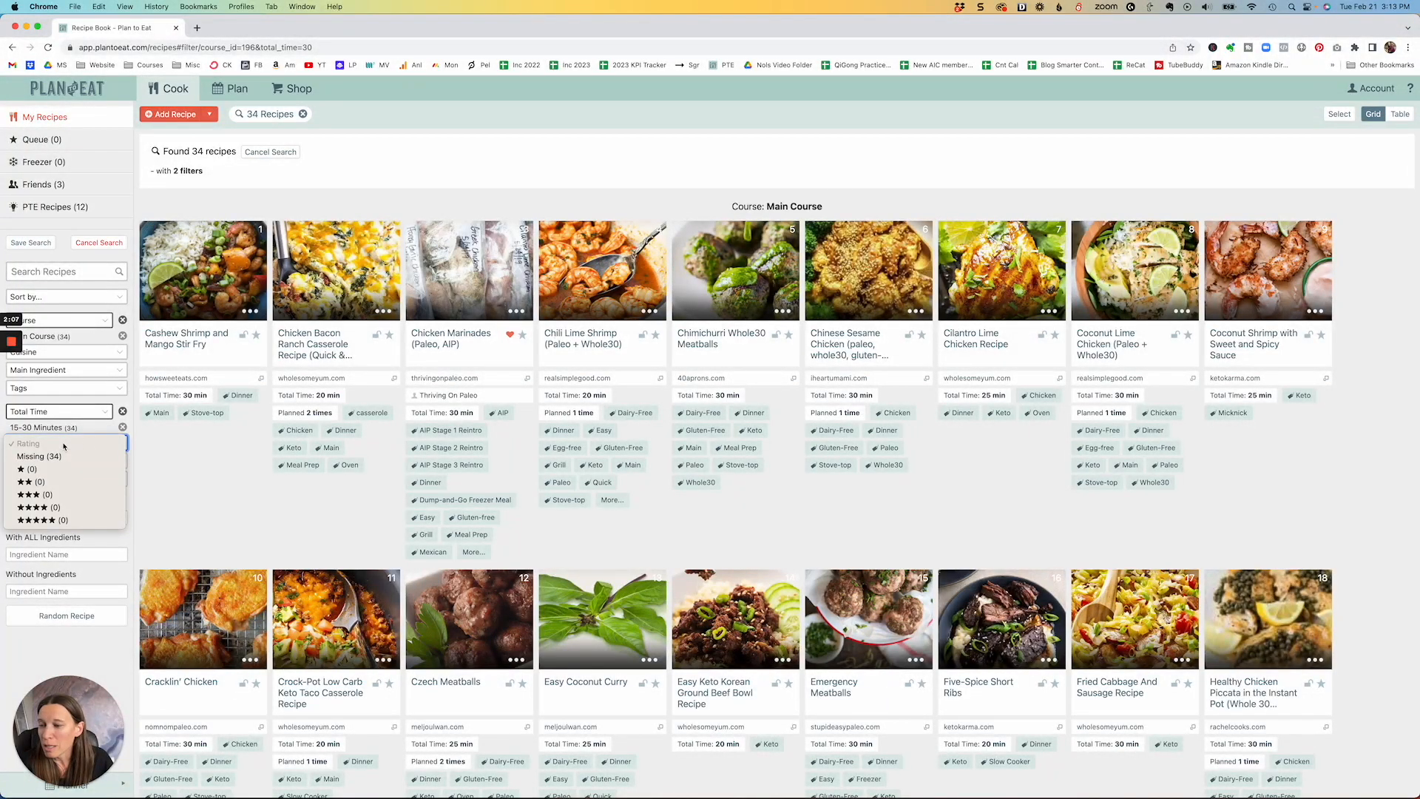
pyautogui.click(27, 443)
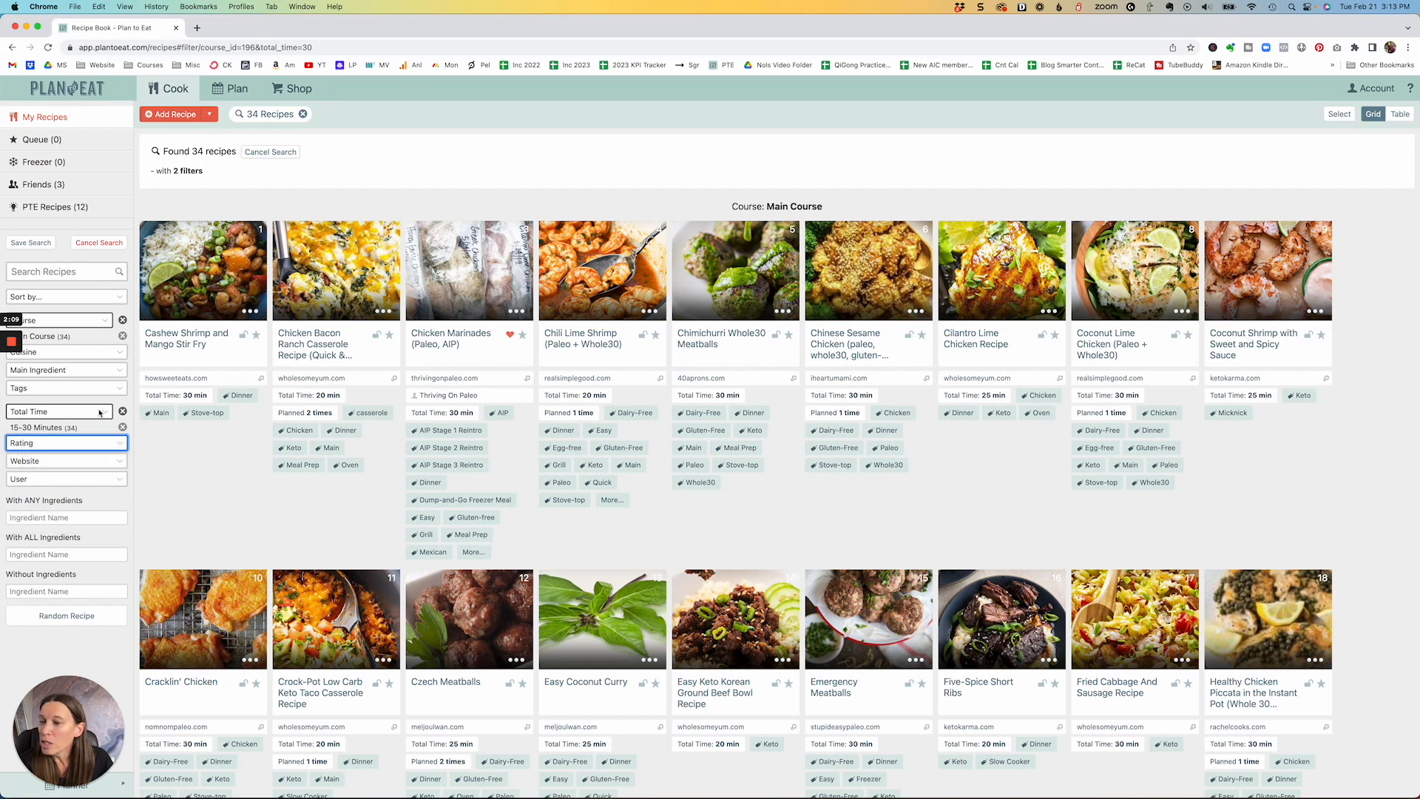
pyautogui.click(66, 387)
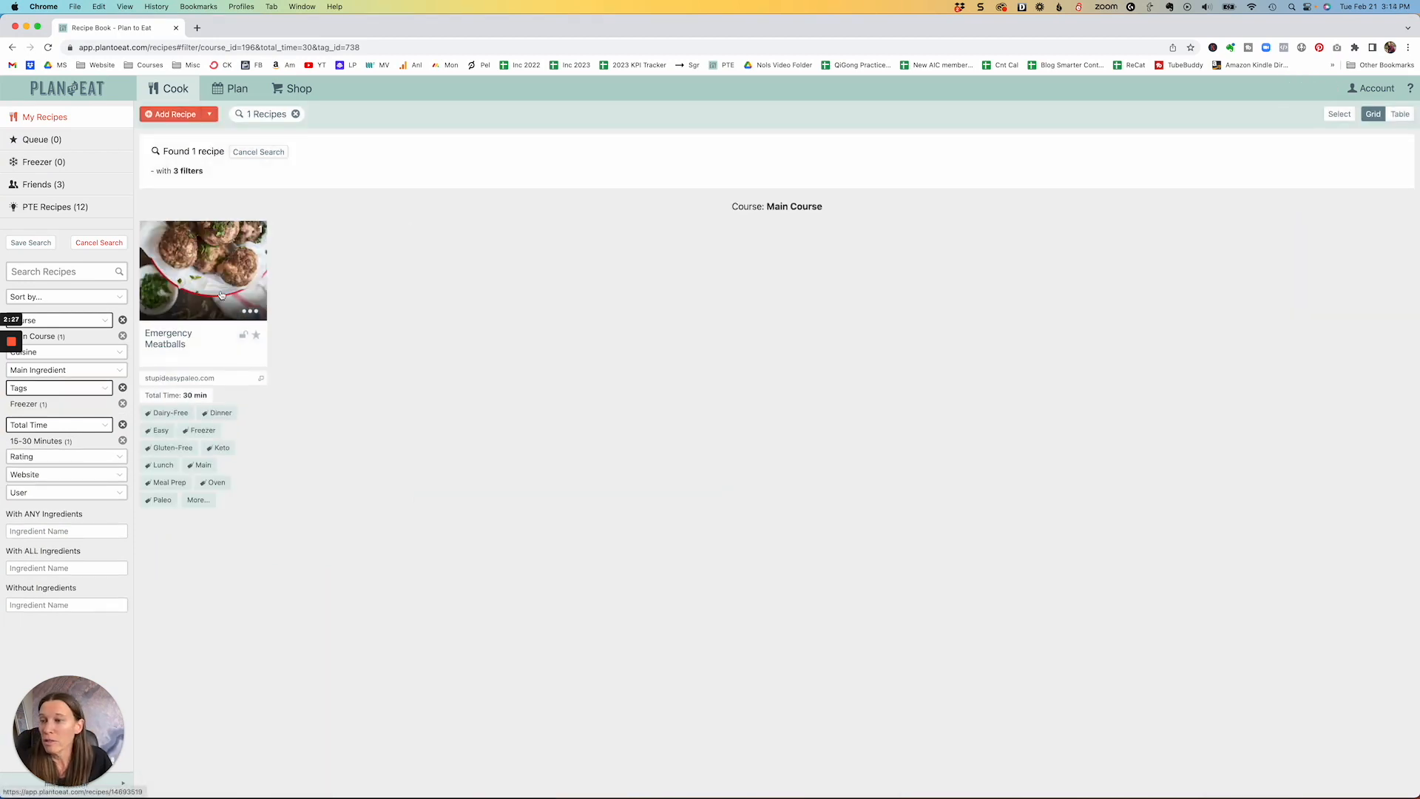
pyautogui.moveTo(89, 400)
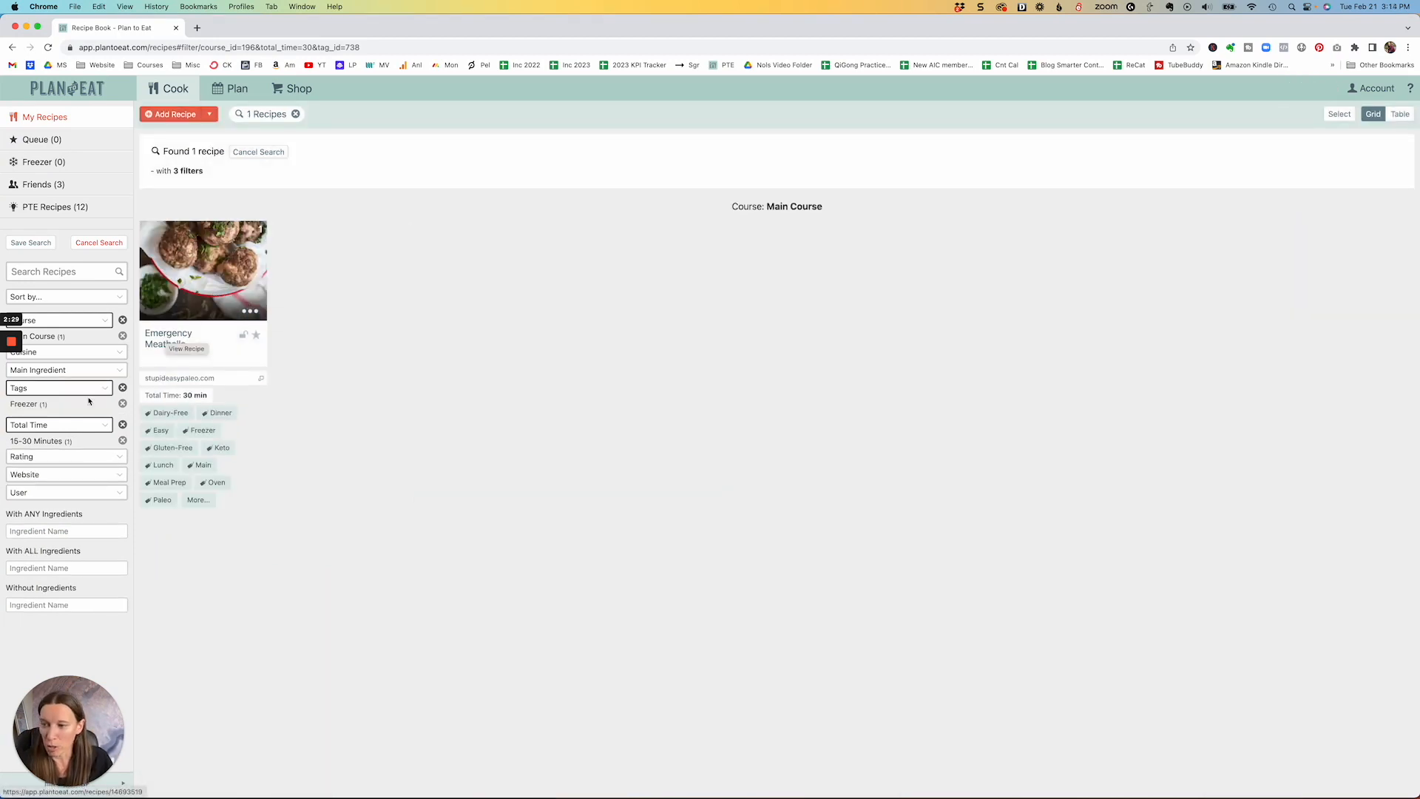
pyautogui.click(122, 387)
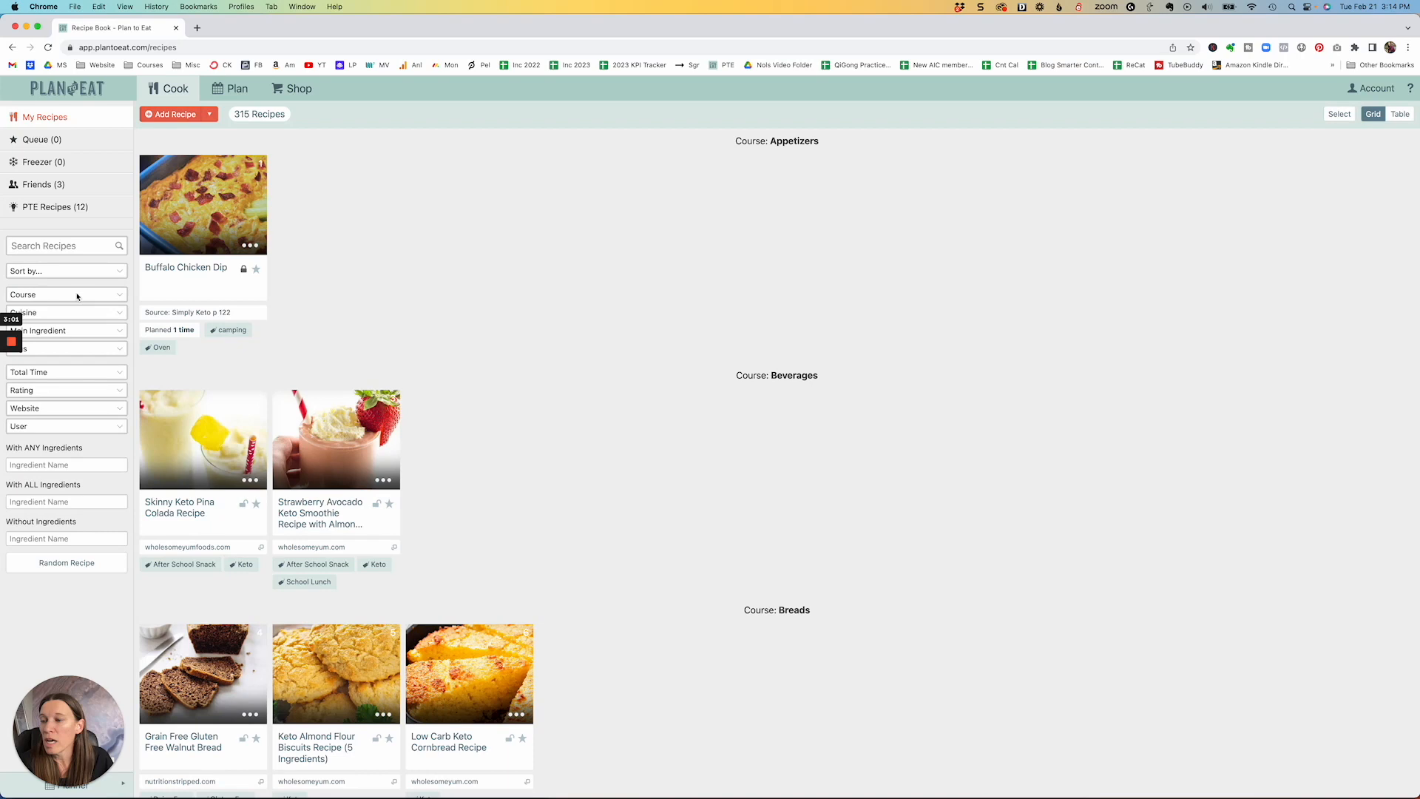
# - Search With ANY Ingredients for 'ground beef', returning 33 recipes
pyautogui.click(66, 465)
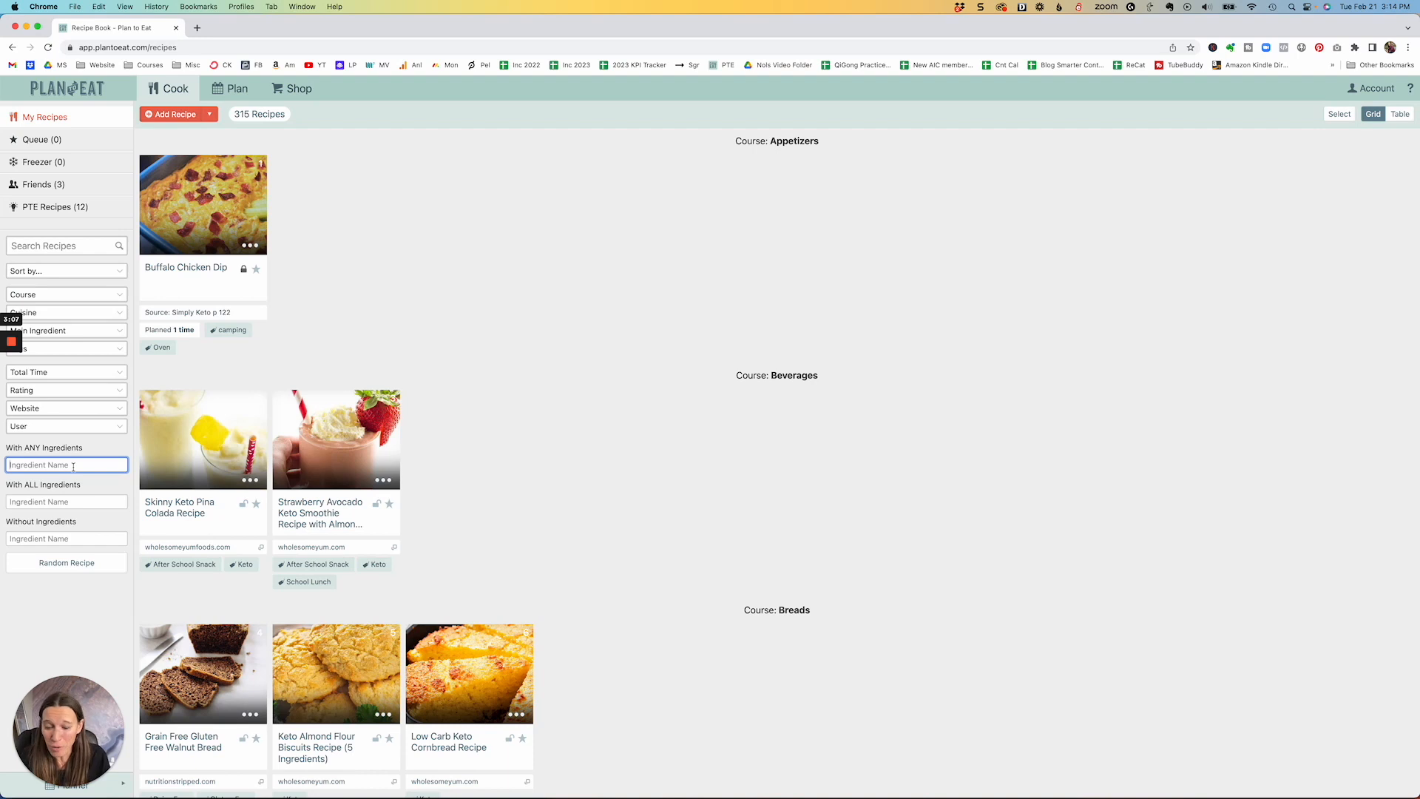
pyautogui.write('g')
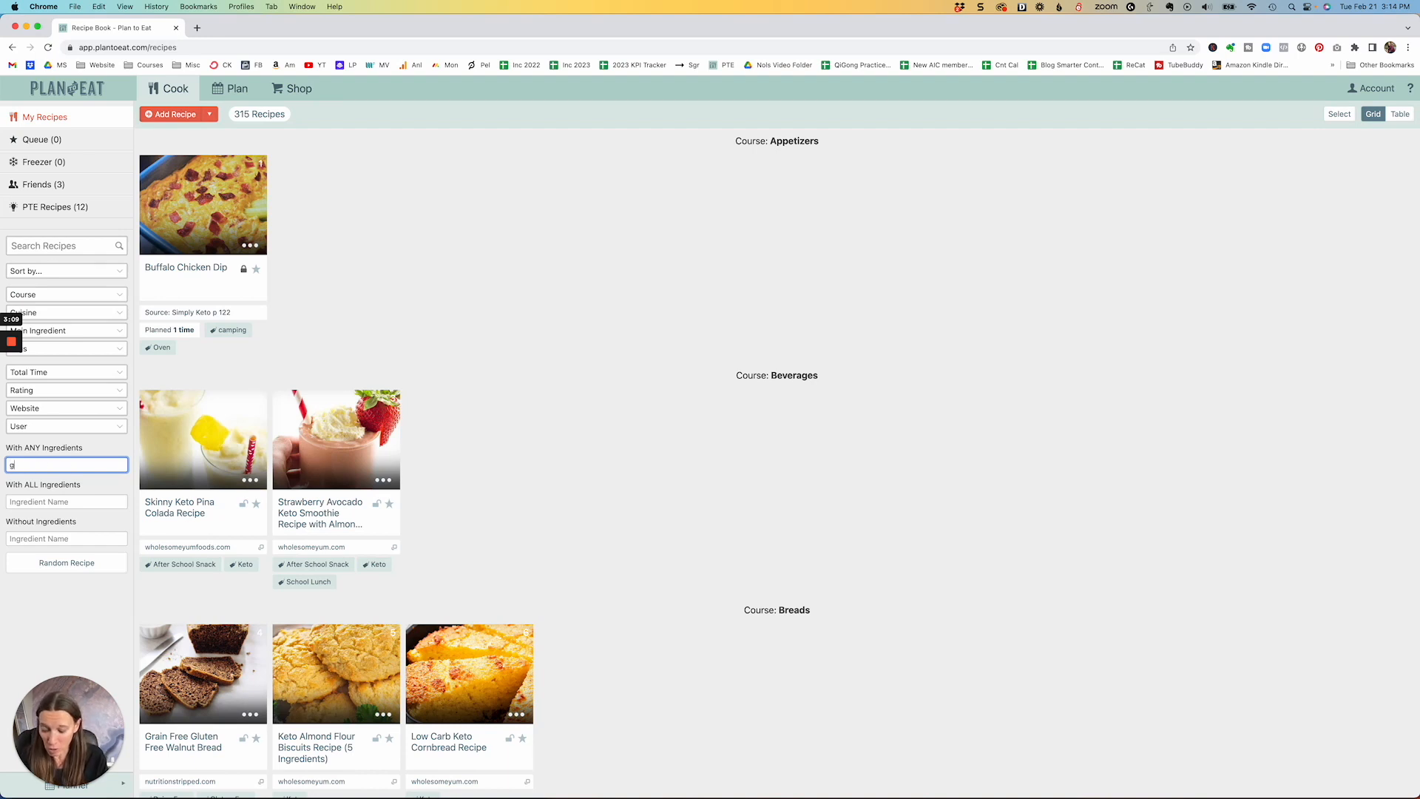
pyautogui.write('round beef')
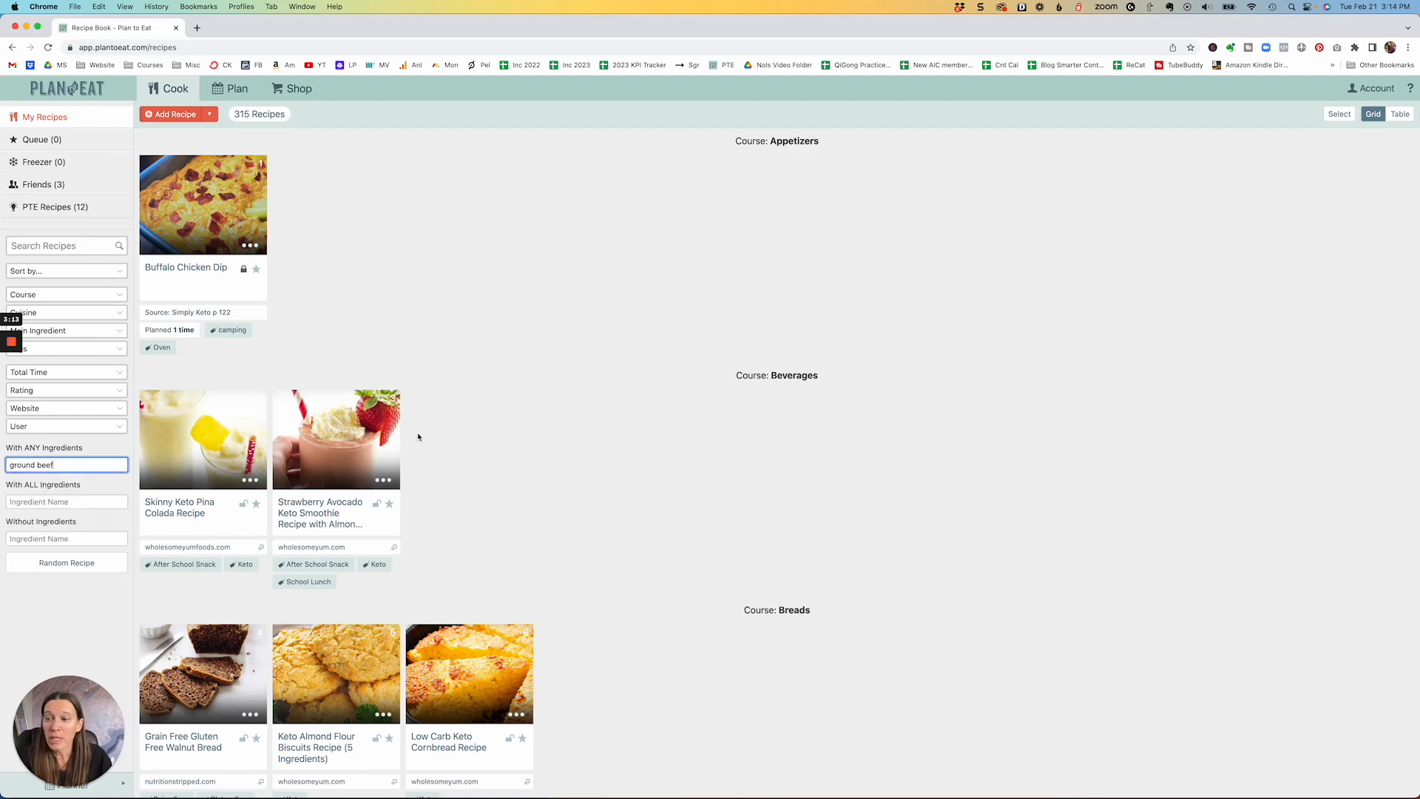
pyautogui.press('Return')
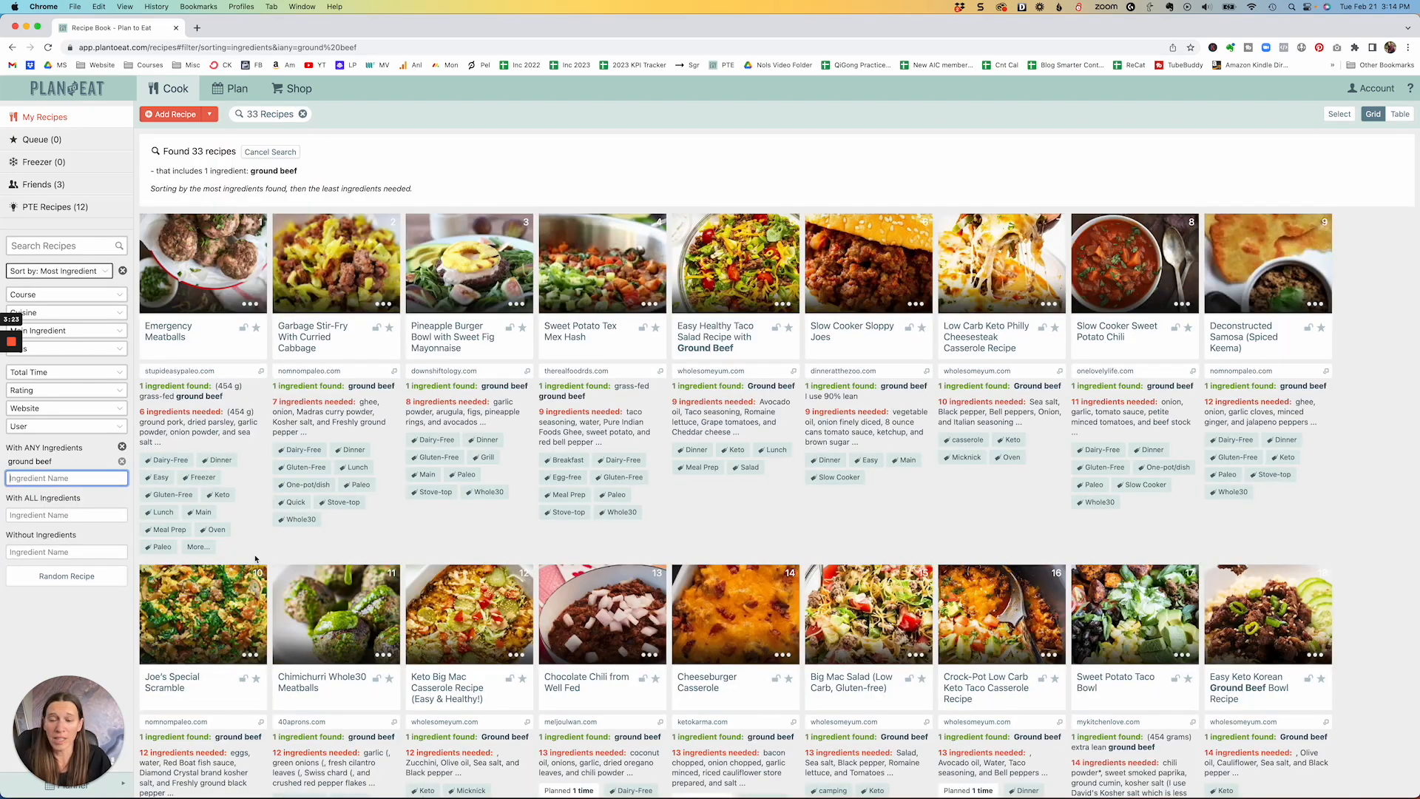
pyautogui.scroll(-3)
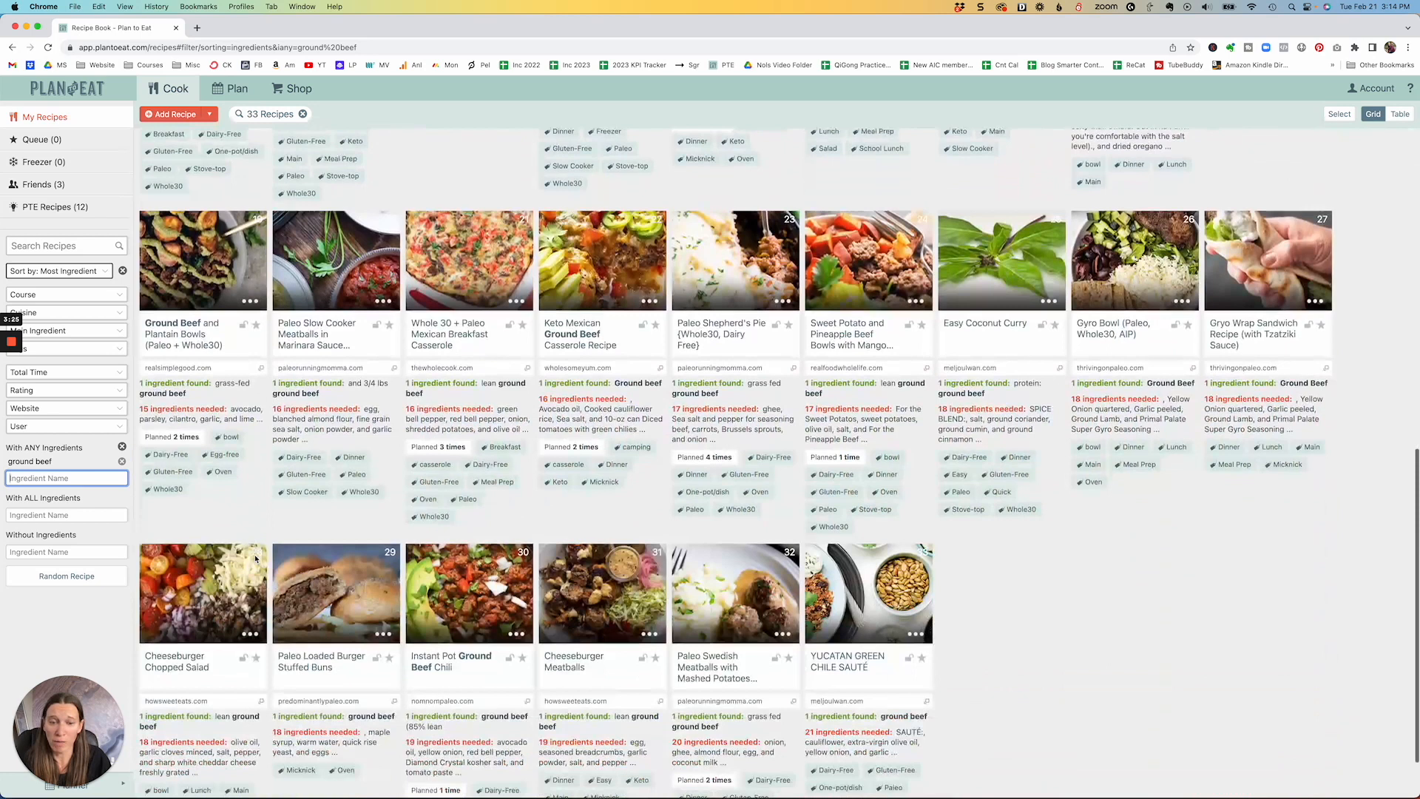
pyautogui.scroll(3)
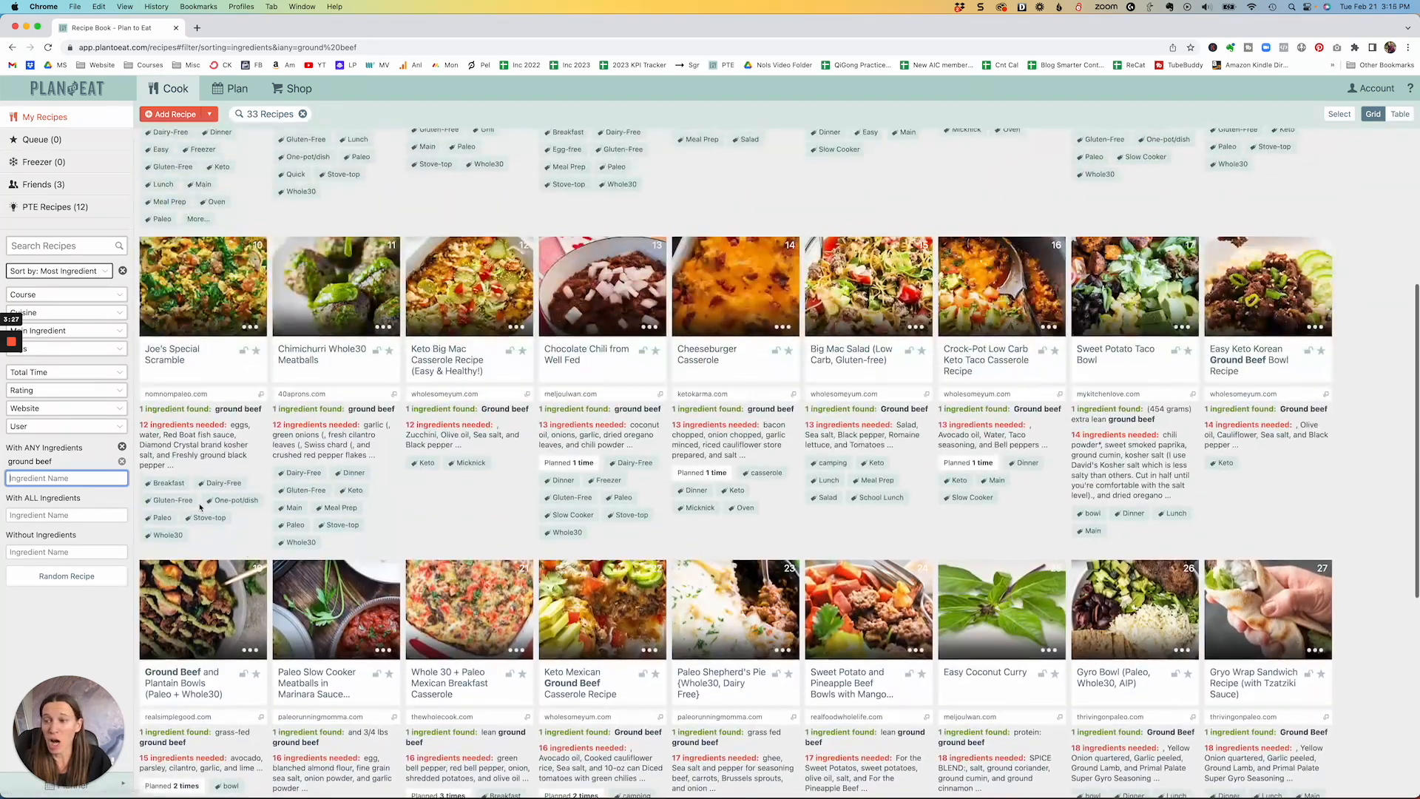
# - Limit the ground beef results to 15–30 minutes (12 recipes), then cancel the search
pyautogui.click(66, 371)
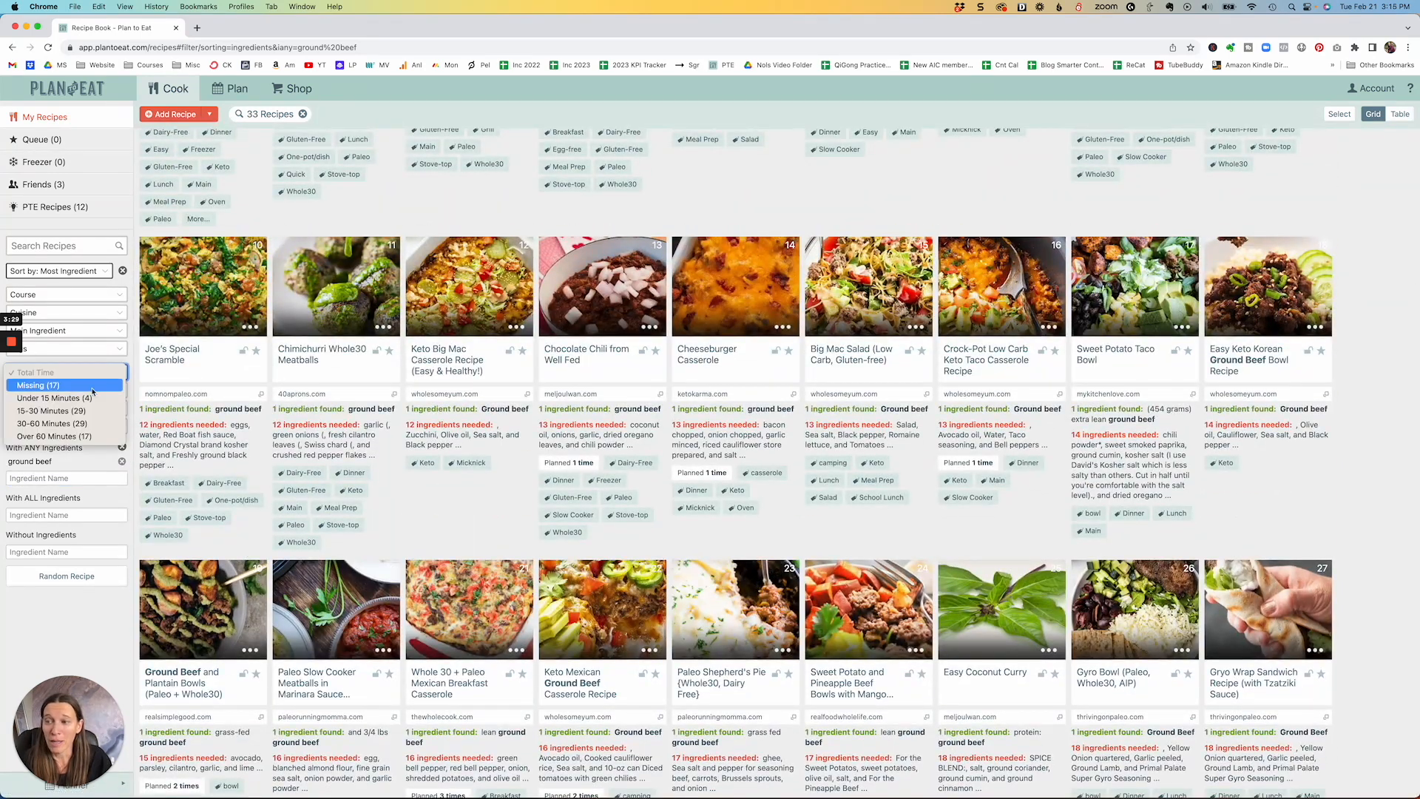
pyautogui.click(53, 399)
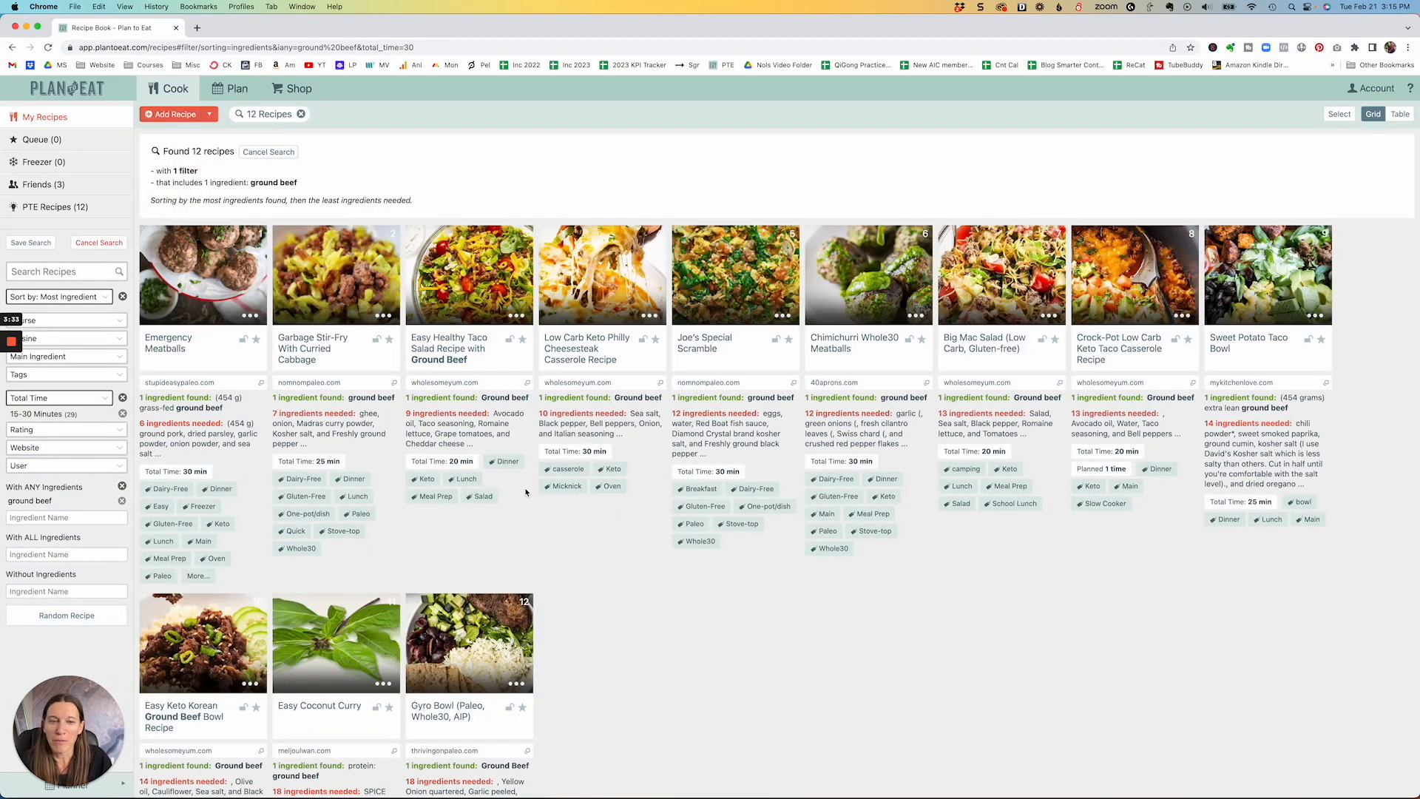
pyautogui.moveTo(514, 487)
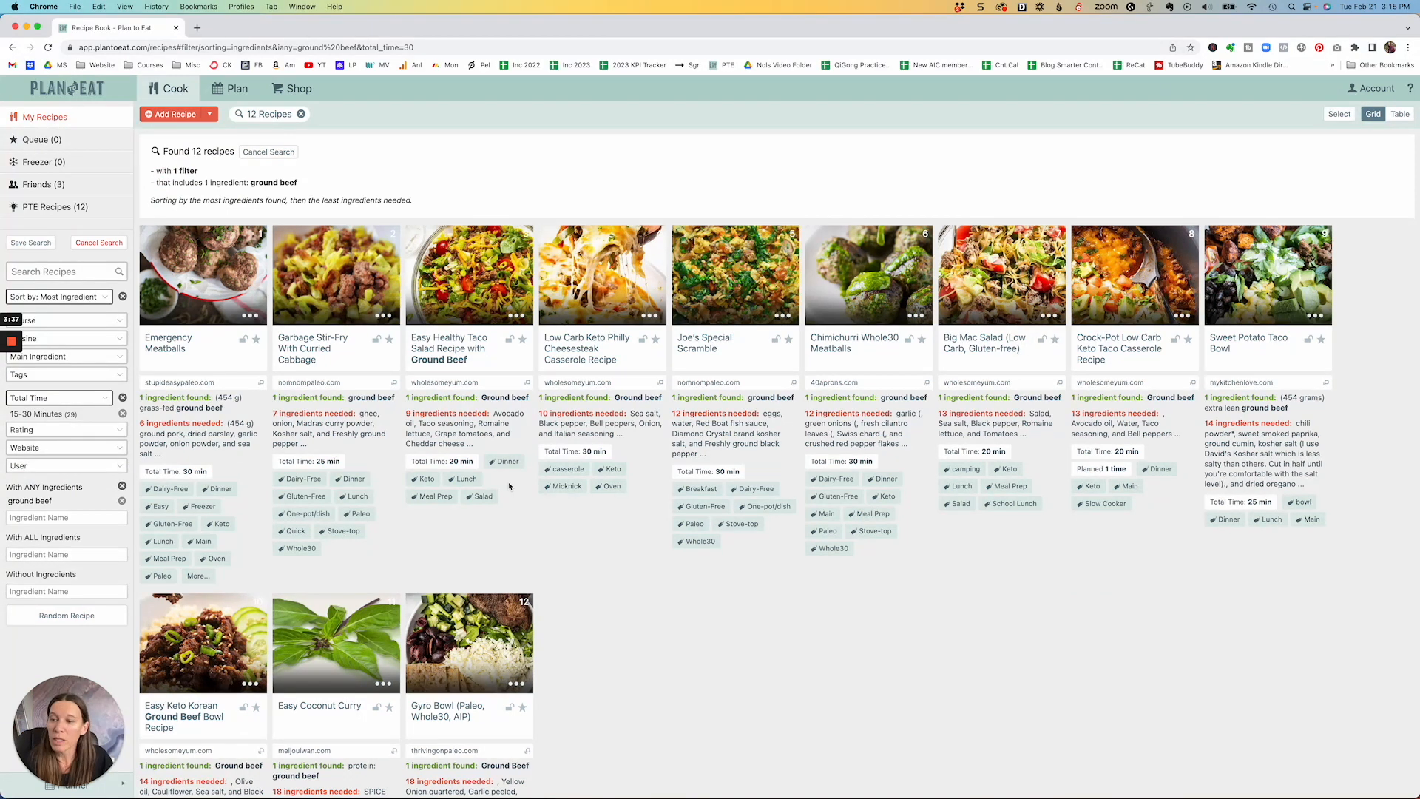
pyautogui.click(122, 398)
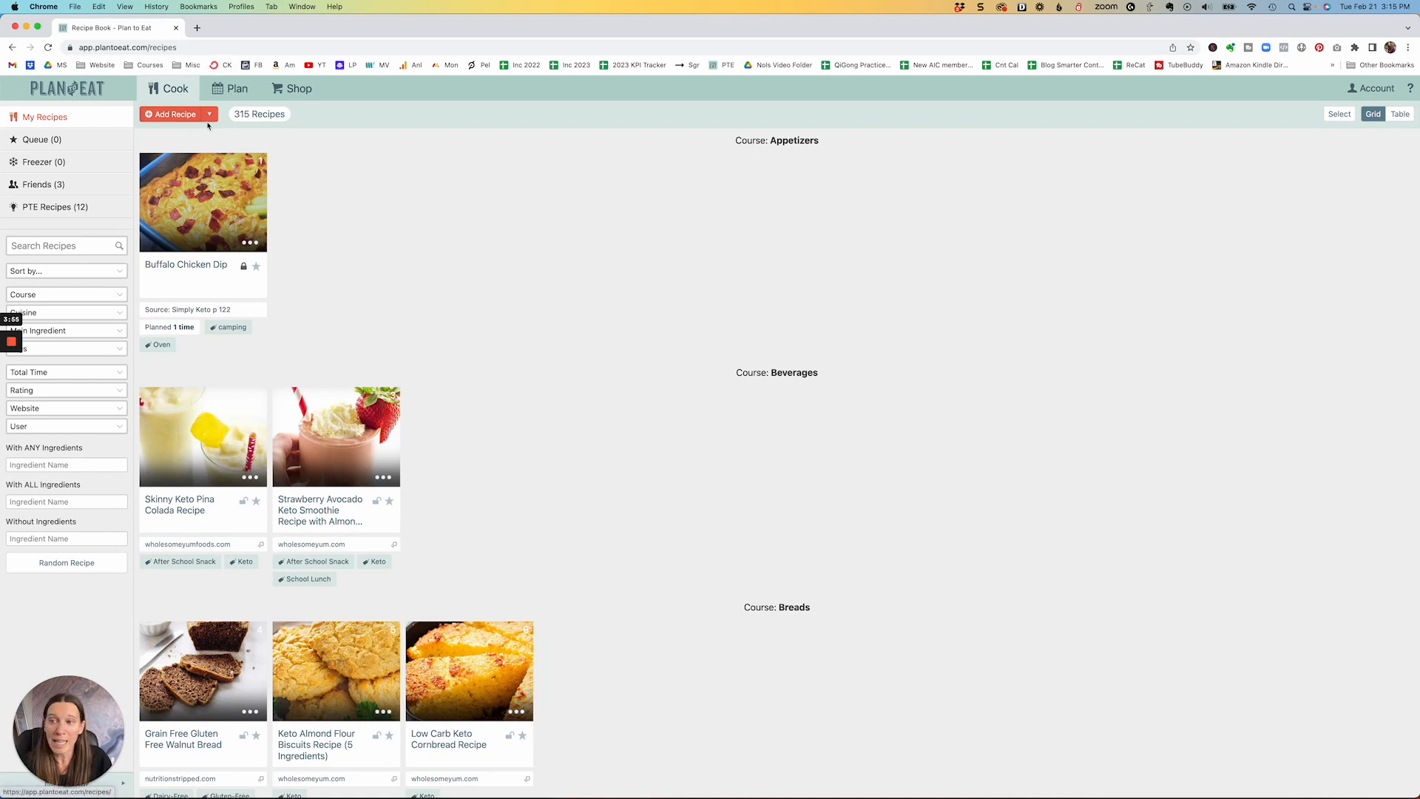
# - Switch to the February 2023 Plan calendar and list My Recipes in the sidebar
pyautogui.click(238, 88)
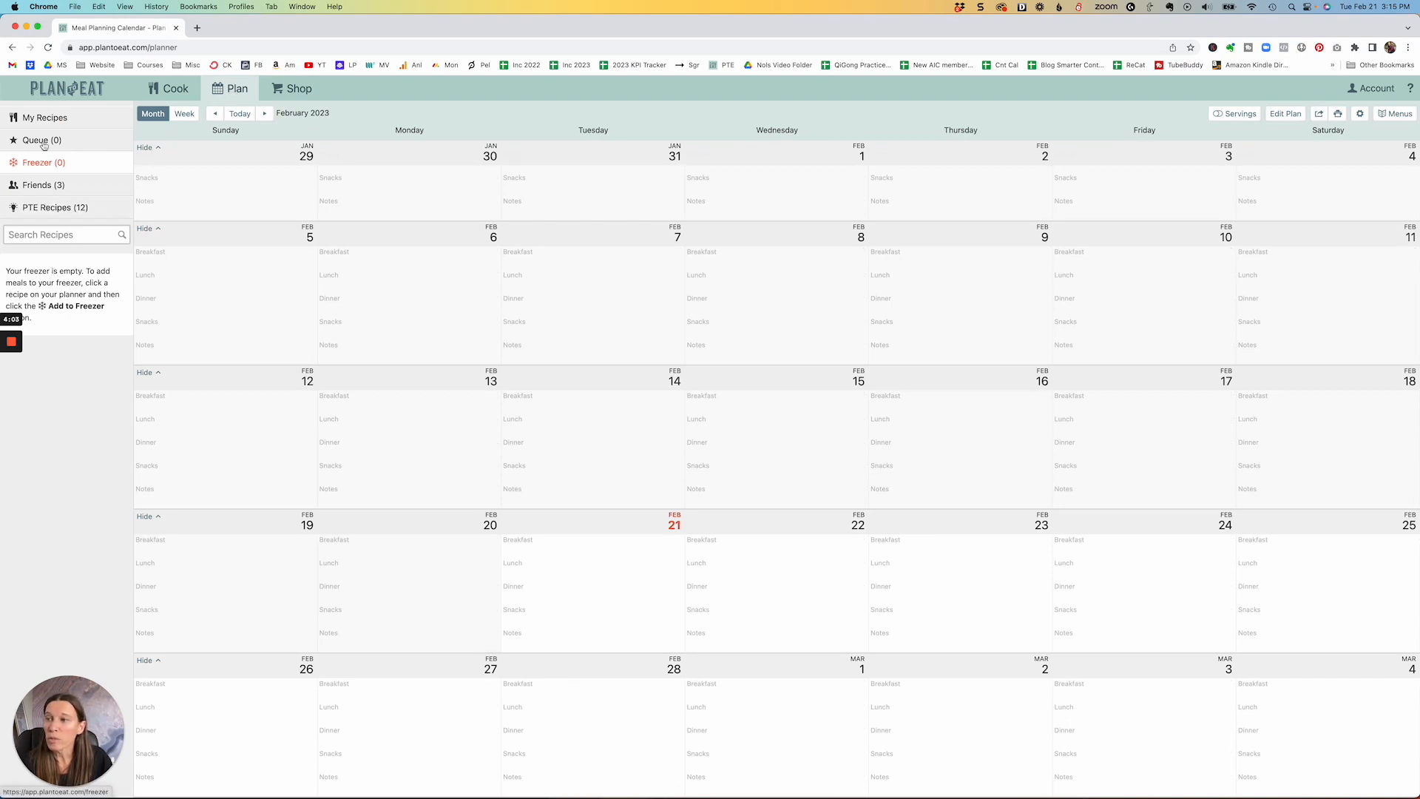
pyautogui.click(44, 117)
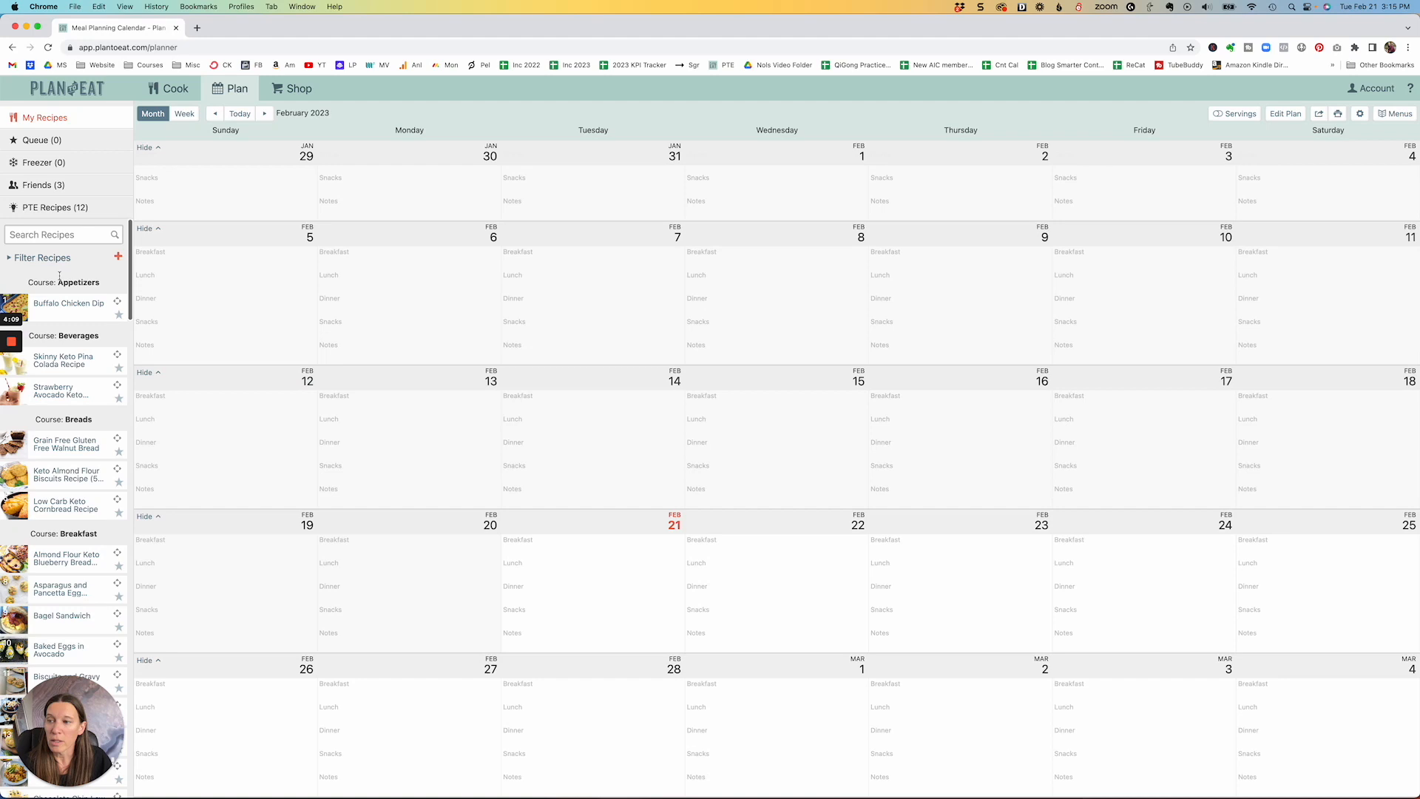
# - Filter the sidebar recipes to Main Course with a 15–30 minute total time
pyautogui.click(41, 257)
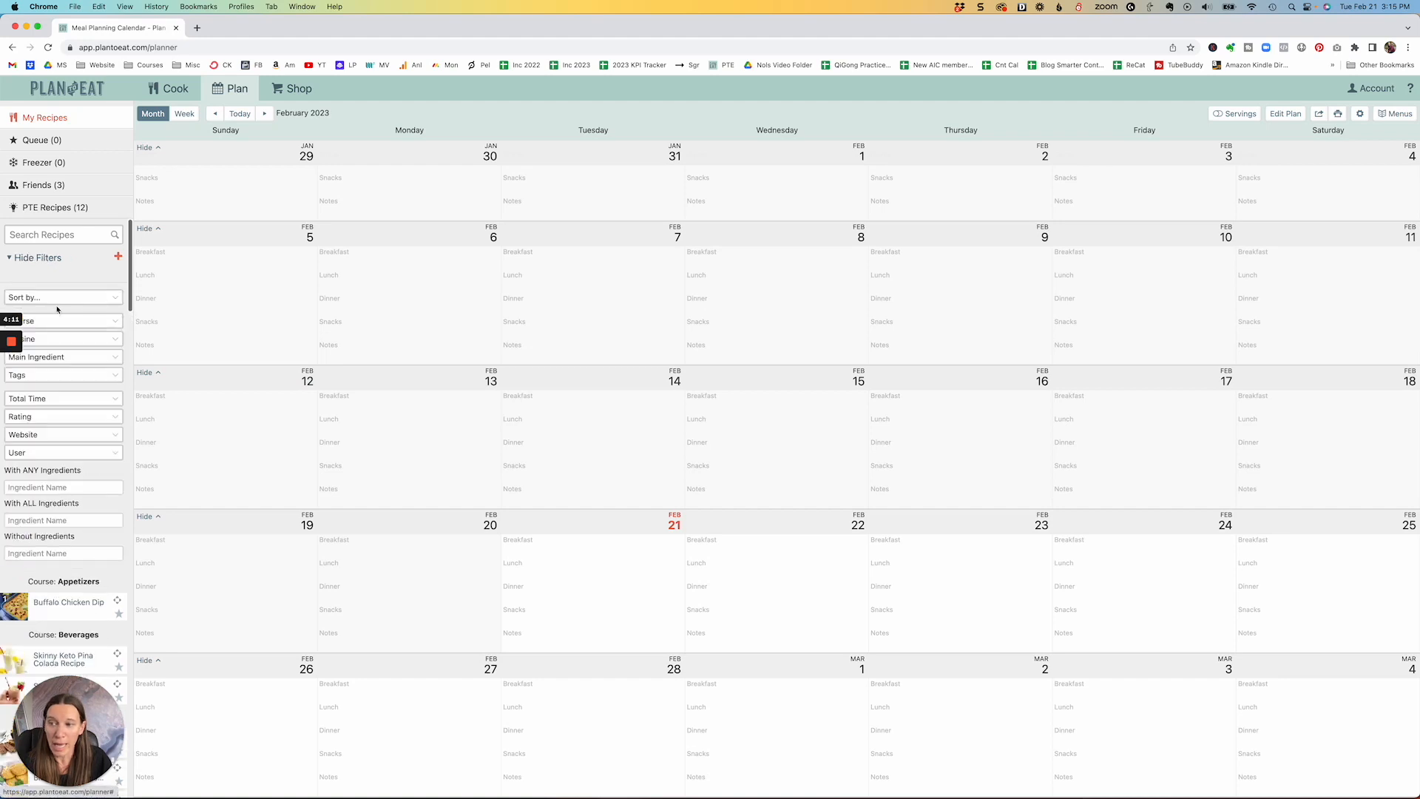
pyautogui.click(59, 319)
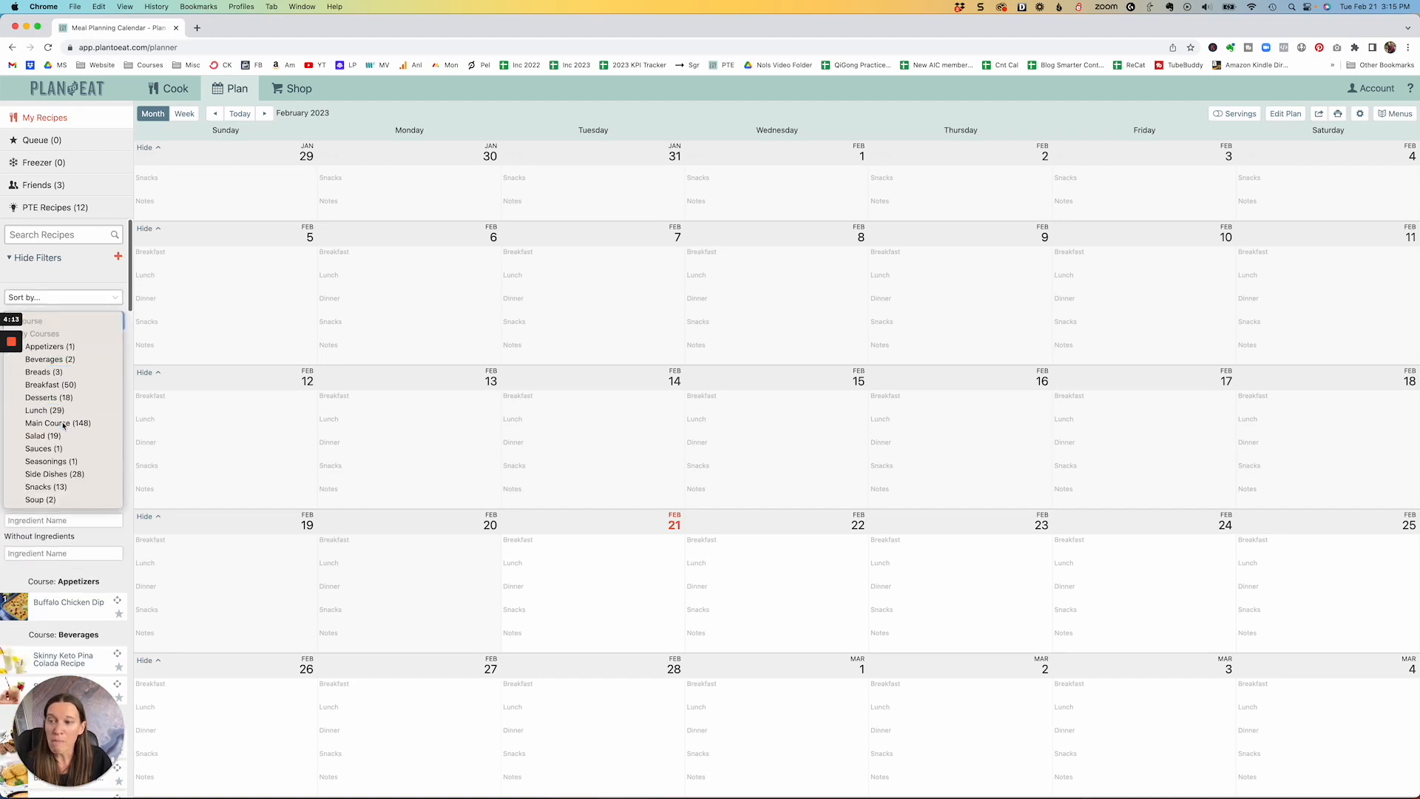
pyautogui.click(57, 423)
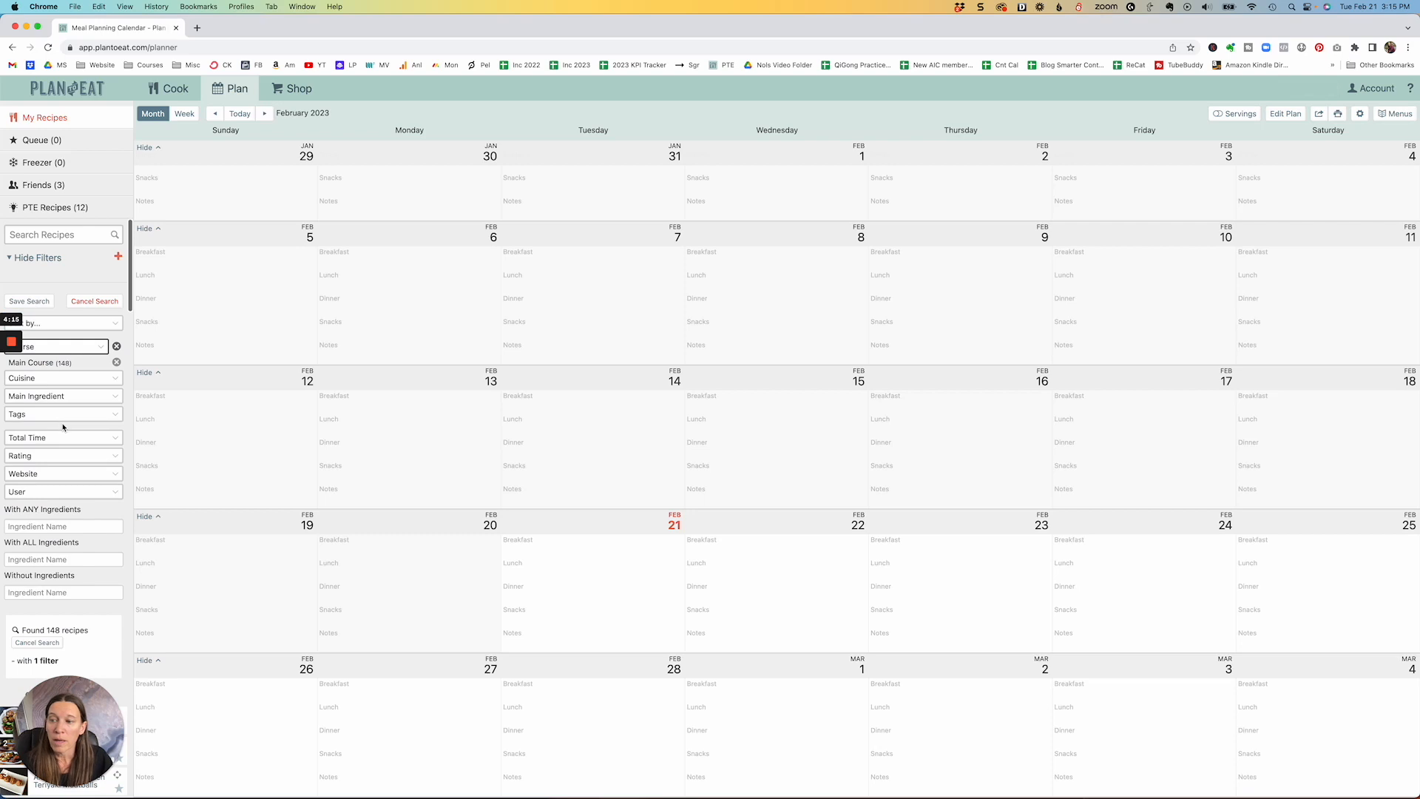
pyautogui.click(62, 437)
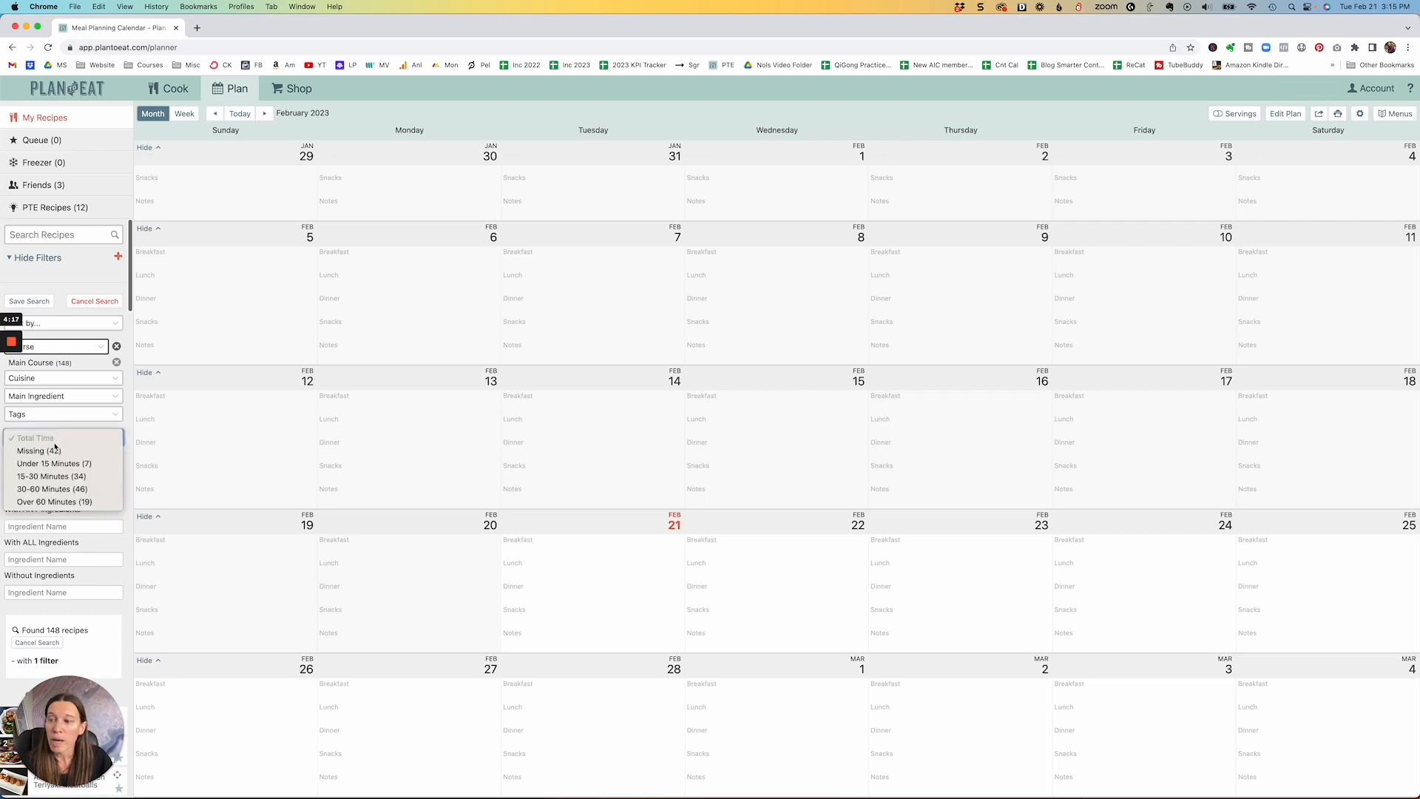
pyautogui.click(52, 475)
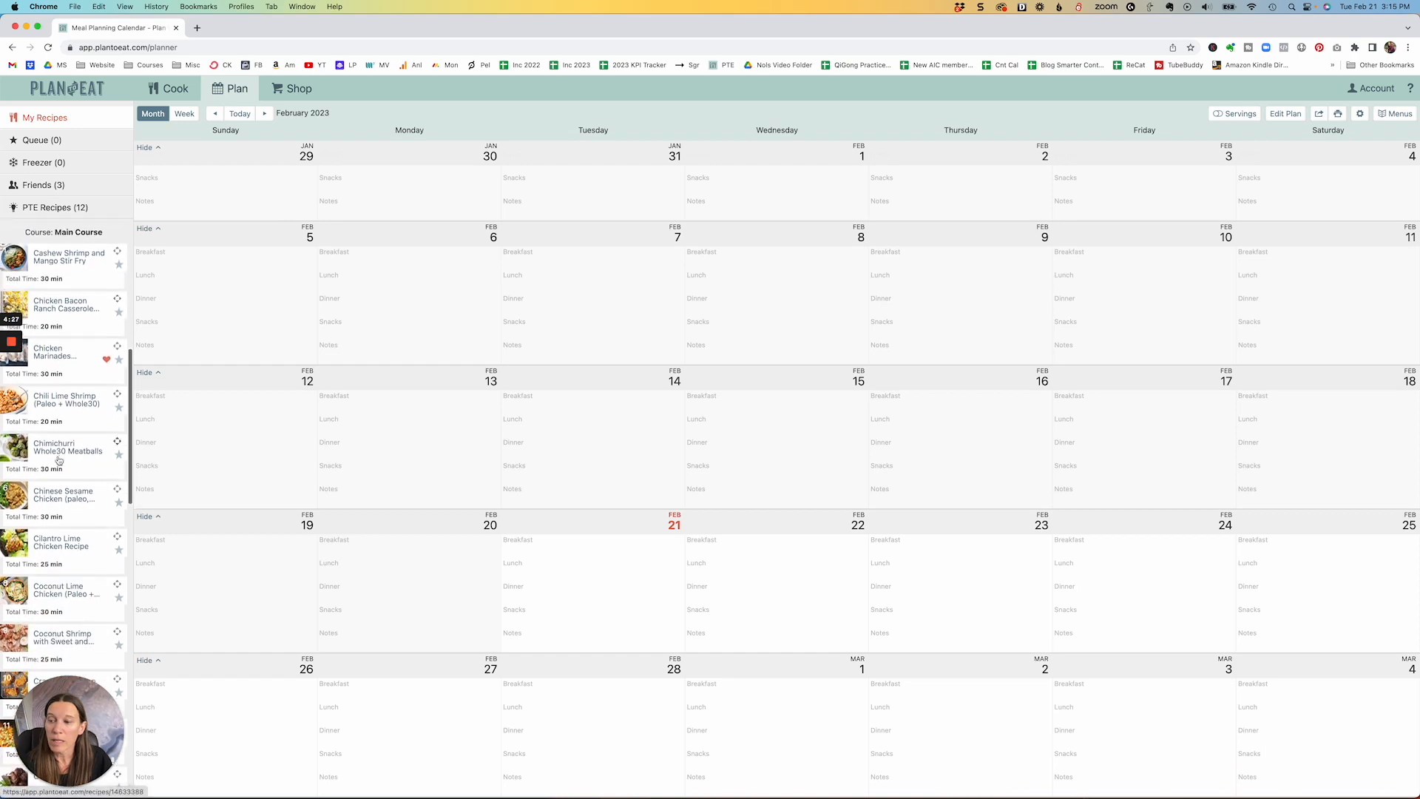
pyautogui.moveTo(59, 399)
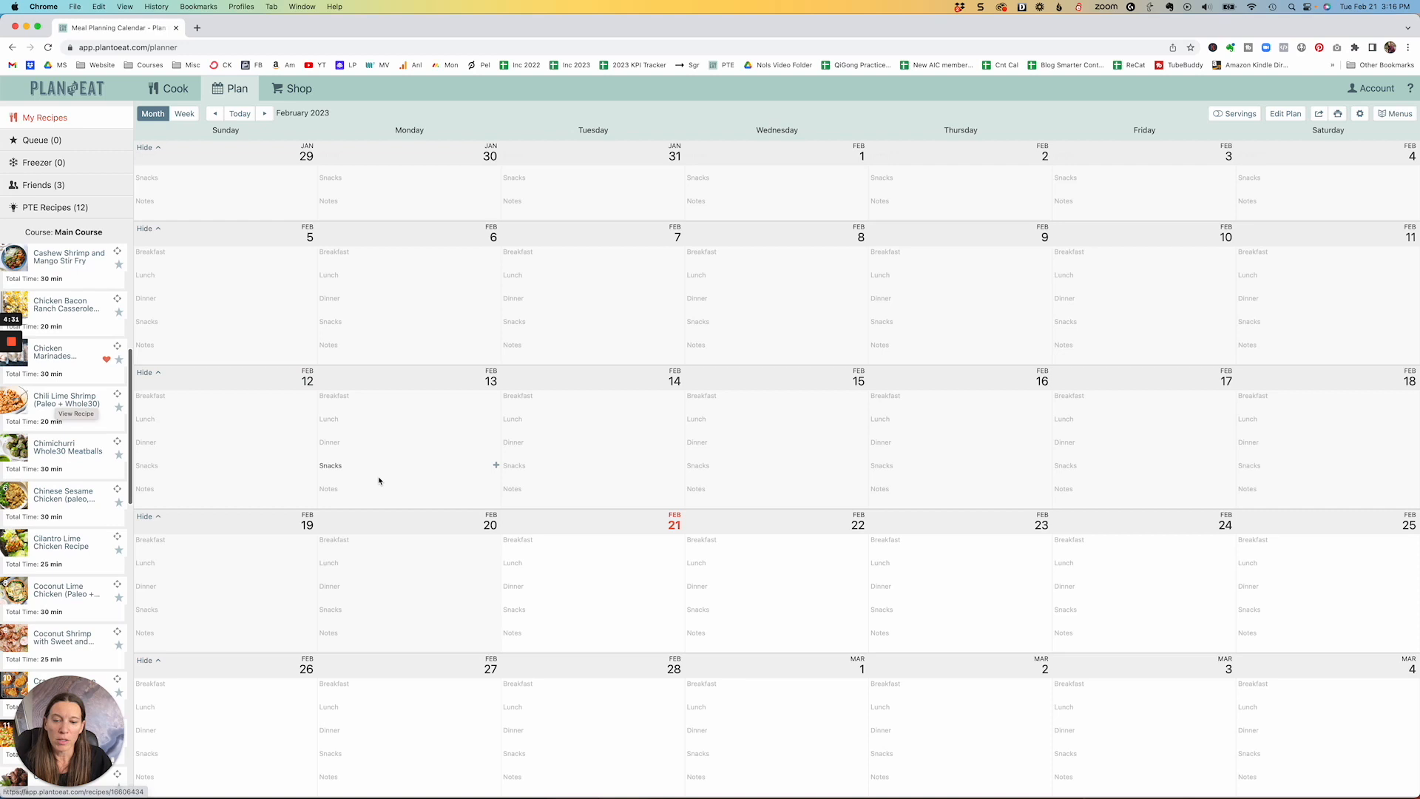
pyautogui.moveTo(100, 400)
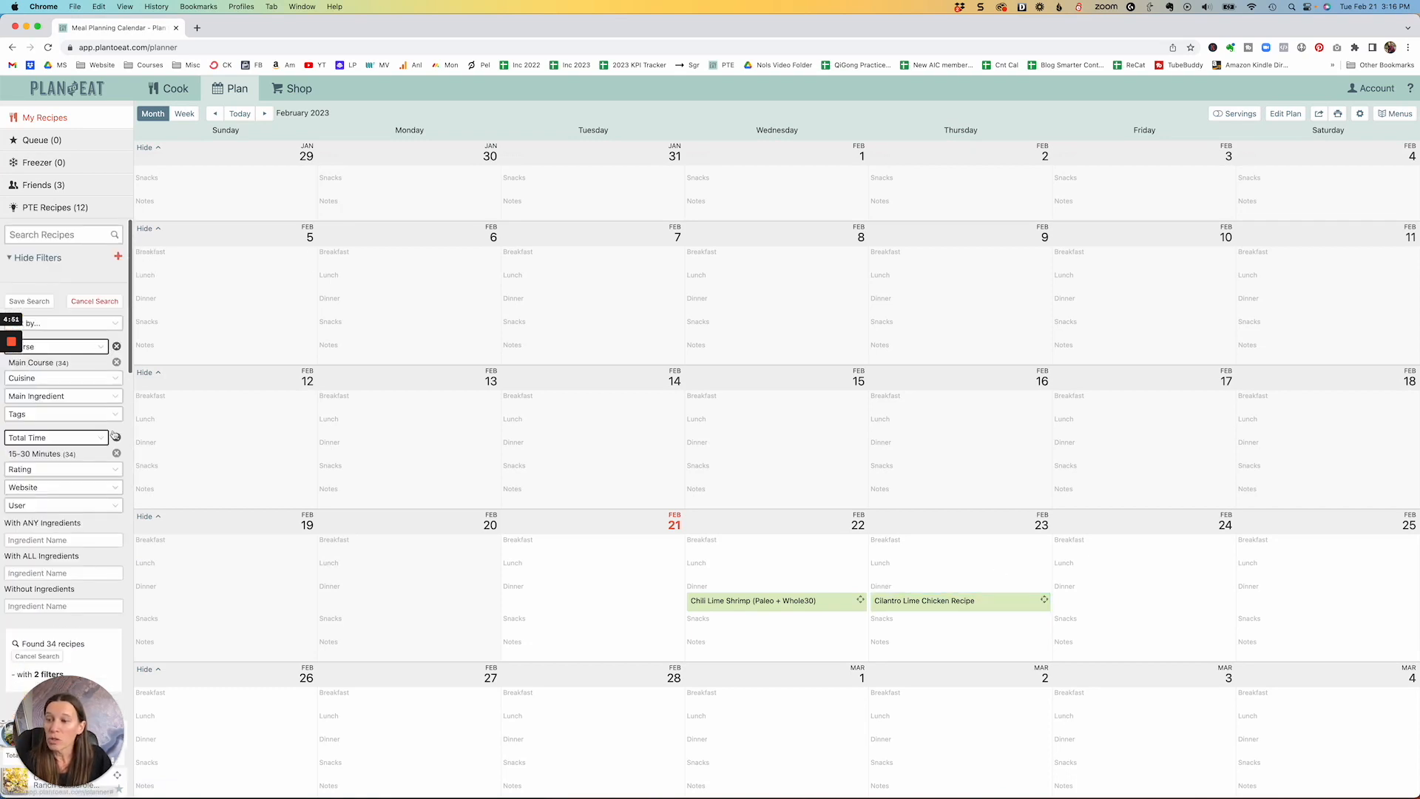
# - Replace the Main Course and 15–30 minute filters with a Lunch course filter
pyautogui.click(115, 453)
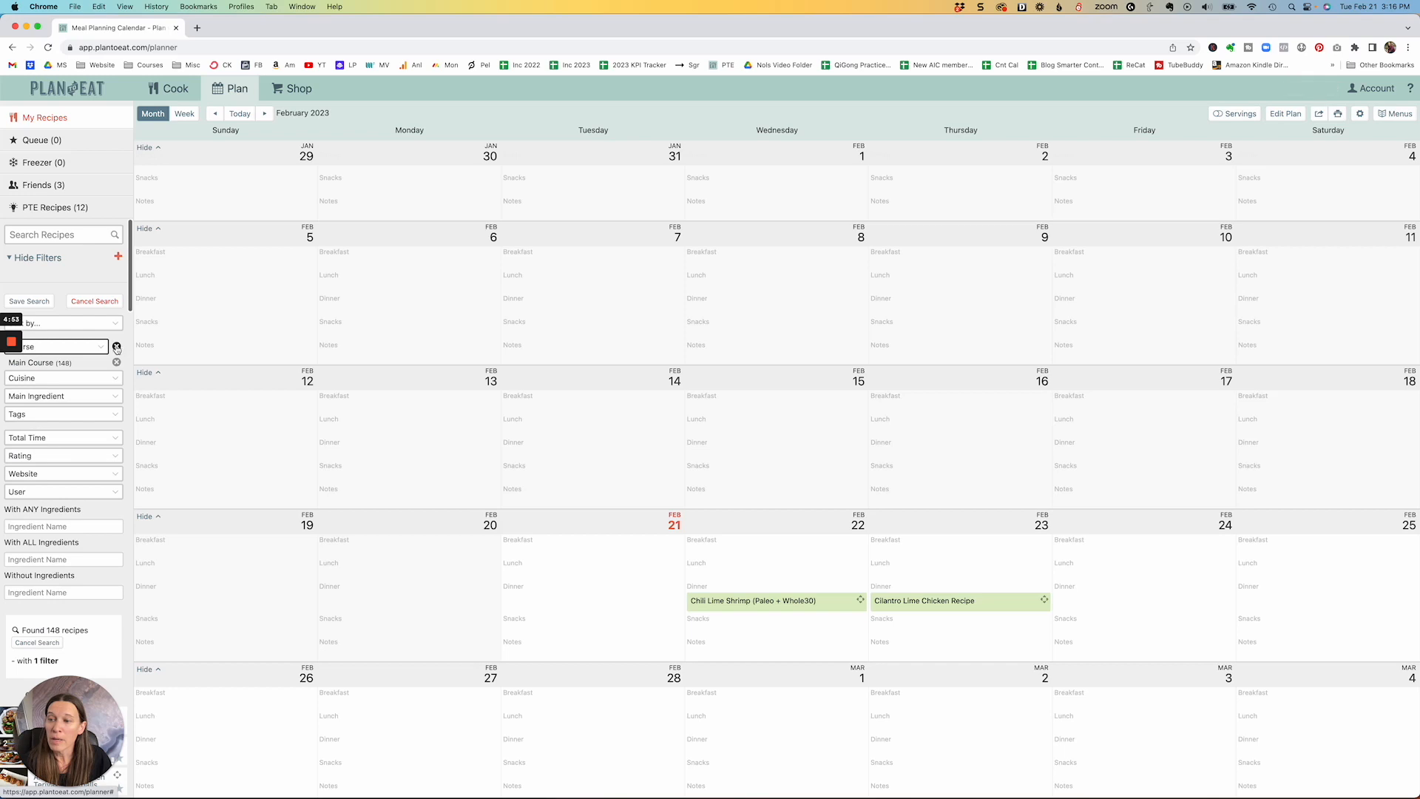
pyautogui.click(117, 348)
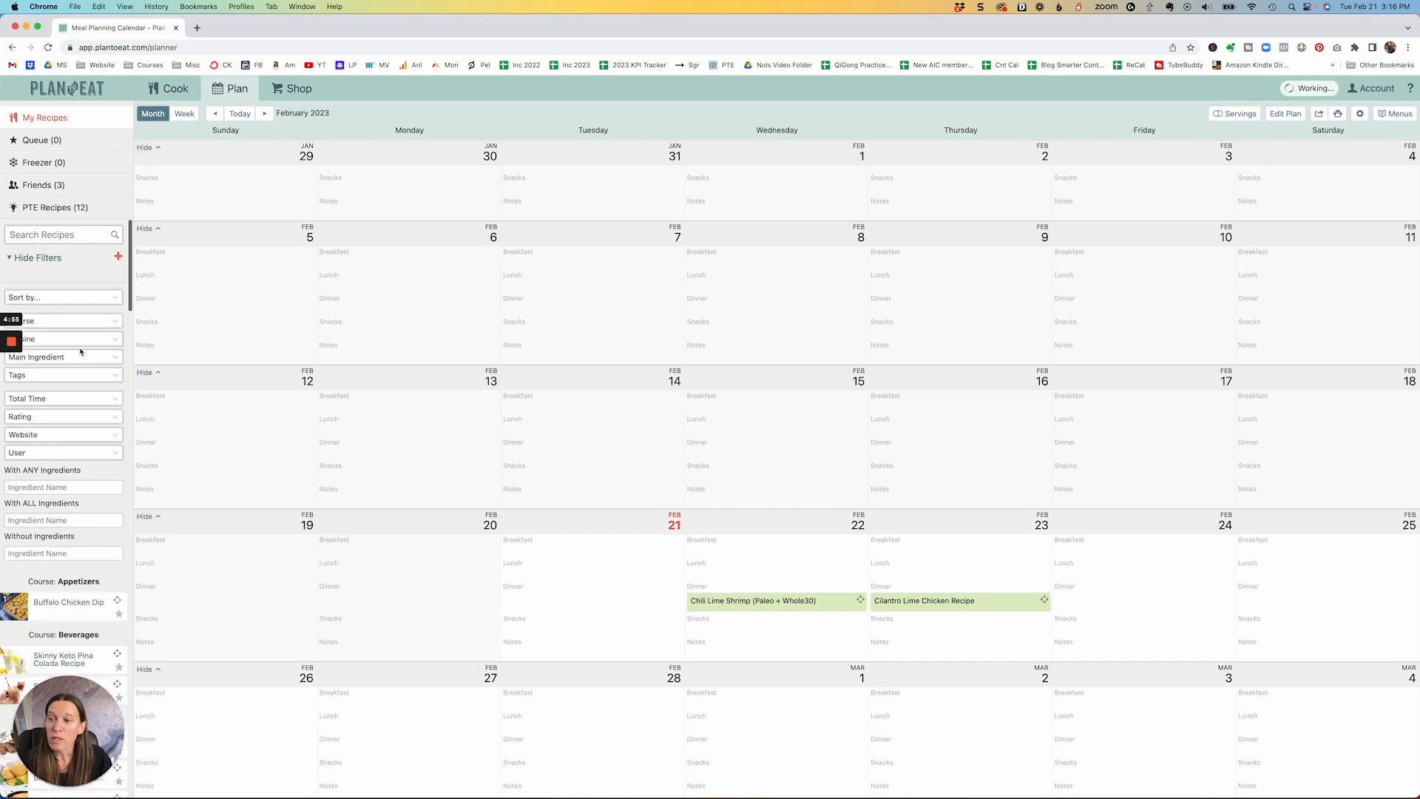
pyautogui.click(59, 320)
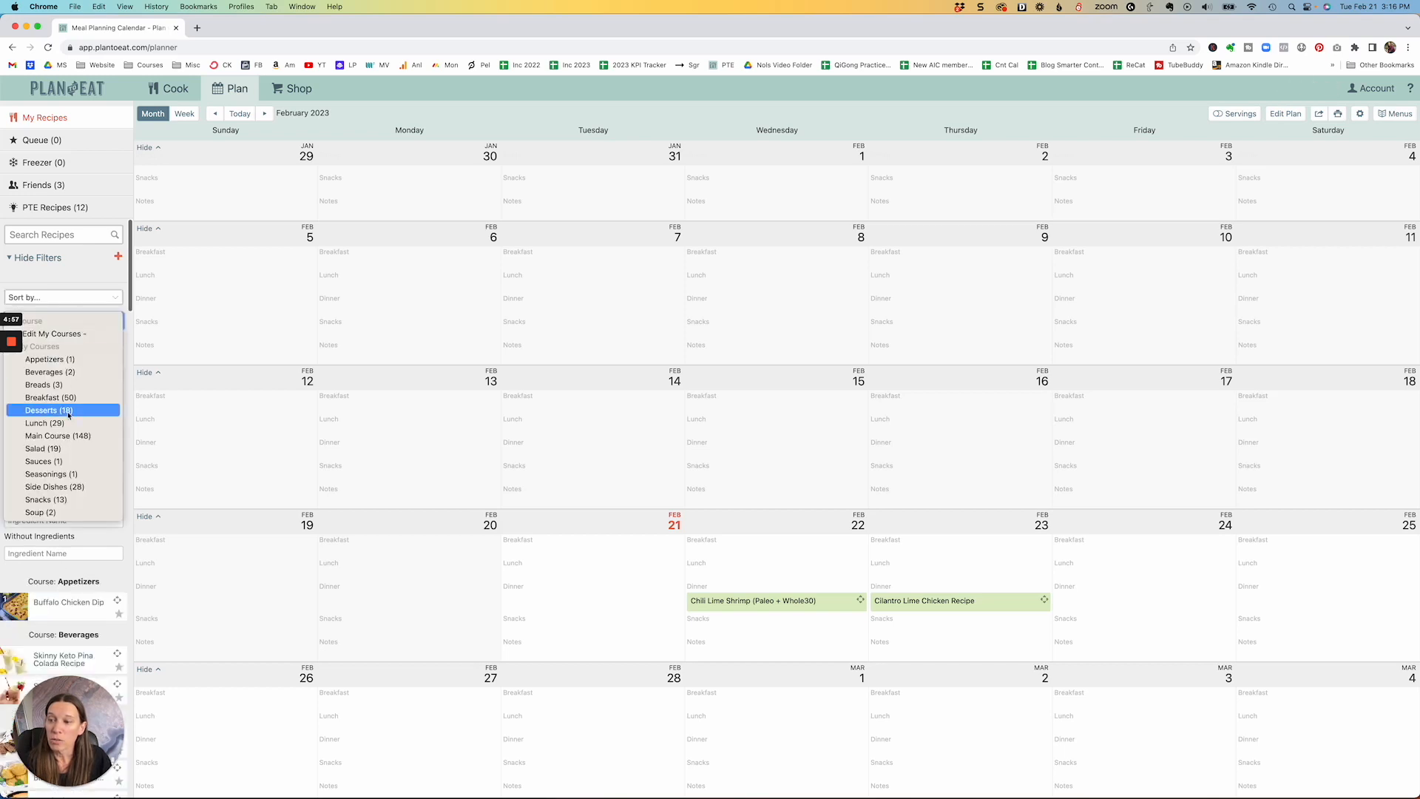
pyautogui.click(44, 423)
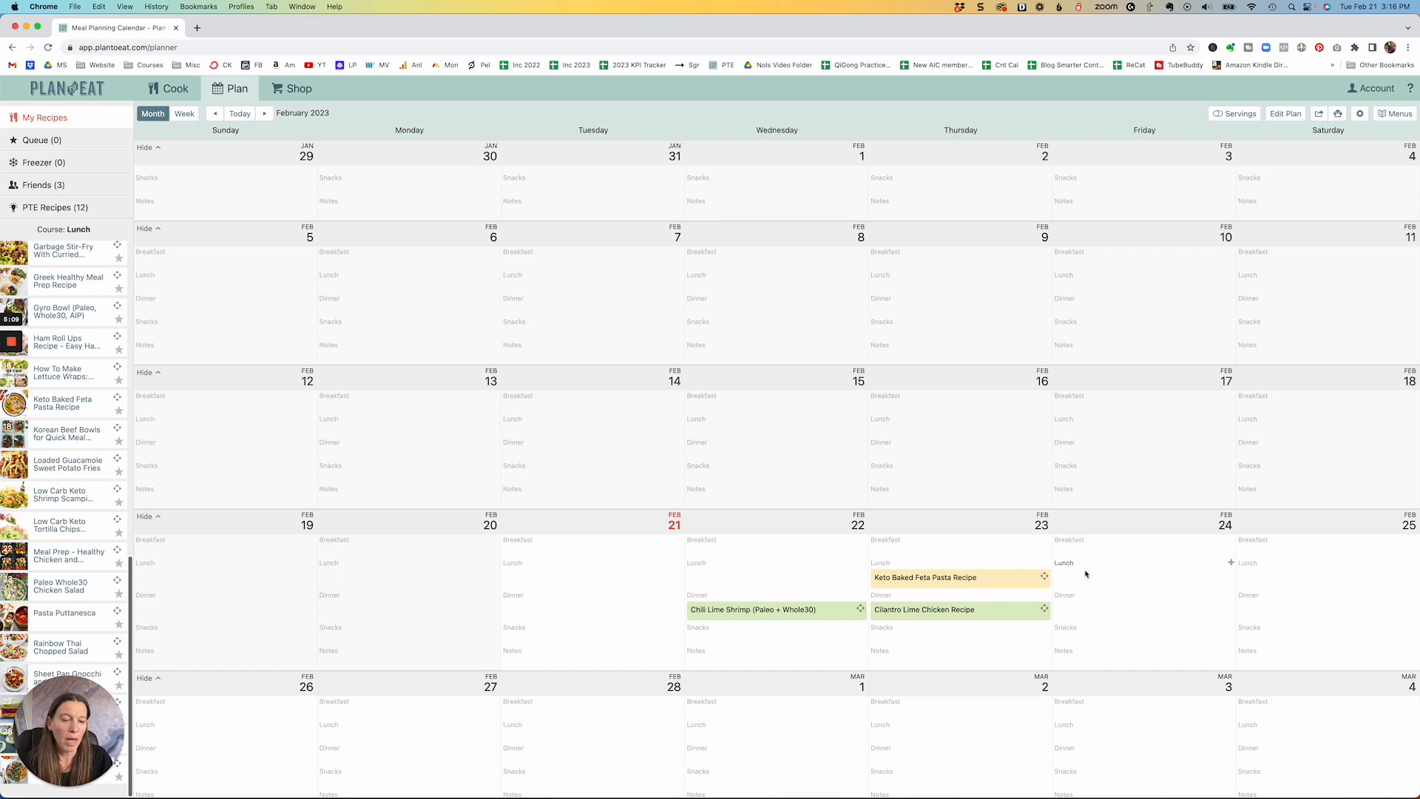
pyautogui.moveTo(1126, 574)
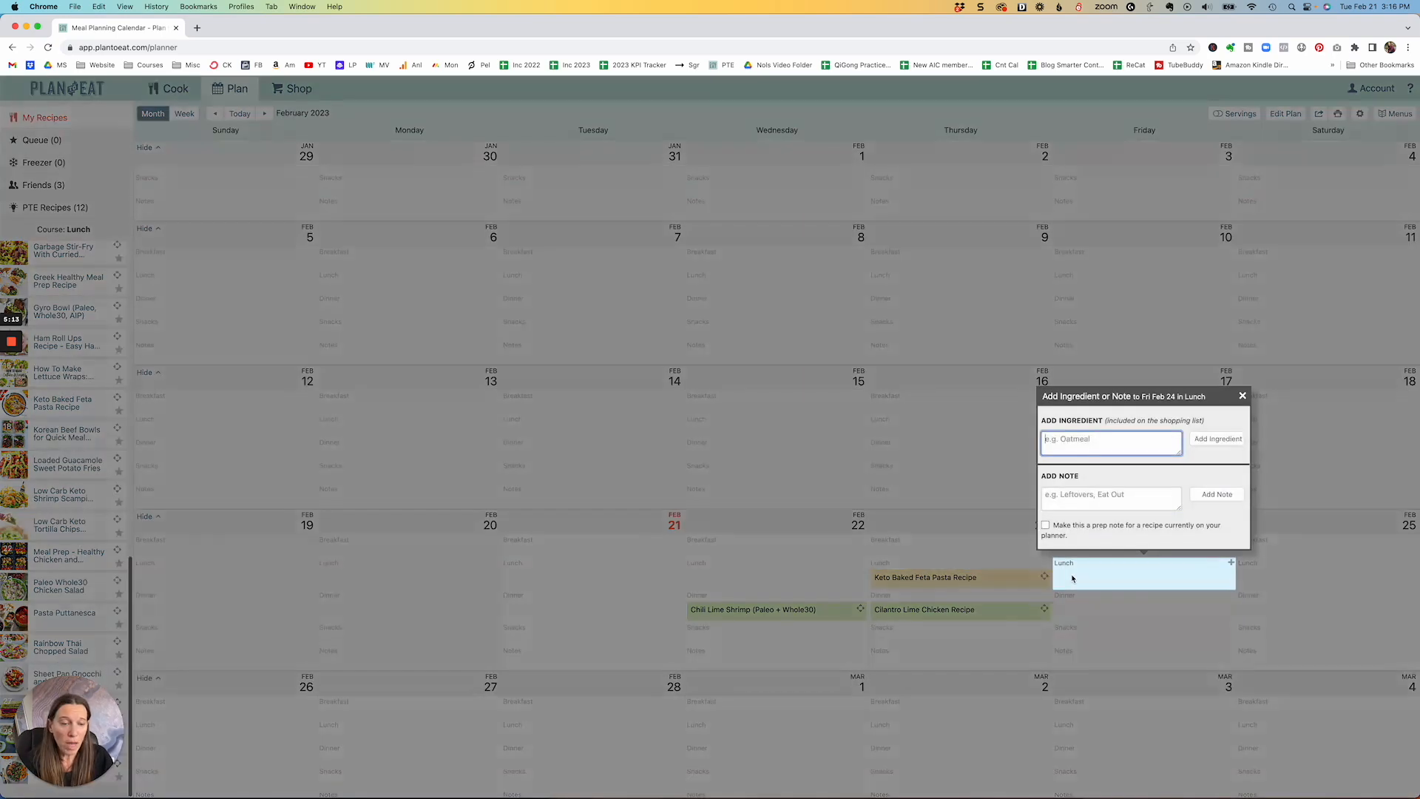
# - Write and save a 'Leftovers of Cilantro Lime Chicken' note in Friday Feb 24's lunch slot
pyautogui.click(1109, 493)
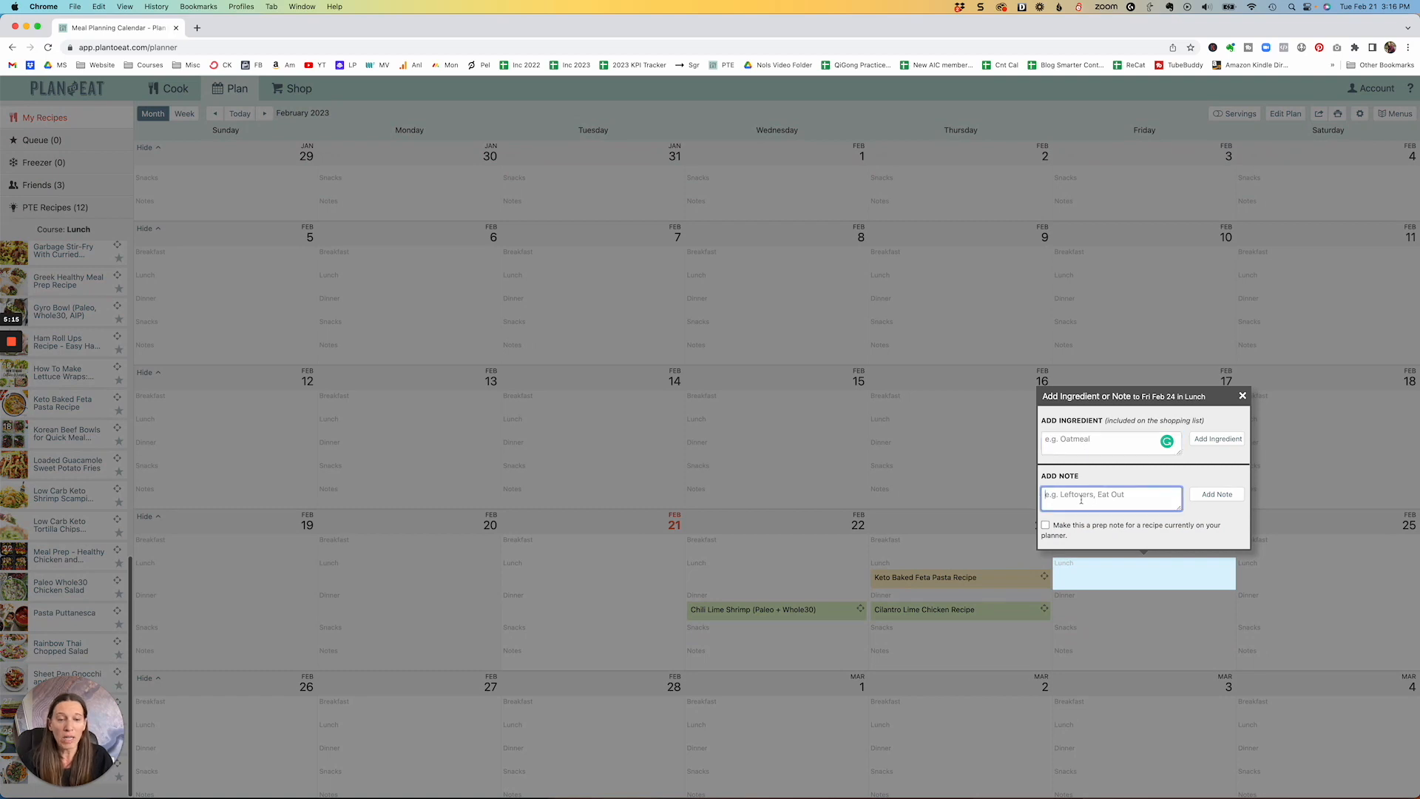
pyautogui.write('L')
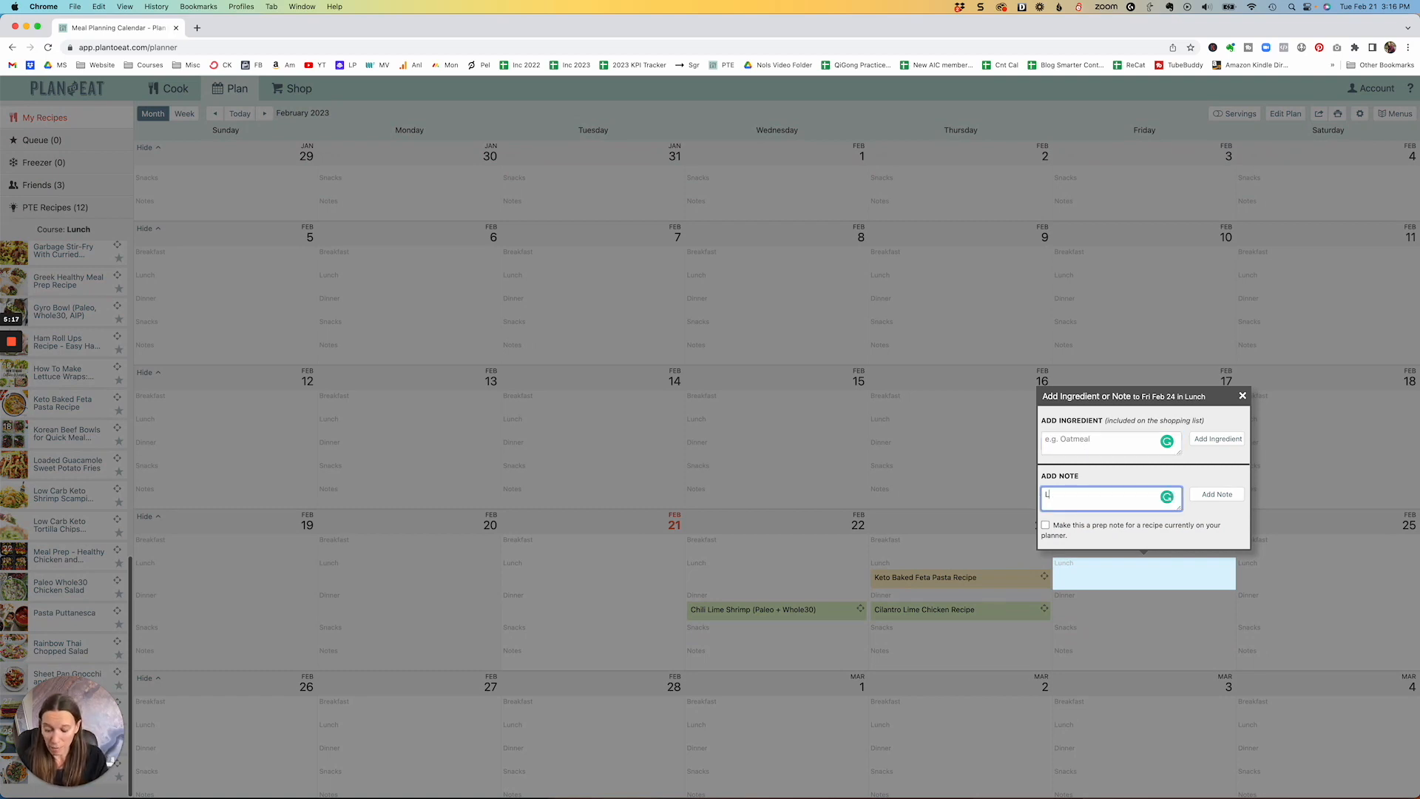
pyautogui.write('Leftovers of')
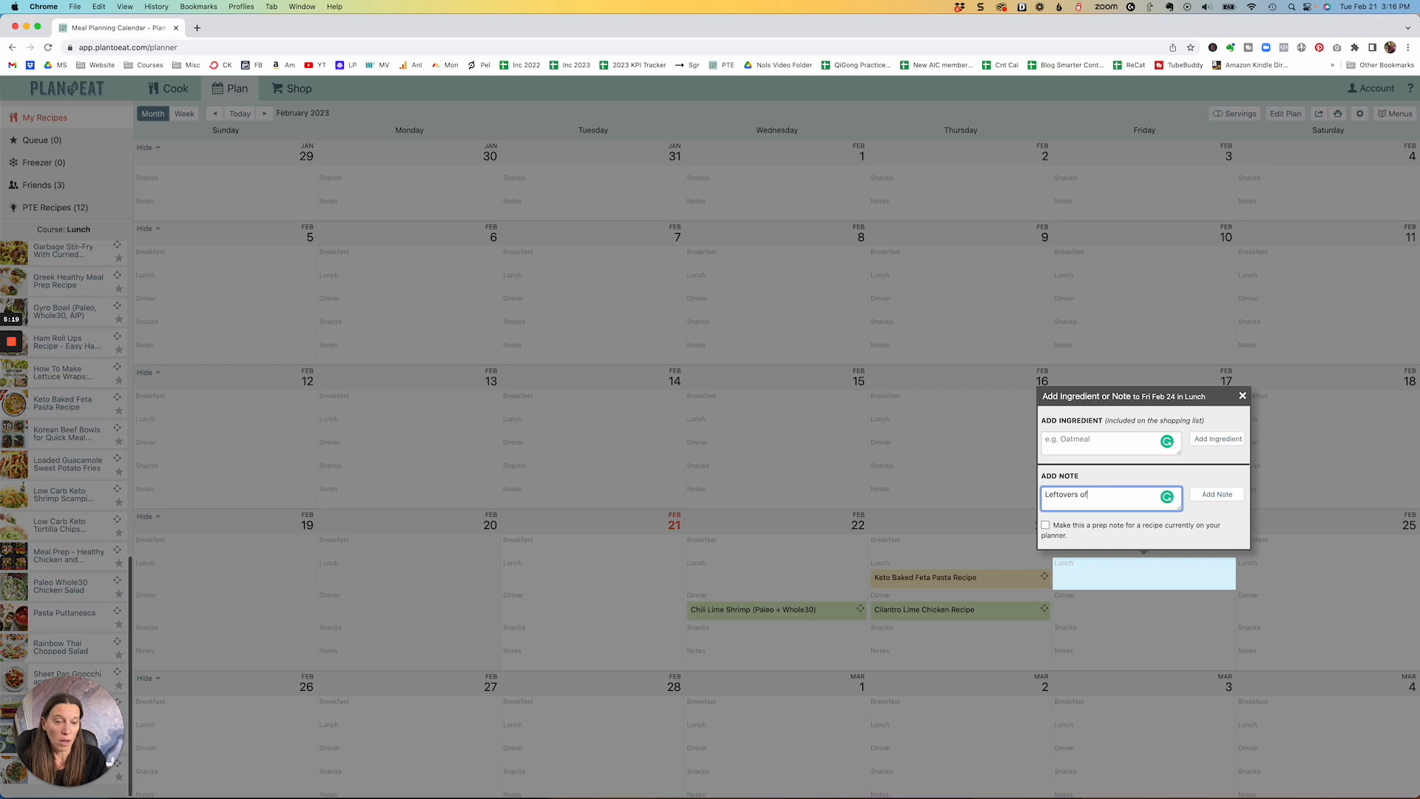
pyautogui.write('Cilantro')
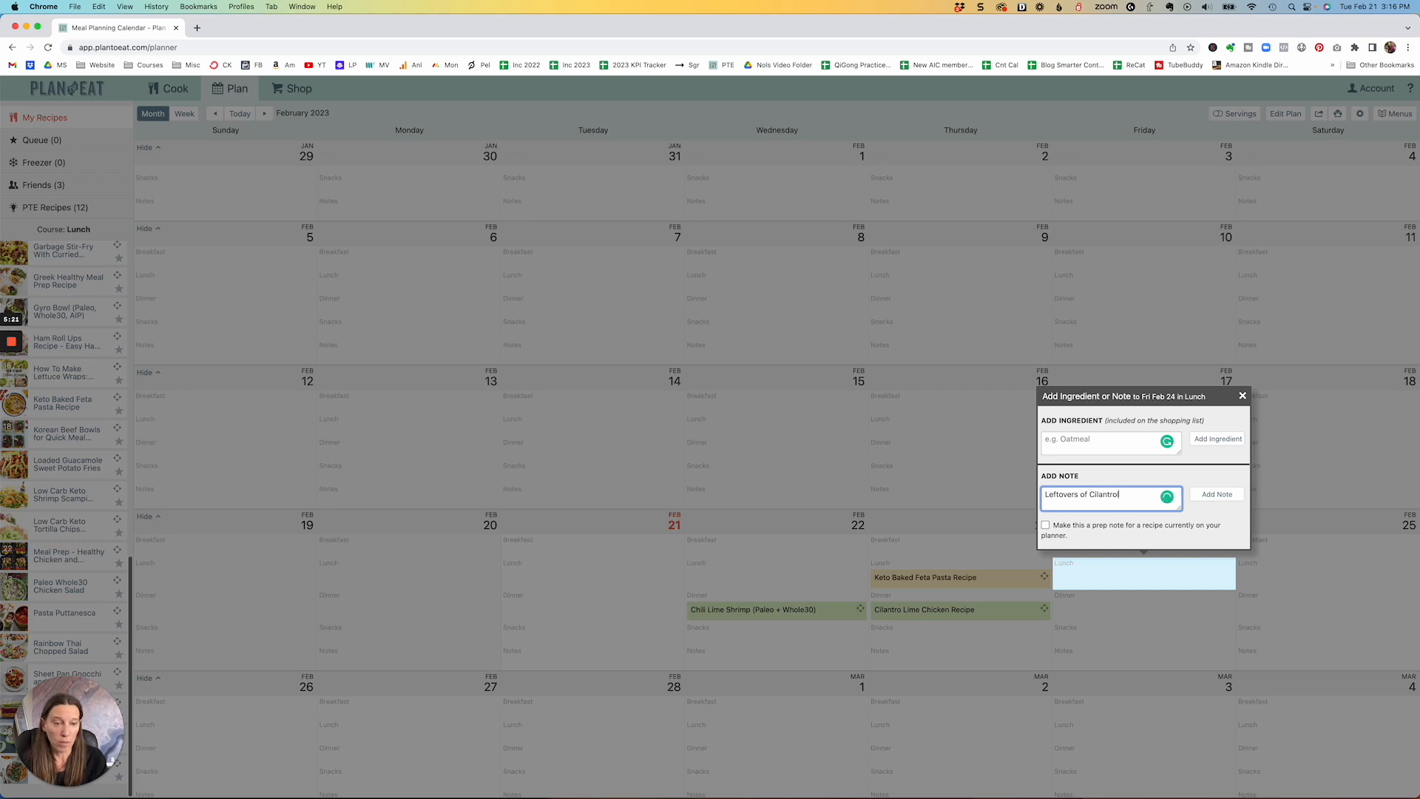
pyautogui.write('Lime Chicken')
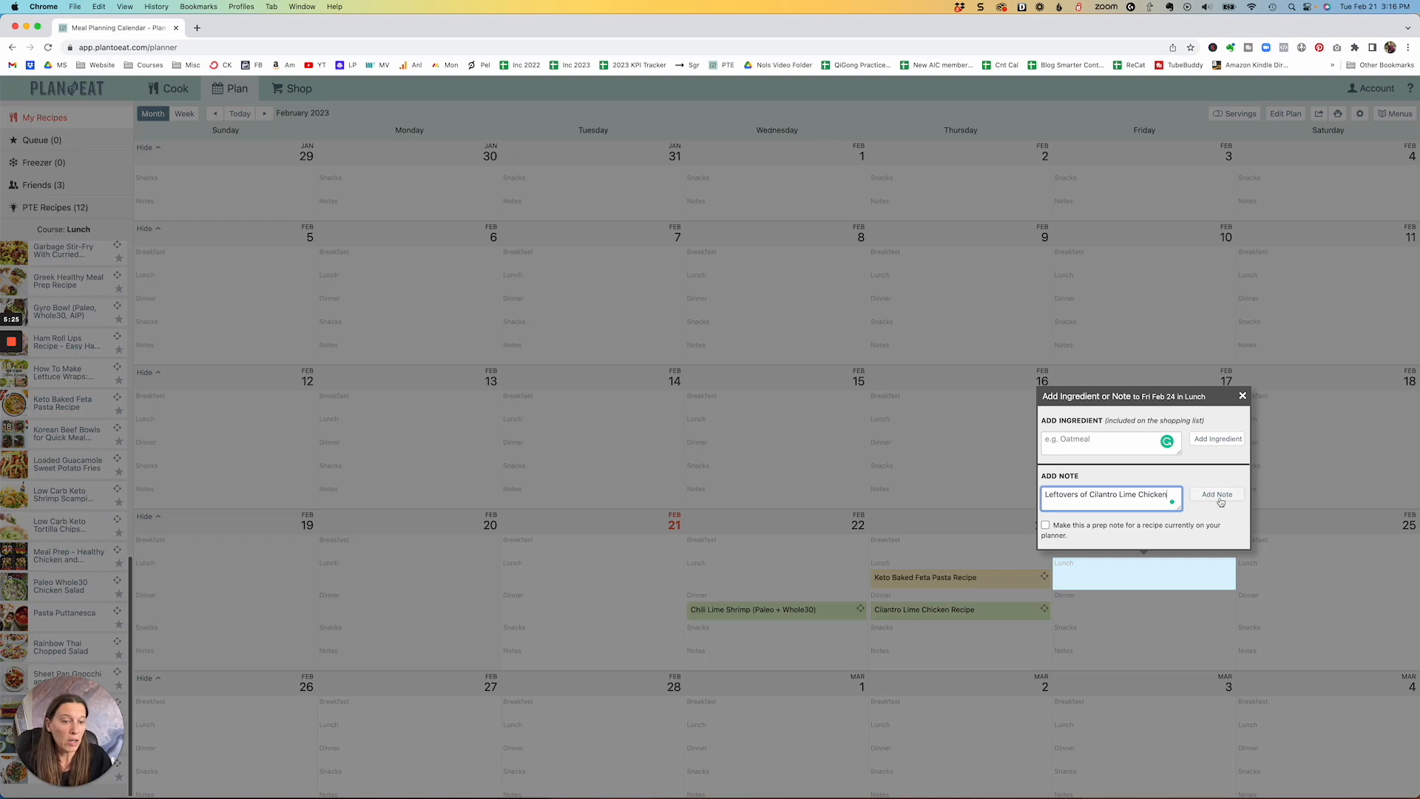
pyautogui.click(1217, 494)
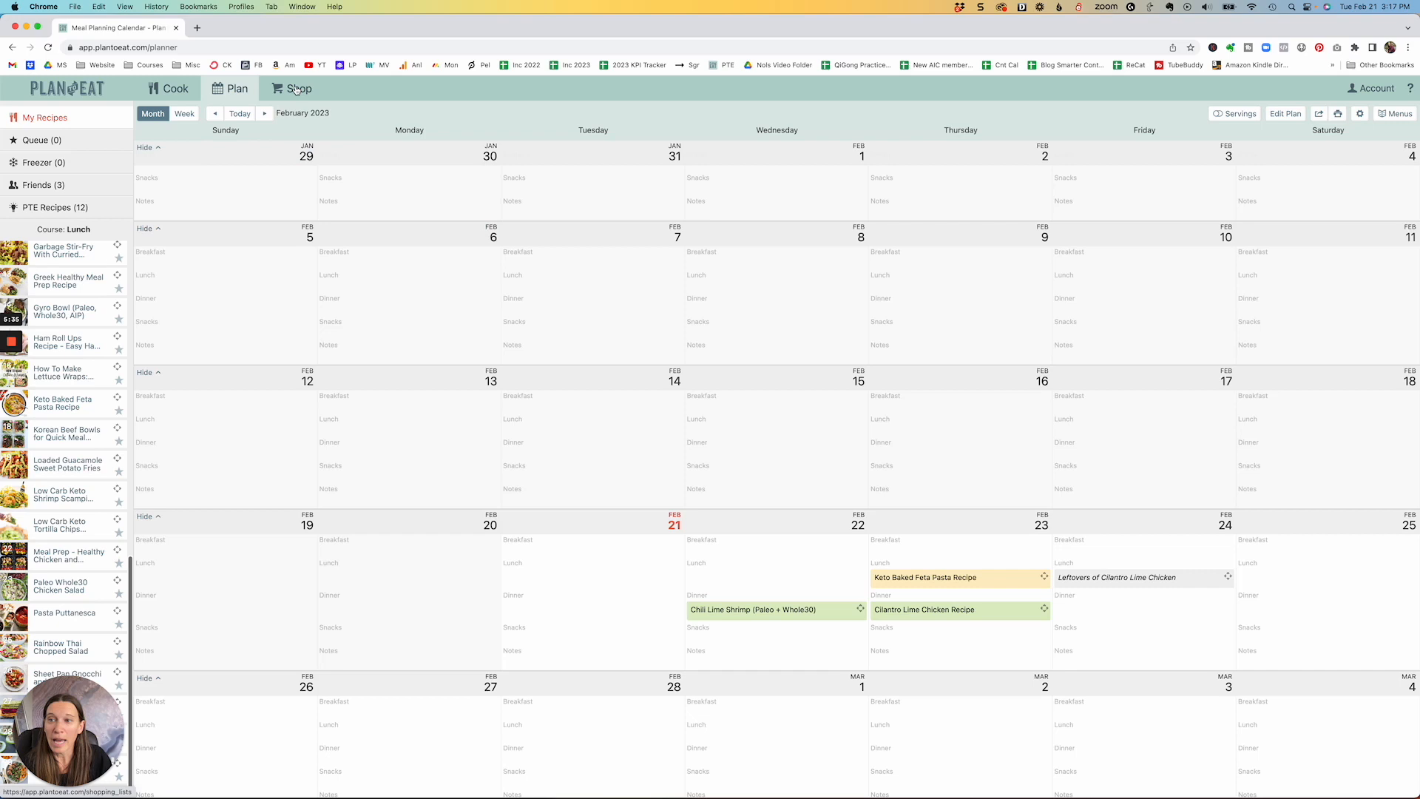
pyautogui.click(298, 88)
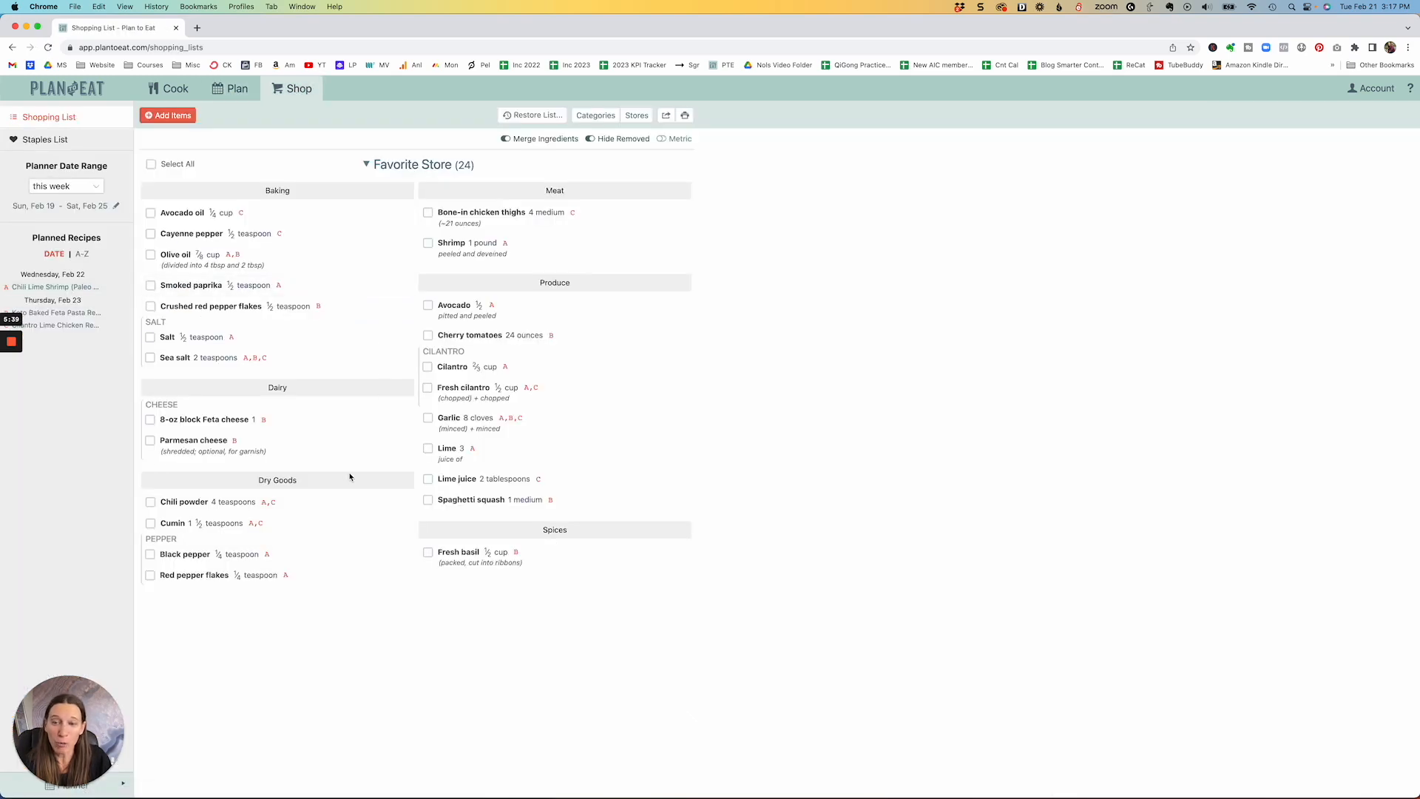
pyautogui.moveTo(480, 479)
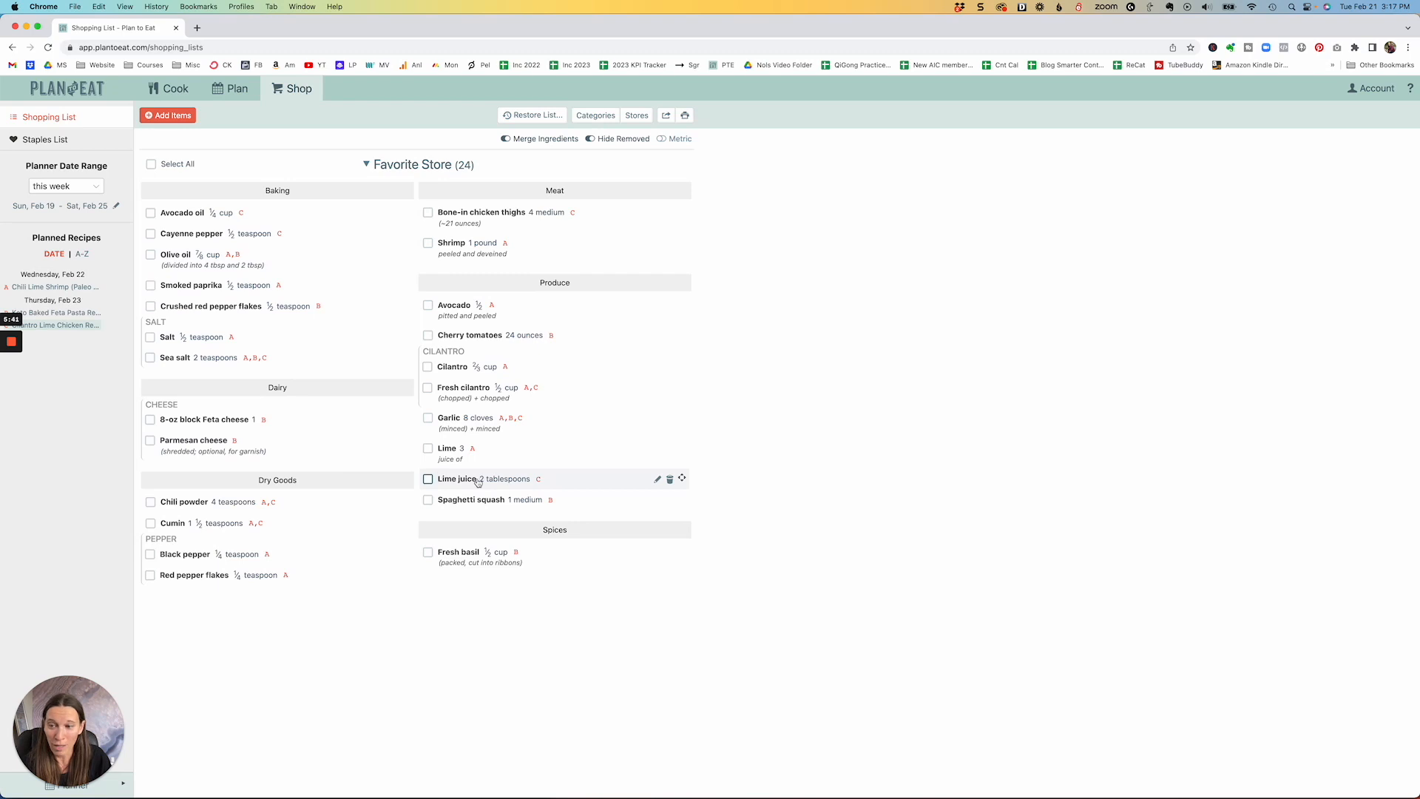
pyautogui.moveTo(315, 420)
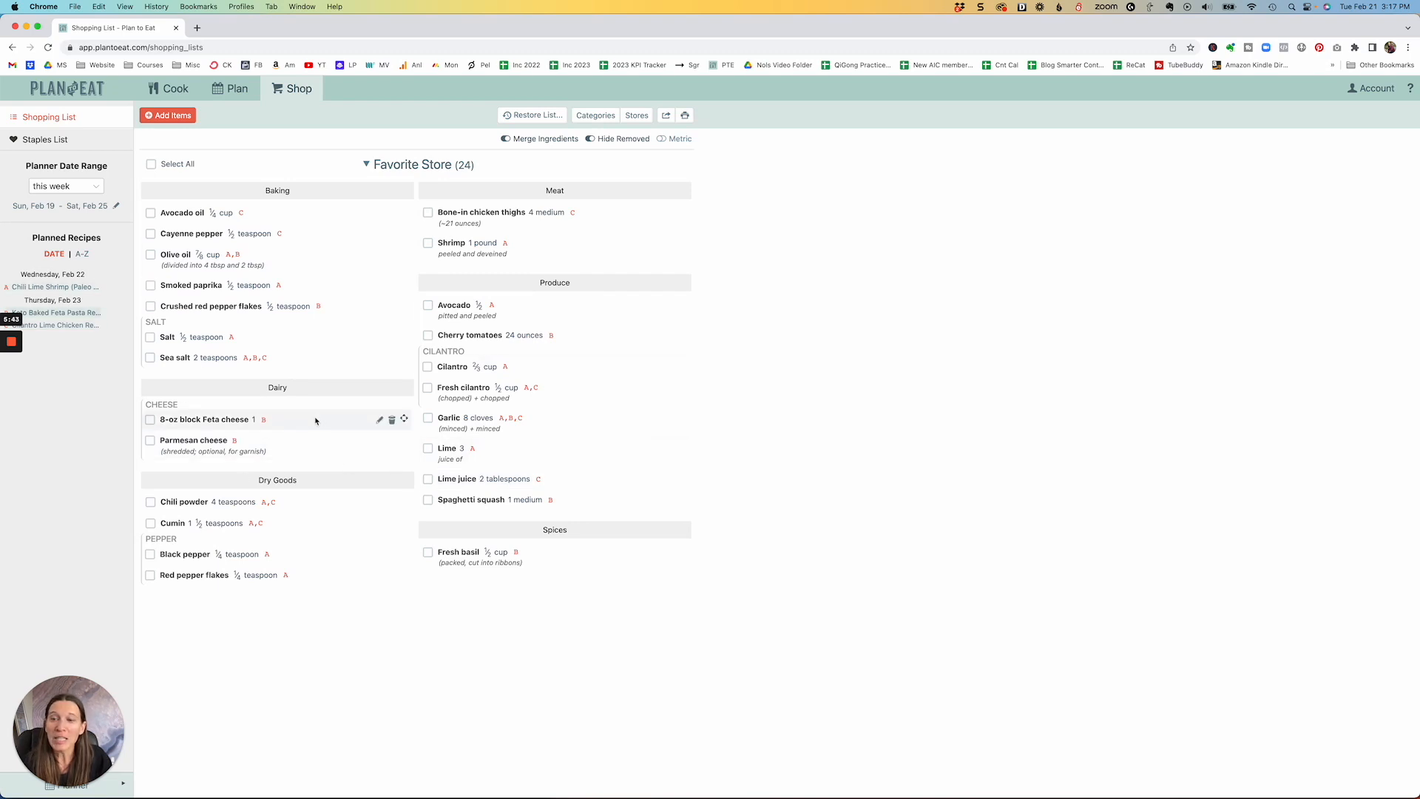
pyautogui.moveTo(317, 305)
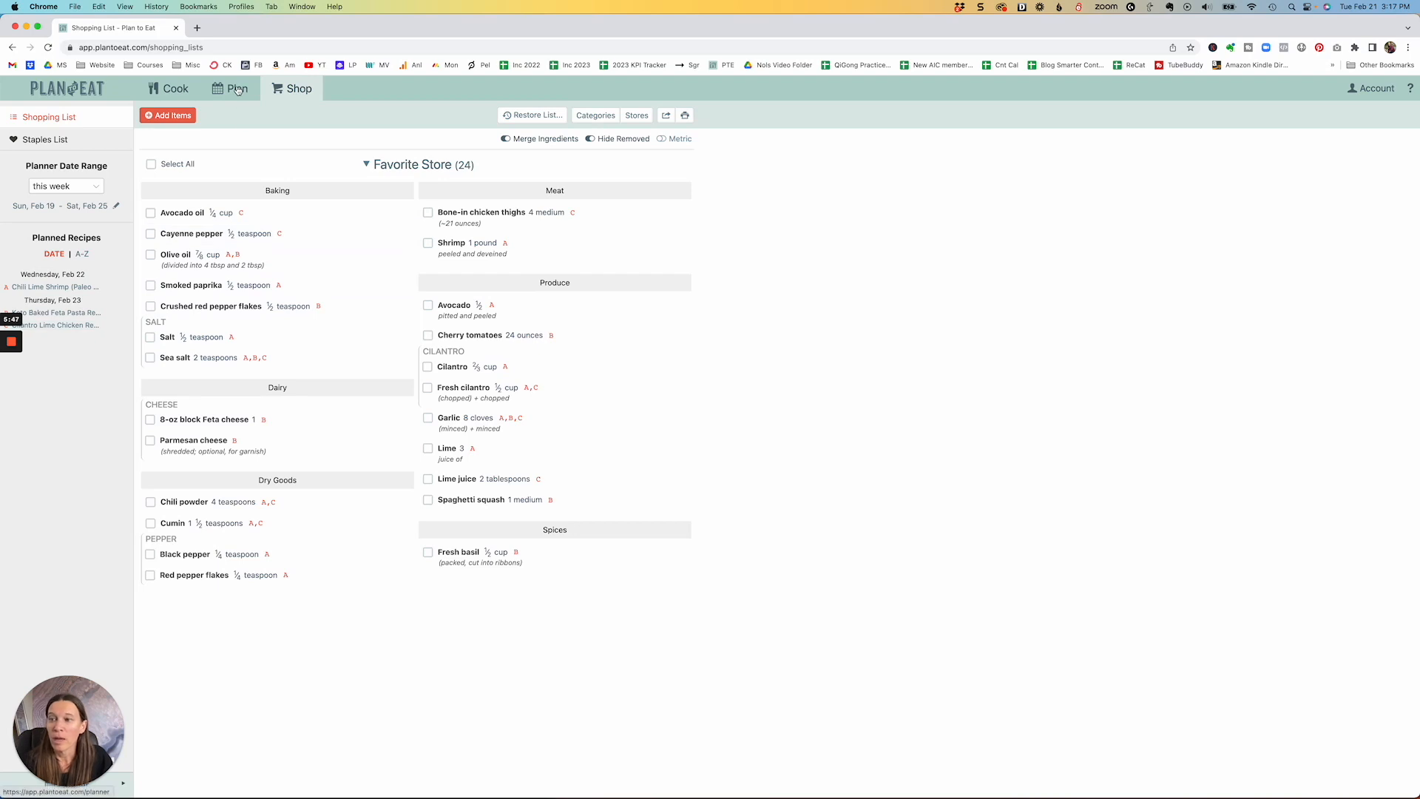
pyautogui.click(237, 88)
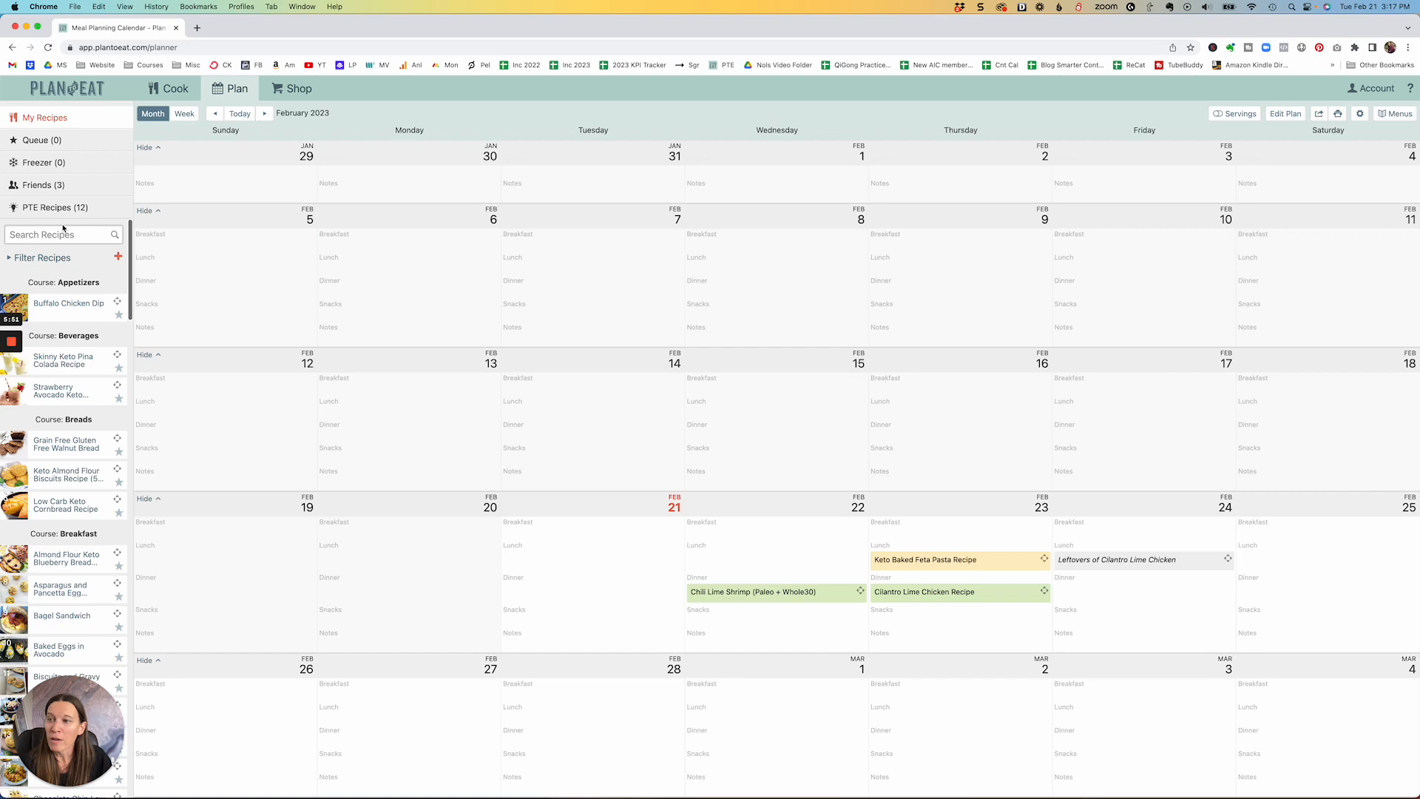
pyautogui.moveTo(54, 206)
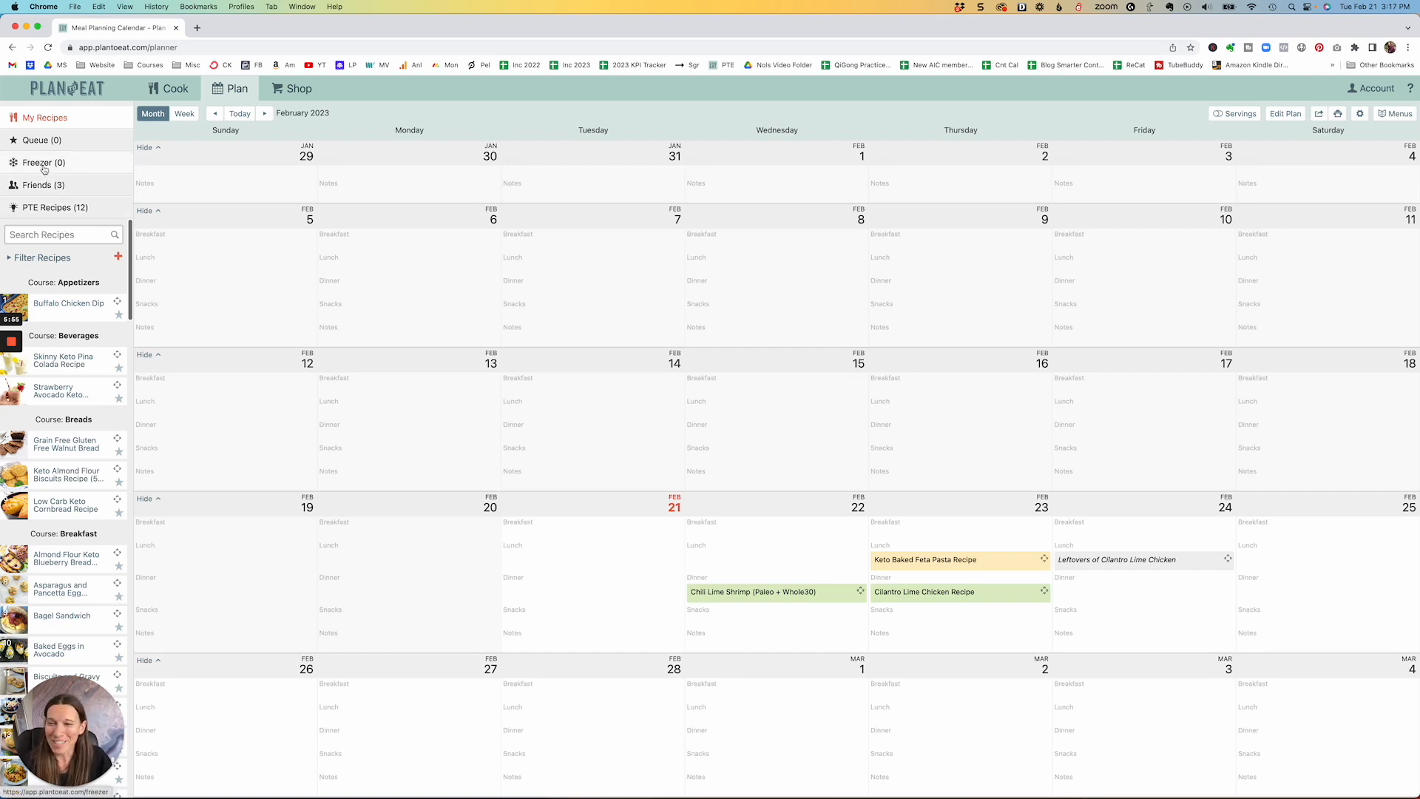
# - Open the empty Freezer (0) section from the sidebar
pyautogui.click(38, 162)
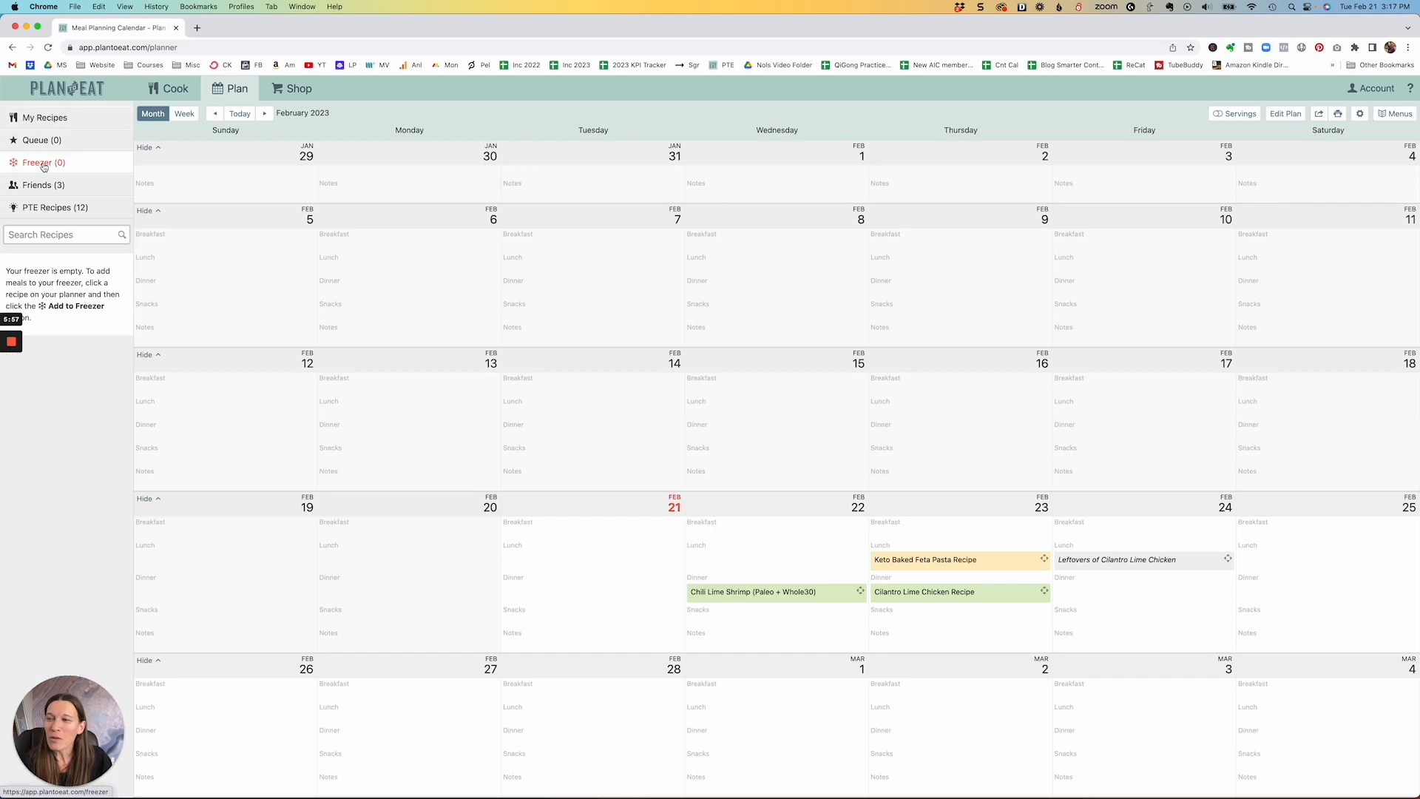
pyautogui.moveTo(89, 331)
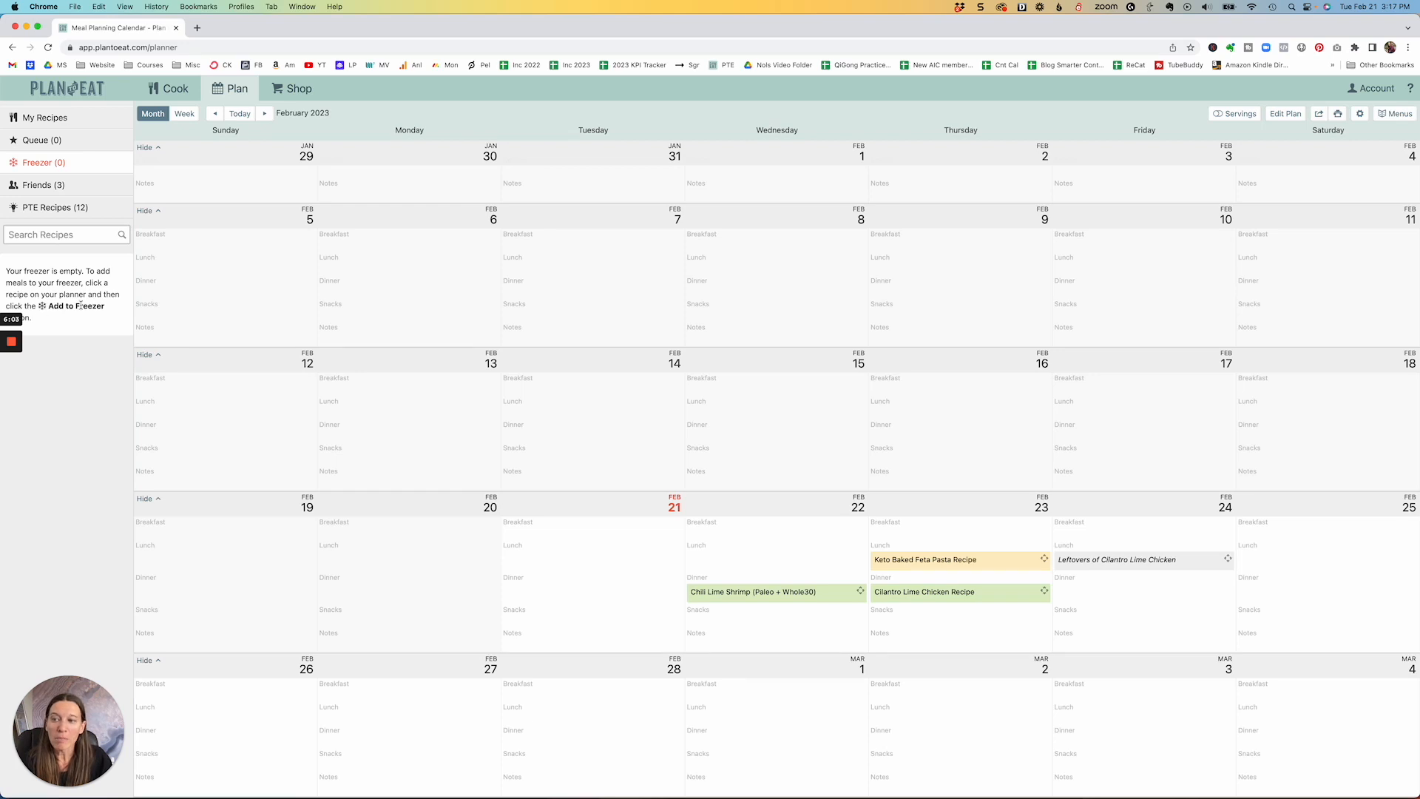
pyautogui.moveTo(54, 206)
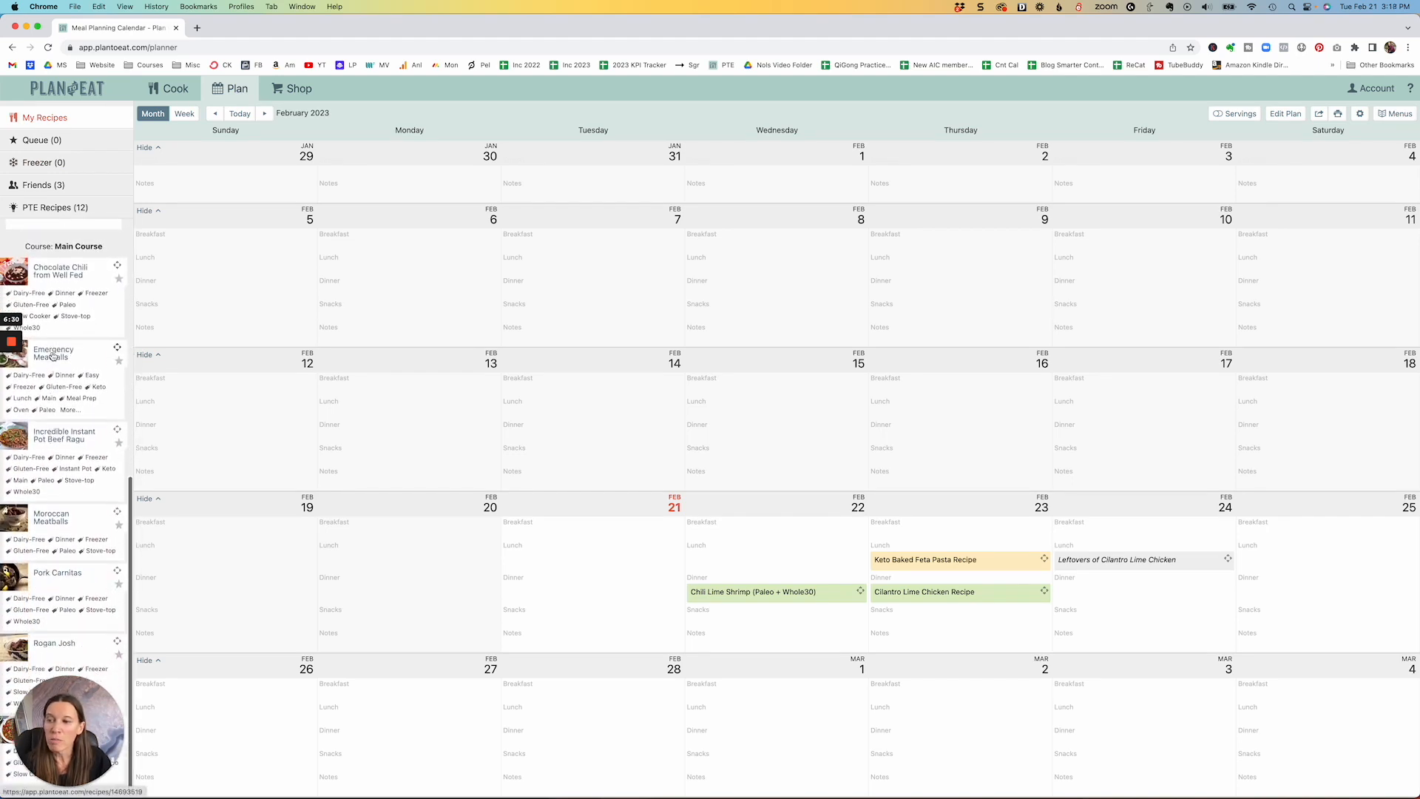
pyautogui.moveTo(53, 352)
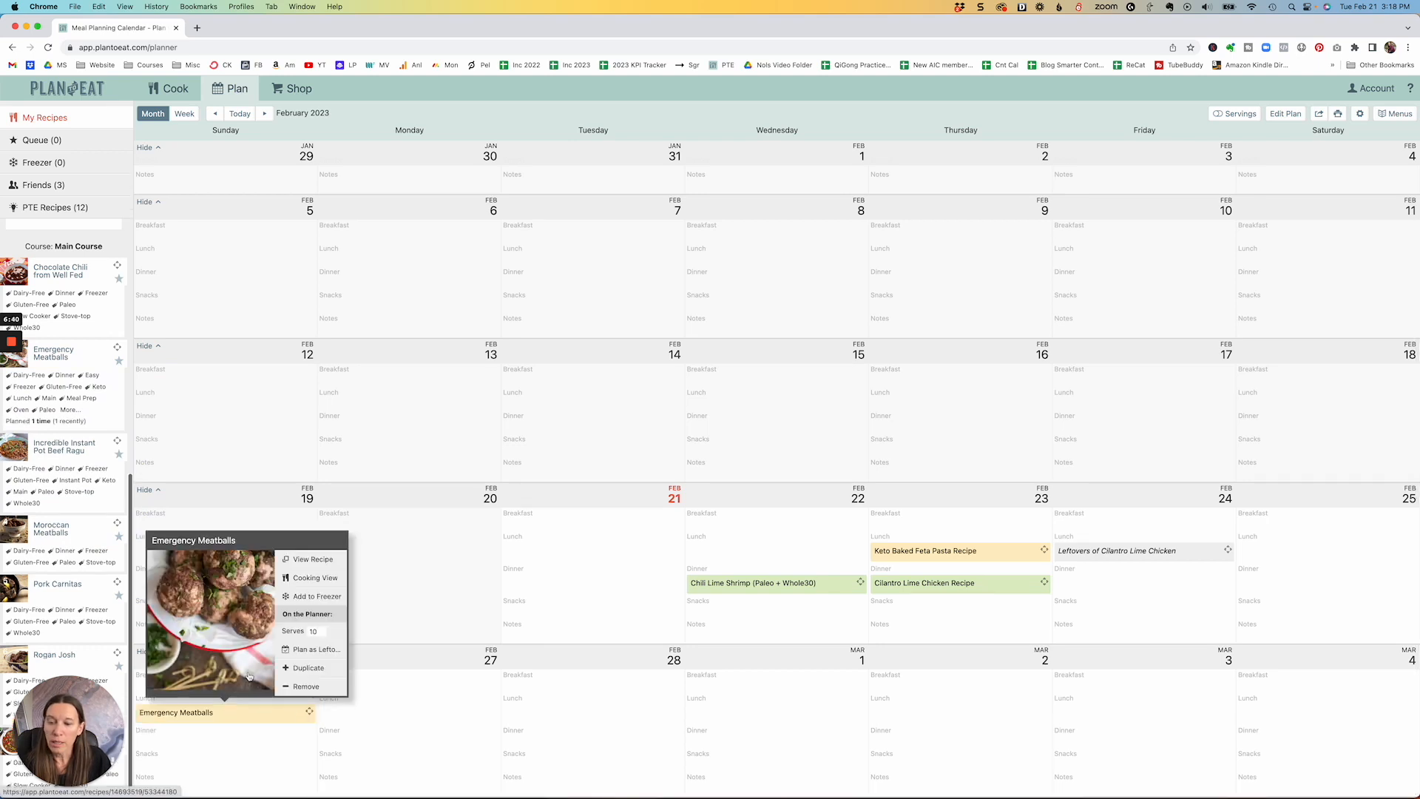
# - Choose Add to Freezer for the Feb 26 Emergency Meatballs meal
pyautogui.click(315, 596)
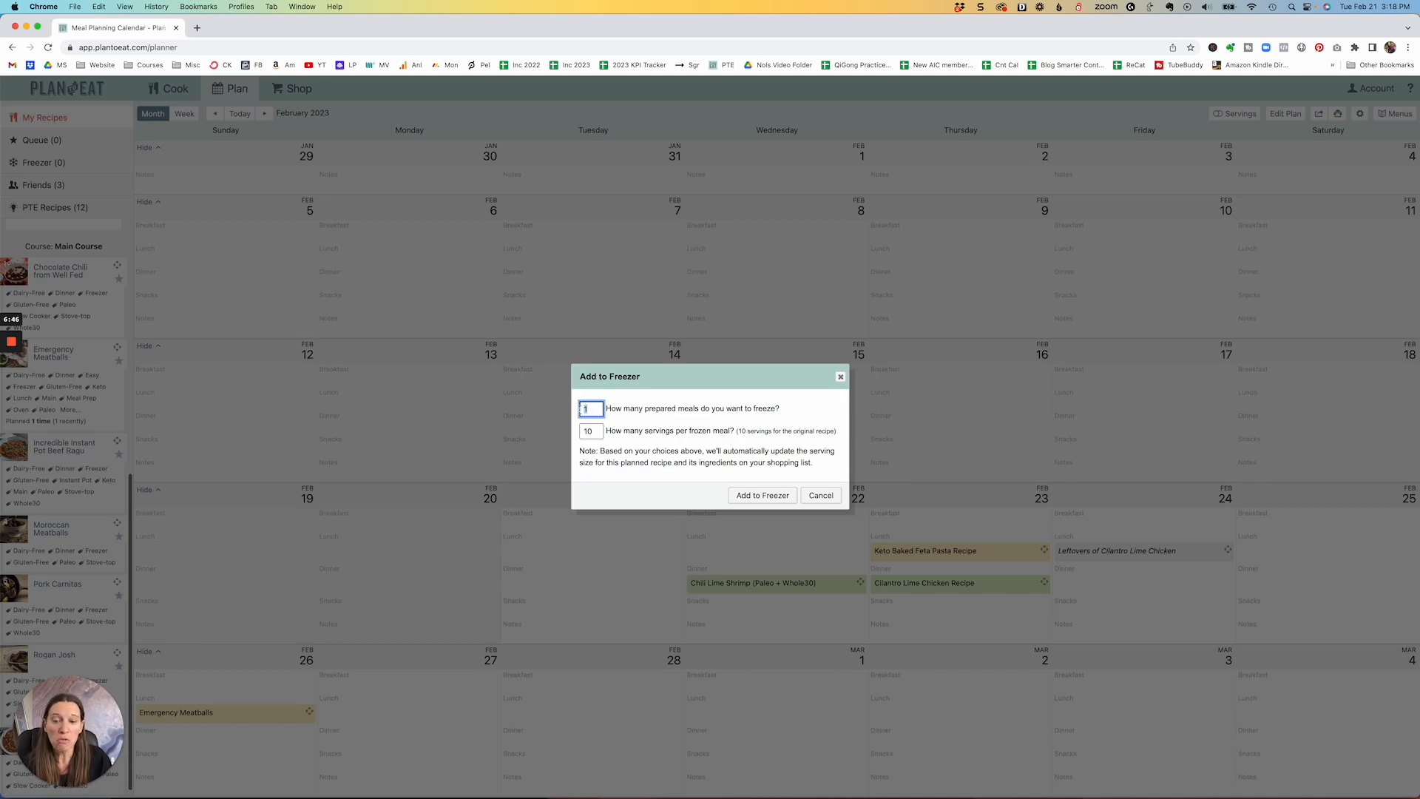
# - Freeze Emergency Meatballs as 2 meals of 4 servings each
pyautogui.write('2')
pyautogui.click(591, 430)
pyautogui.write('4')
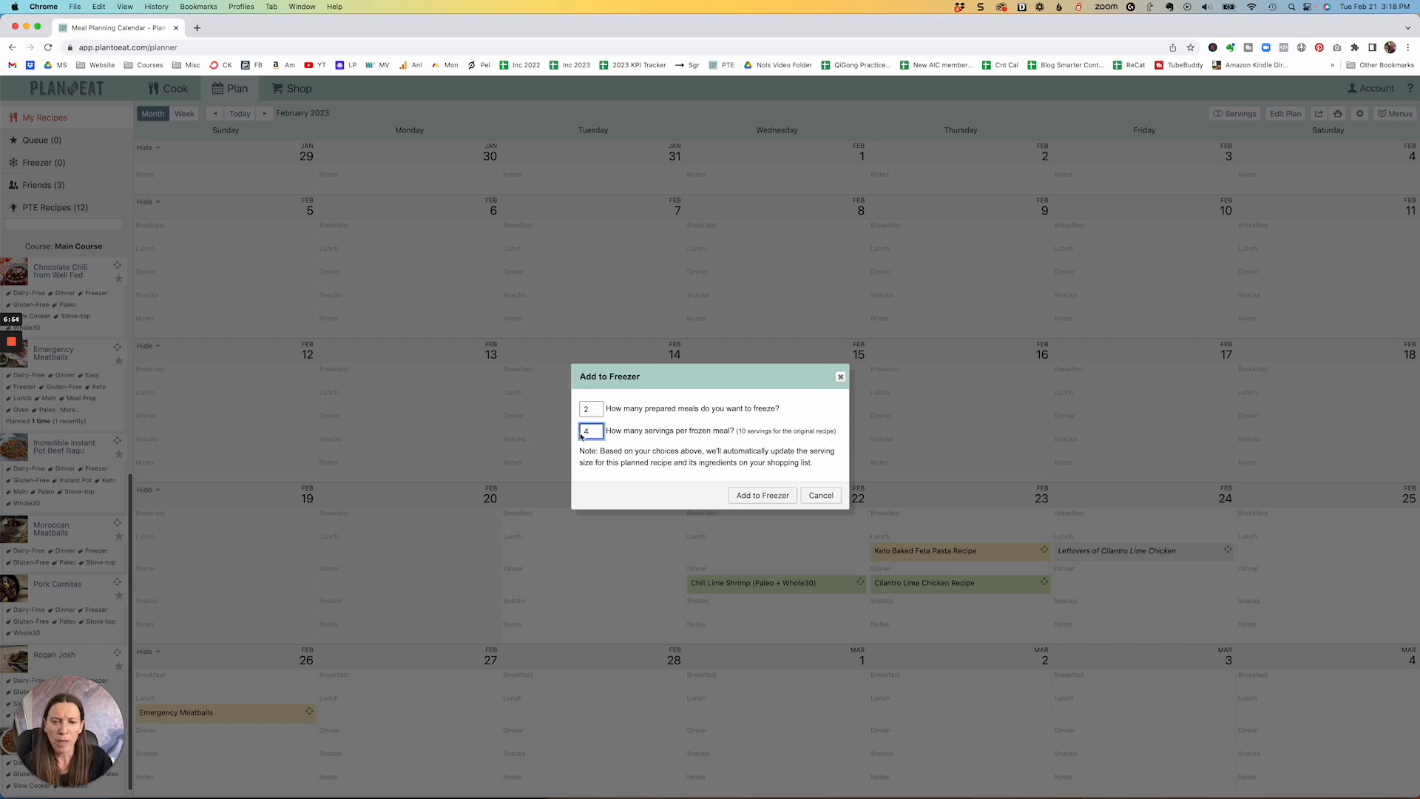
pyautogui.click(761, 494)
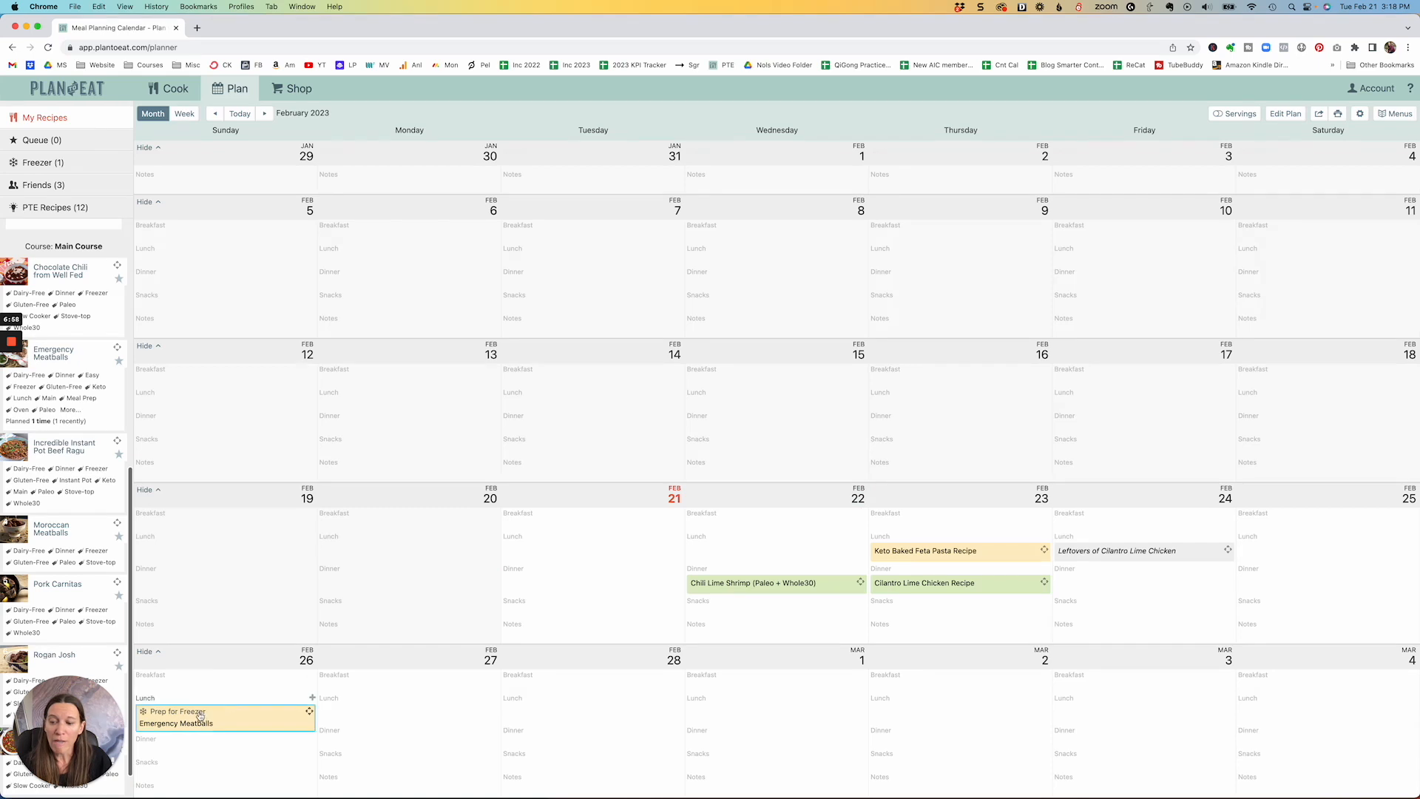
pyautogui.moveTo(235, 726)
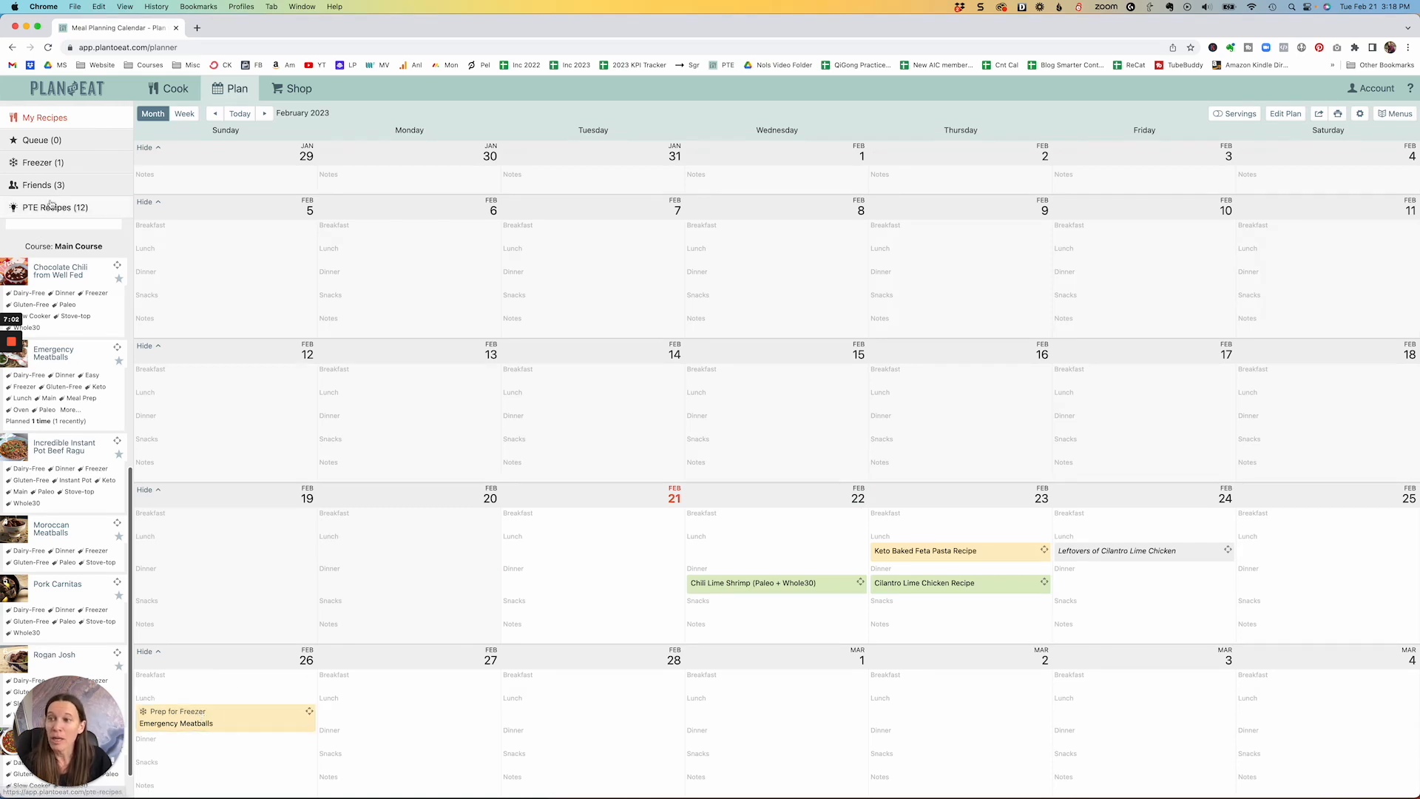
# - Open Freezer (1) to view the stored Emergency Meatballs meals
pyautogui.click(39, 161)
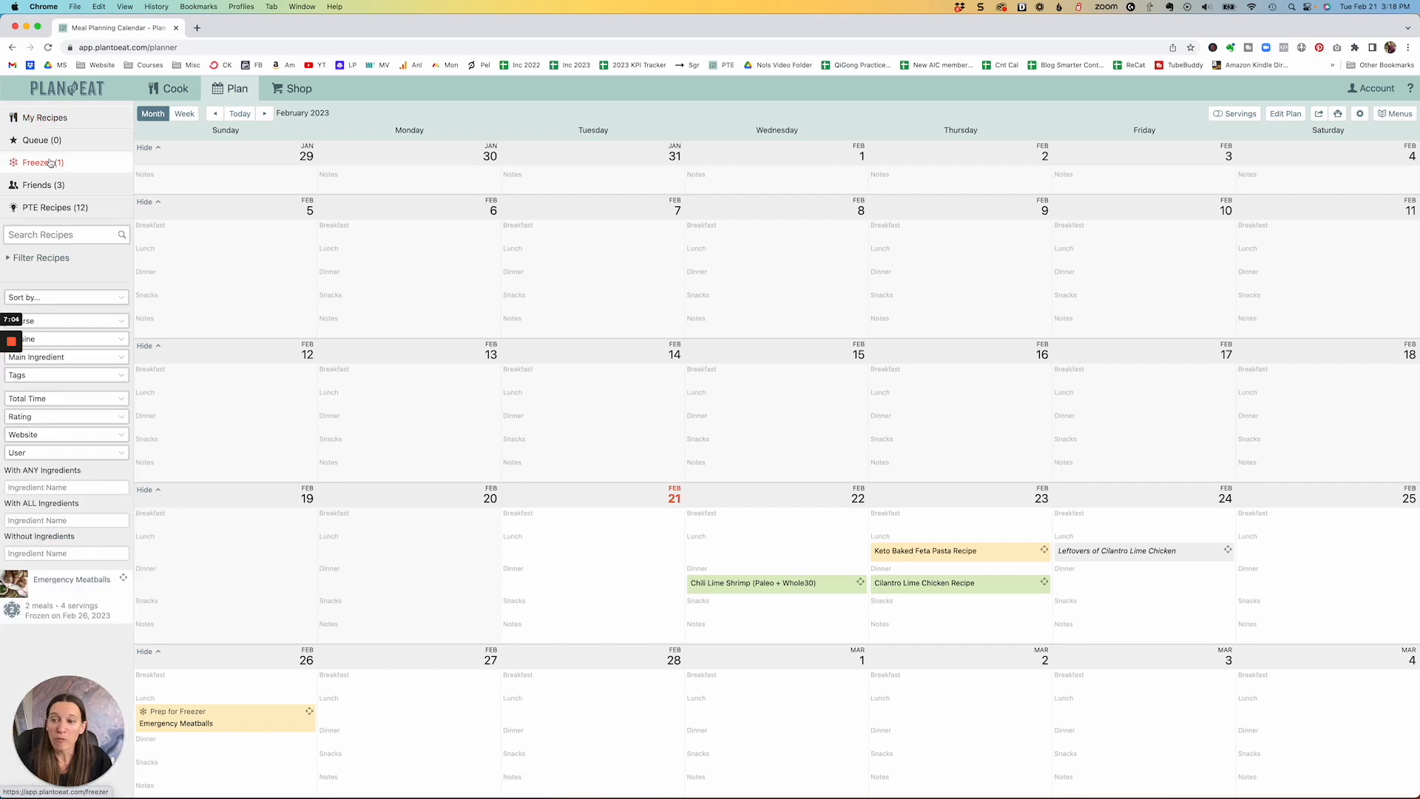
pyautogui.moveTo(50, 617)
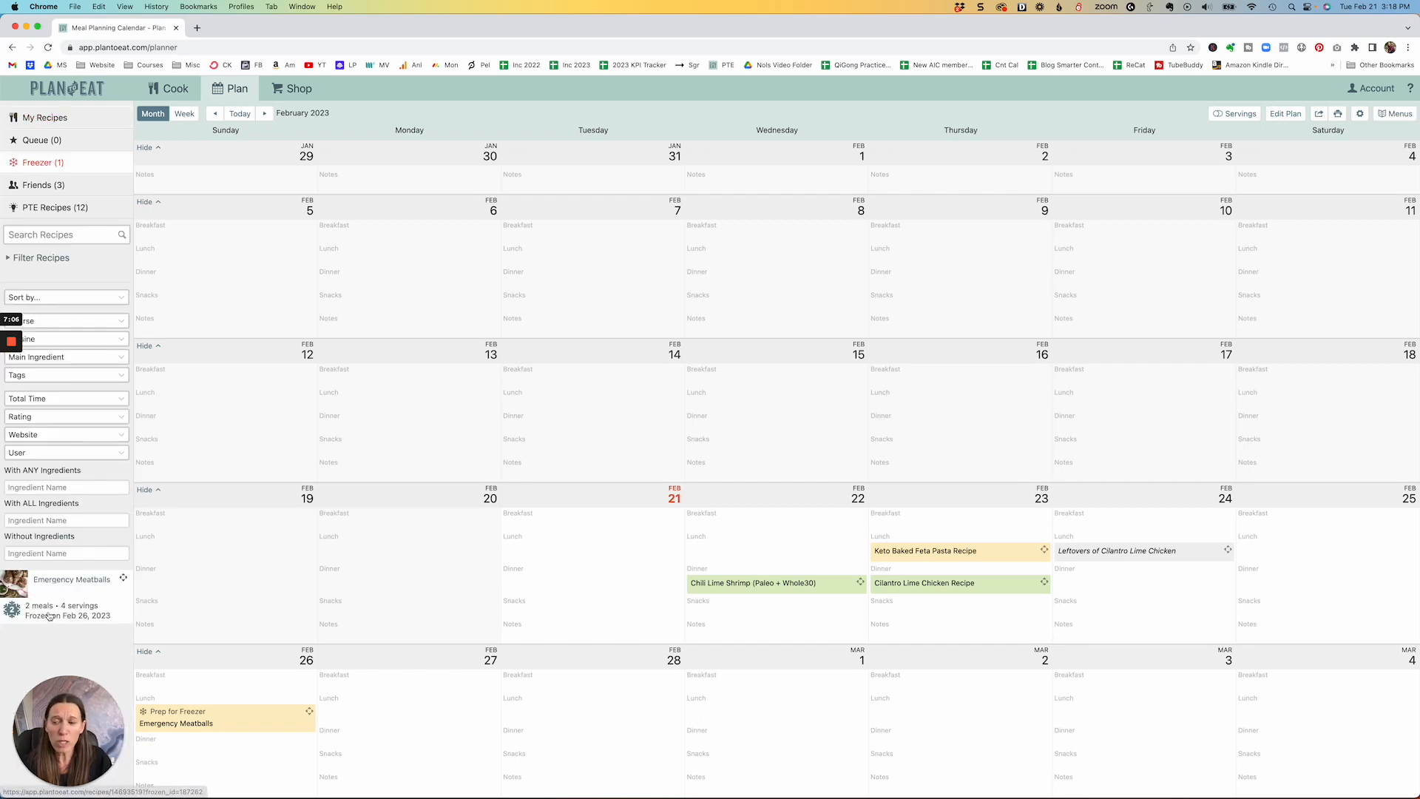
pyautogui.moveTo(114, 614)
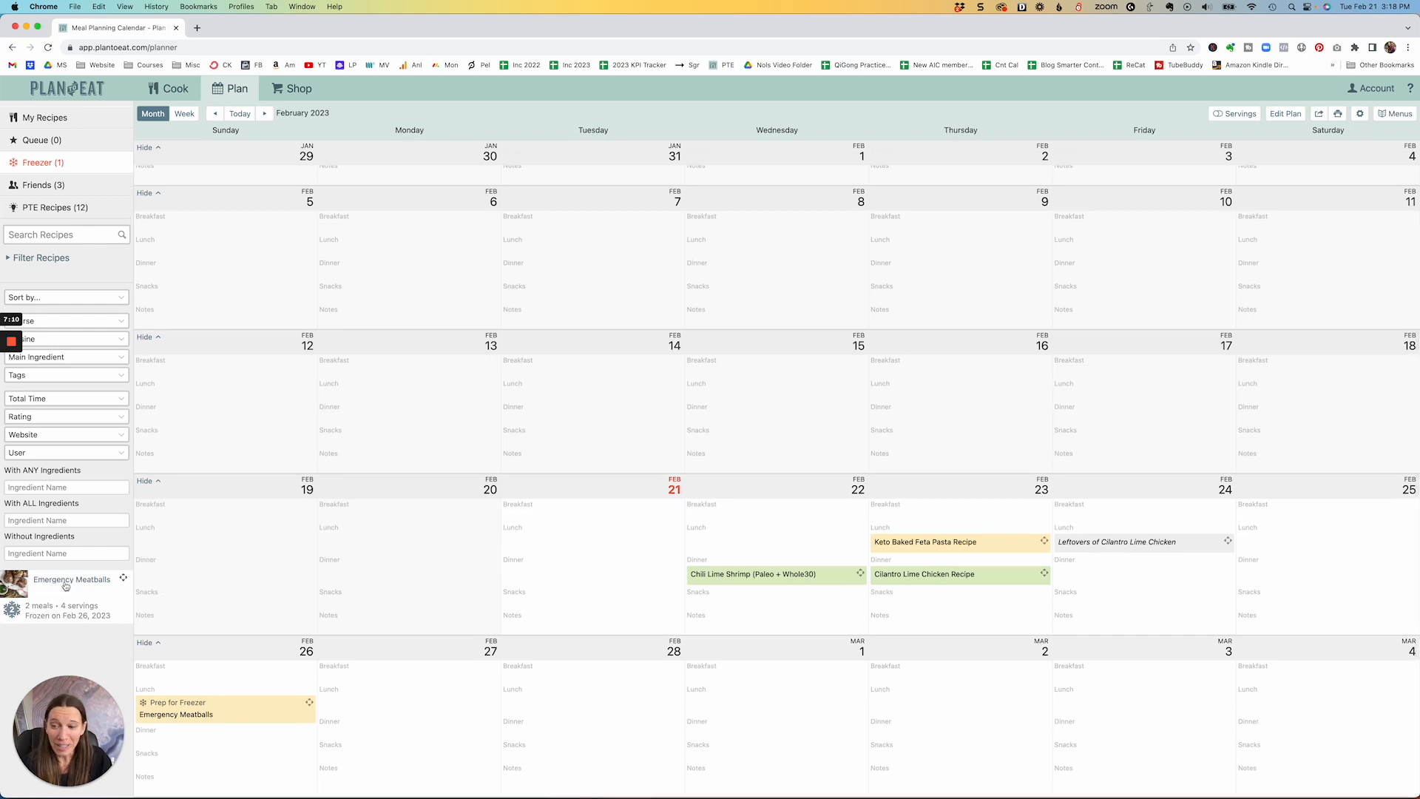
pyautogui.moveTo(64, 585)
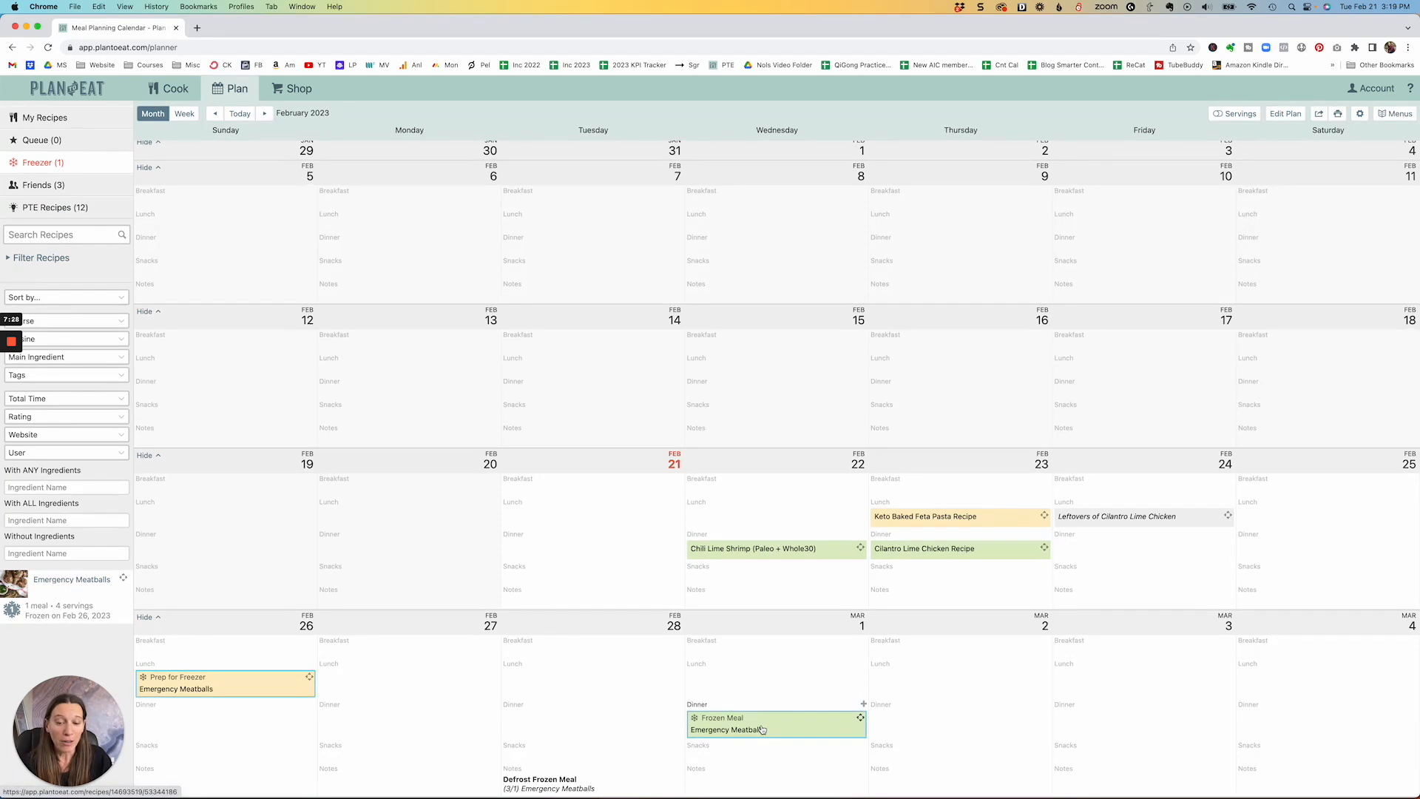
pyautogui.moveTo(545, 790)
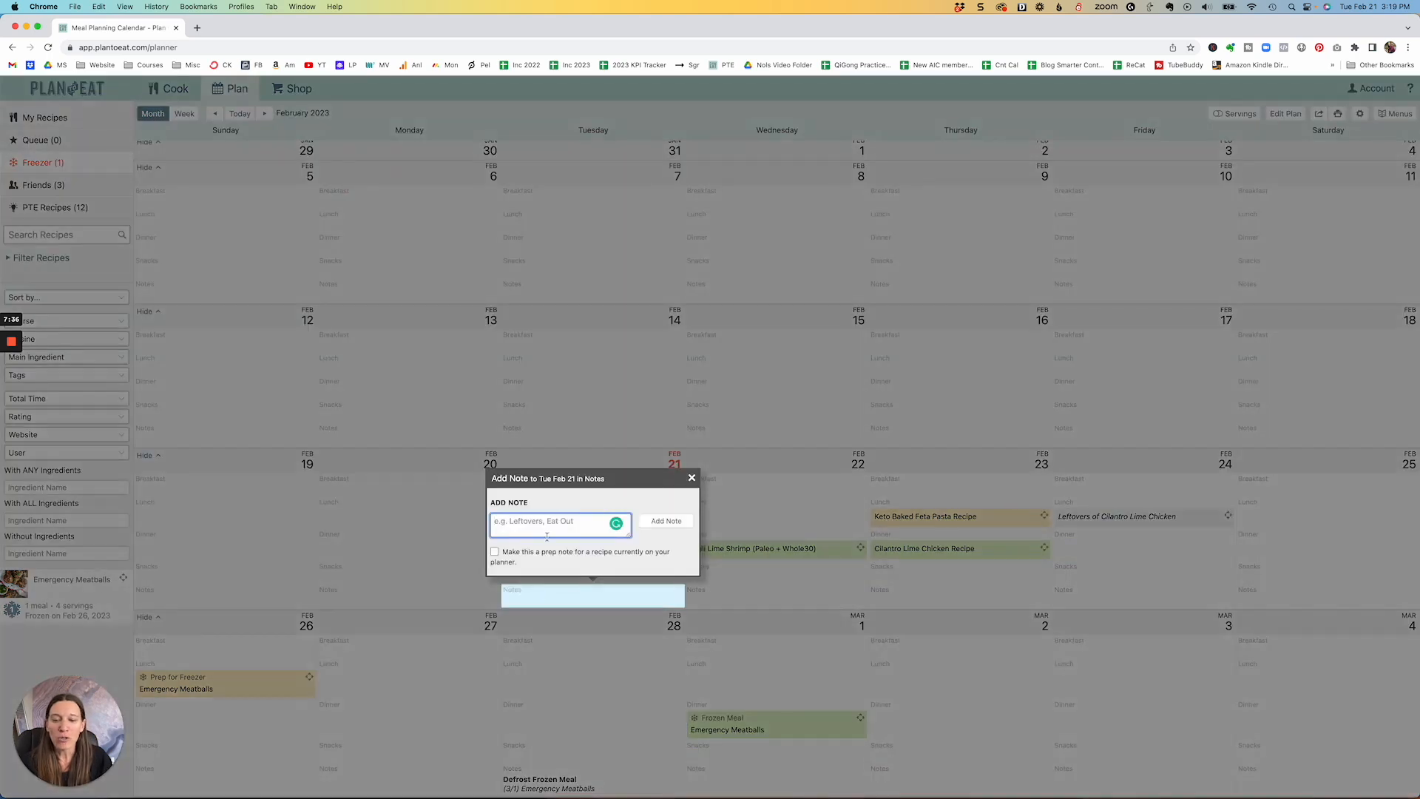
# - Save a 'Defrost ground beef' note on Tuesday Feb 21
pyautogui.write('Defr')
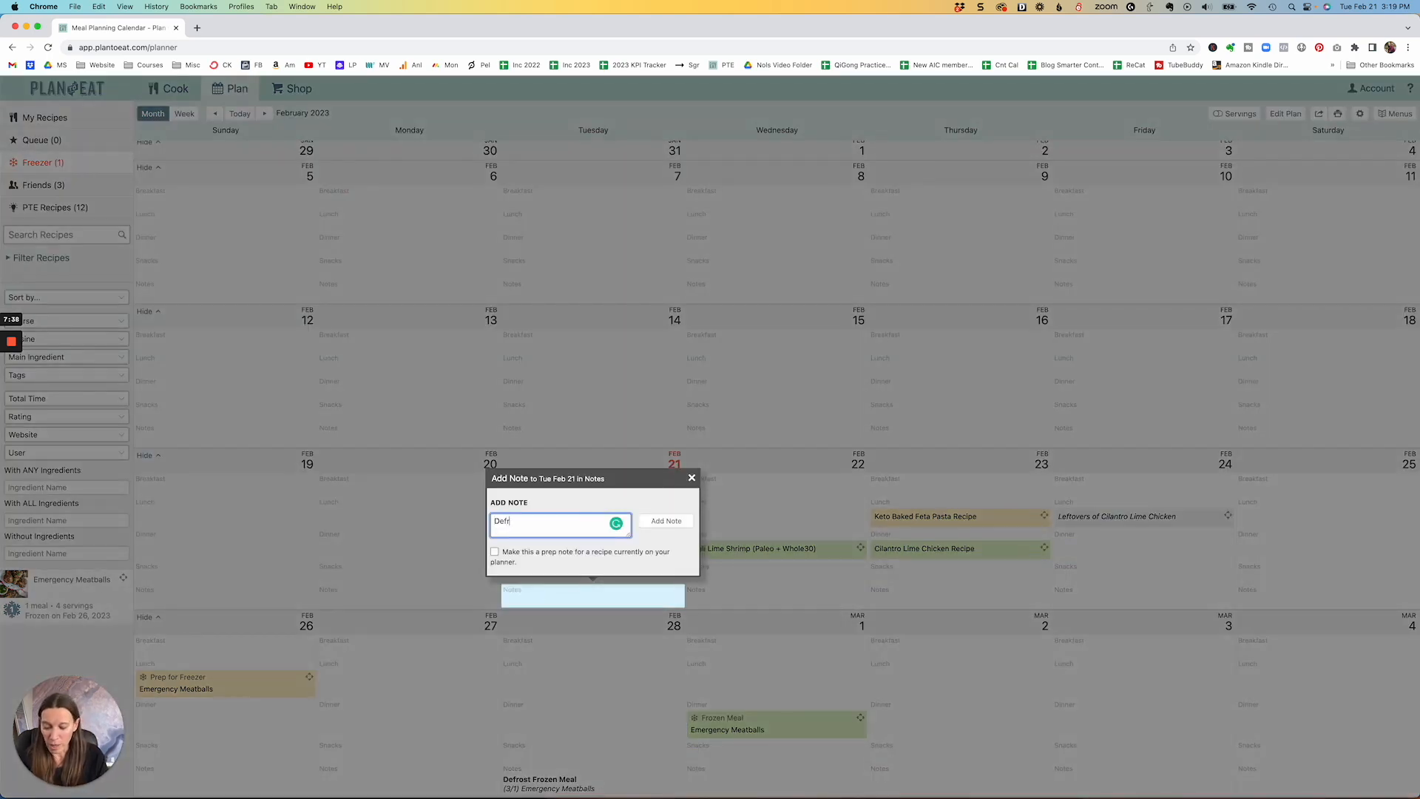
pyautogui.write('Defrost ground beef')
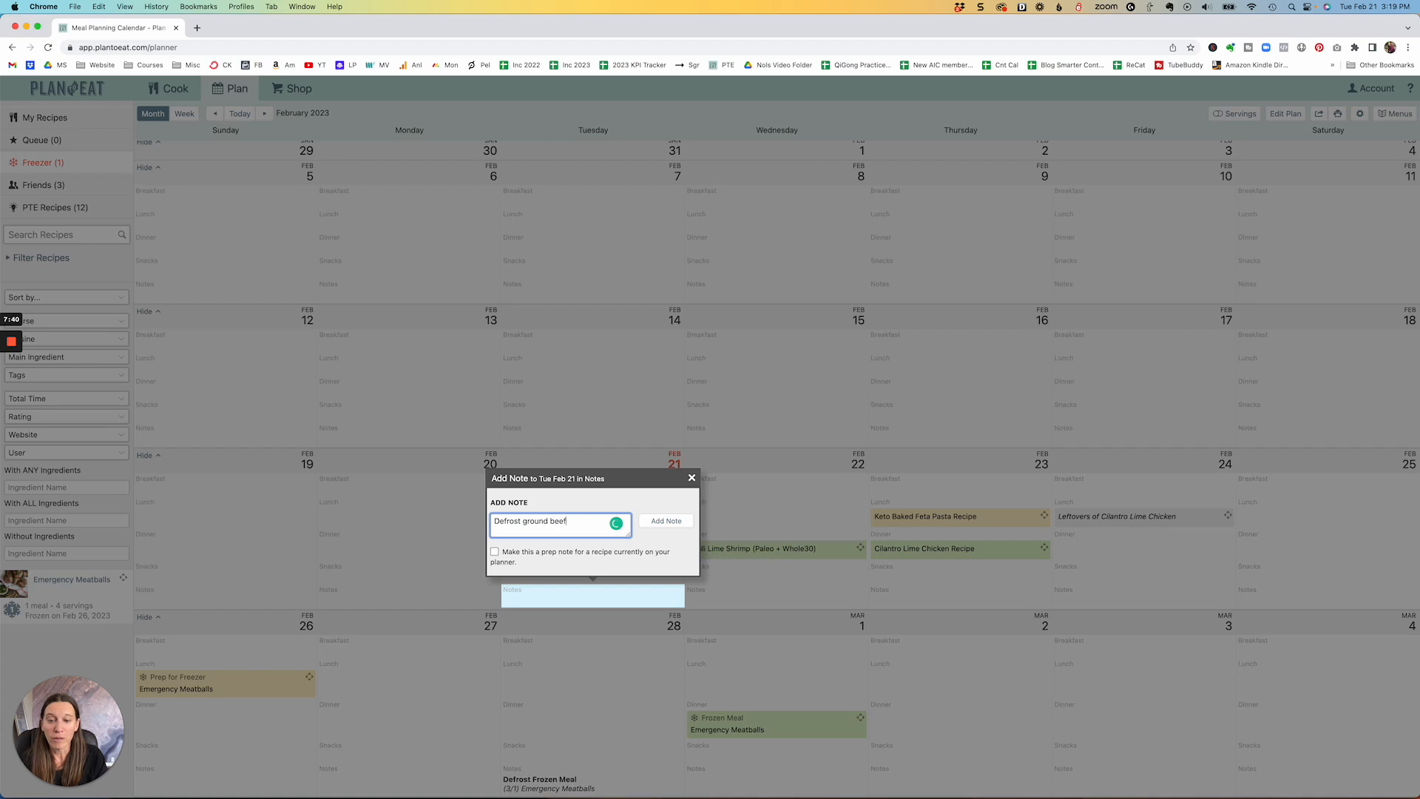
pyautogui.click(666, 520)
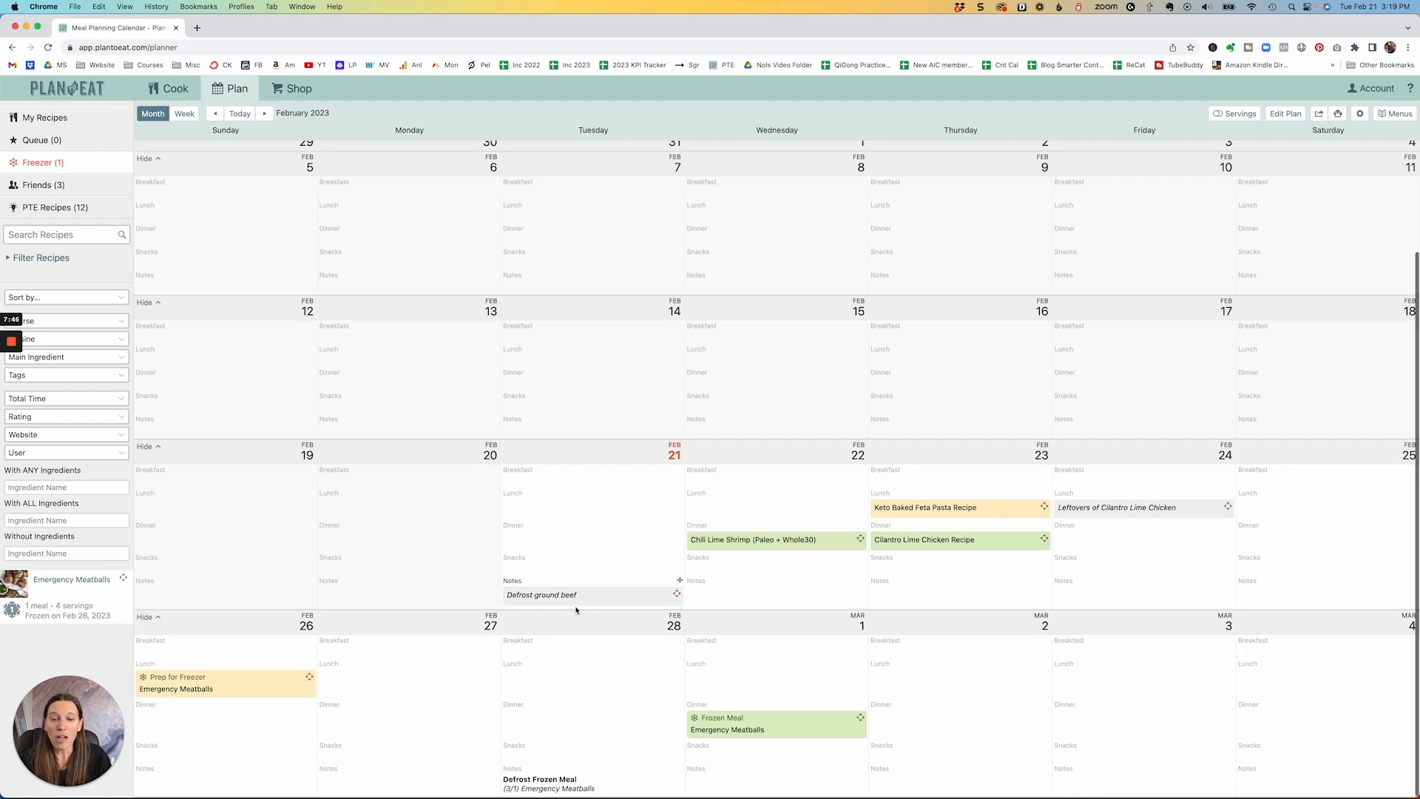
pyautogui.scroll(3)
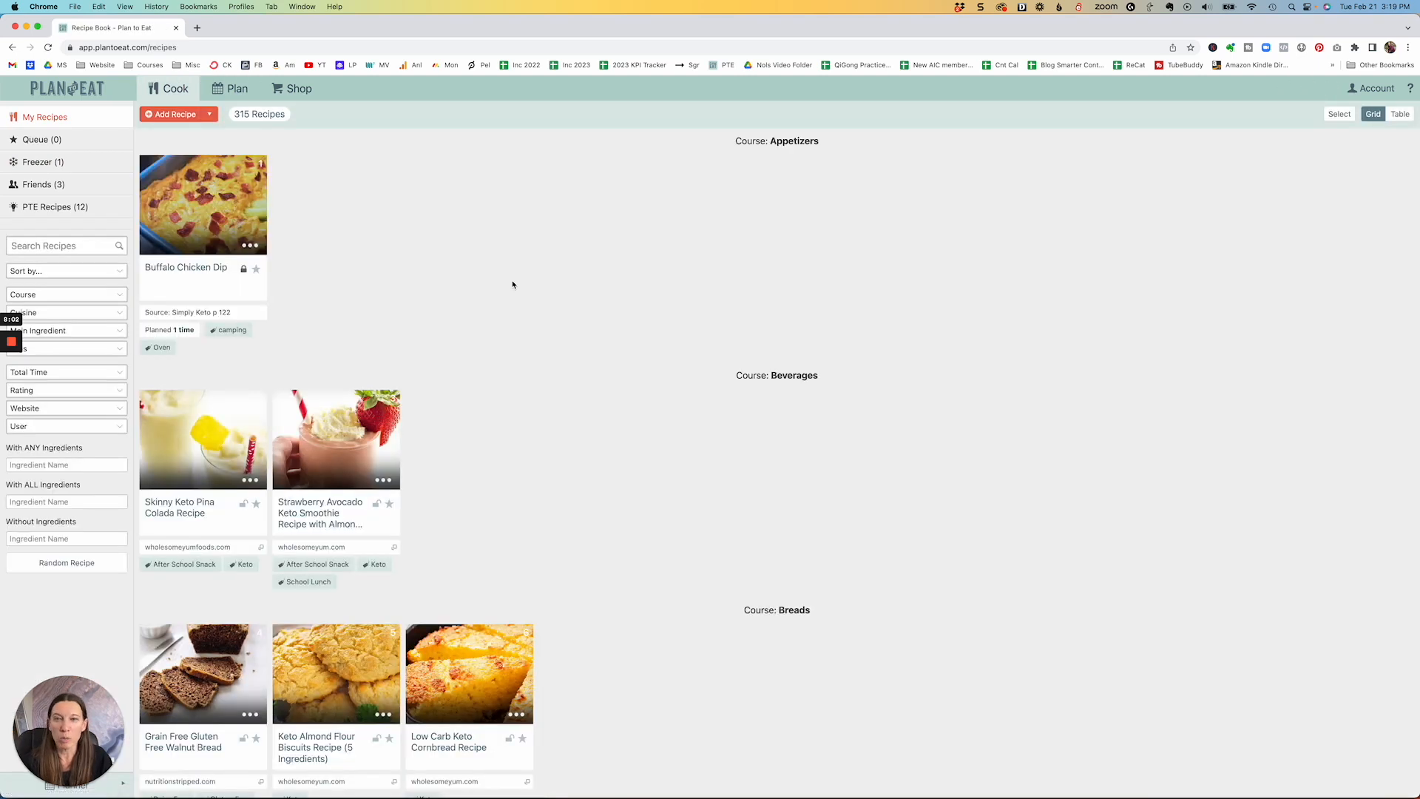
pyautogui.moveTo(44, 117)
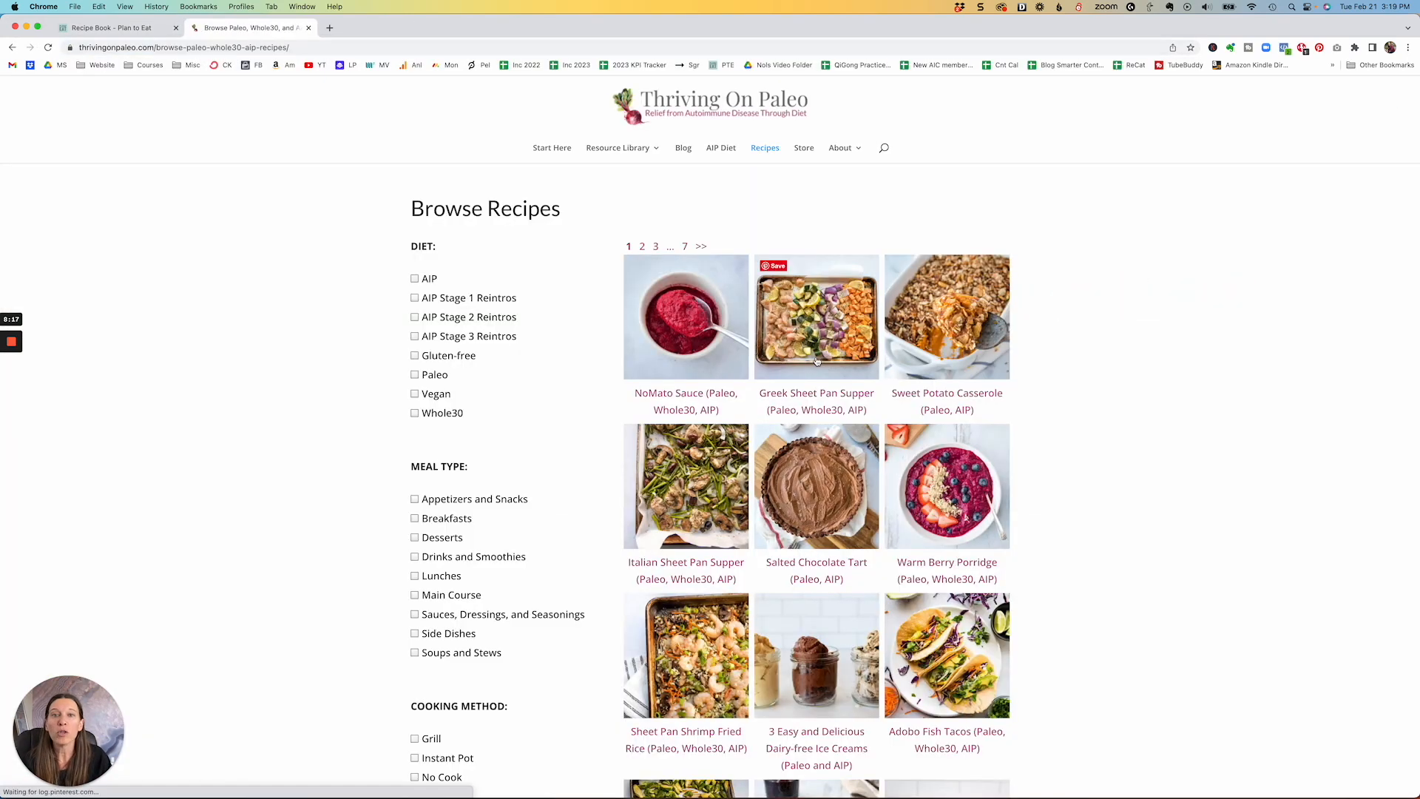
# - Open the Greek Sheet Pan Supper recipe page and select its web address
pyautogui.click(816, 316)
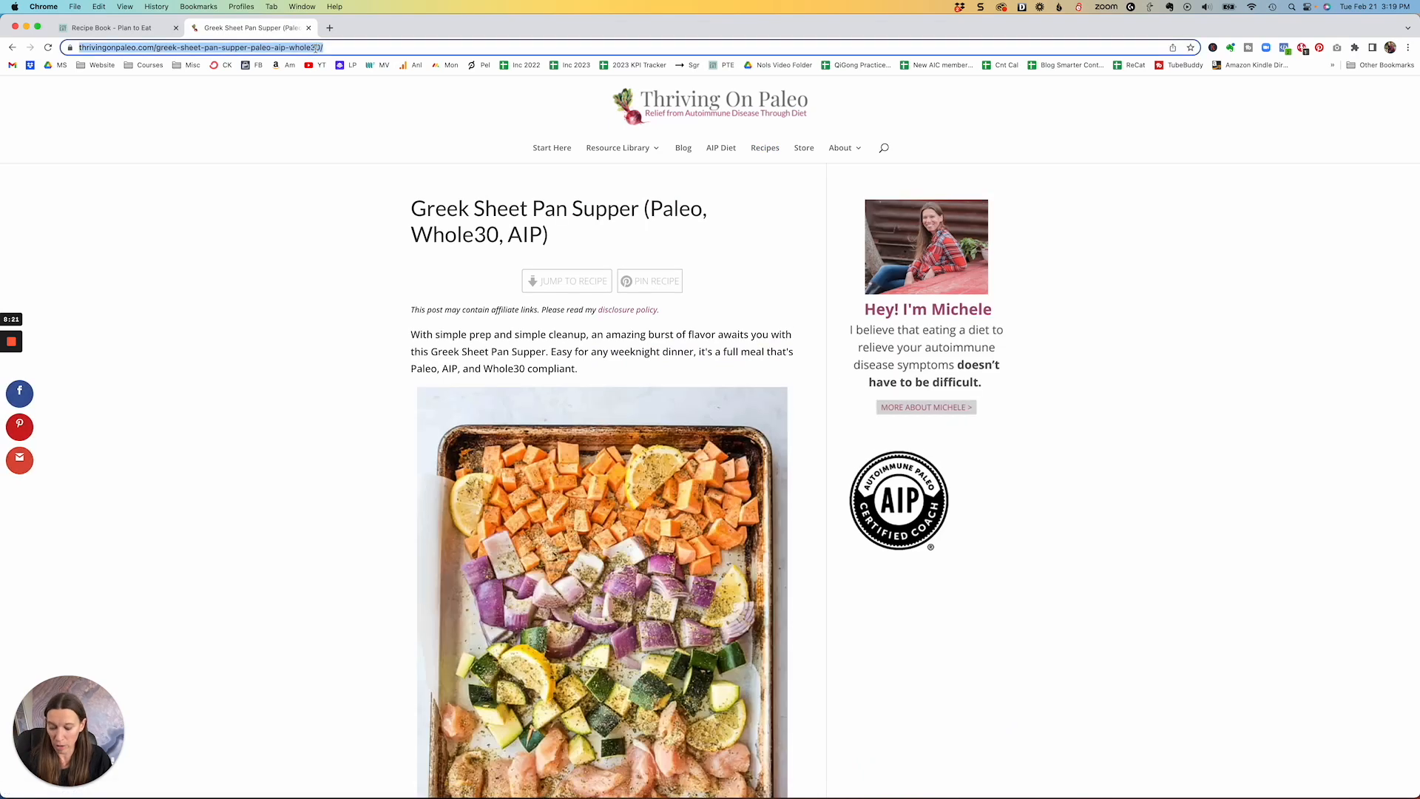
pyautogui.click(109, 28)
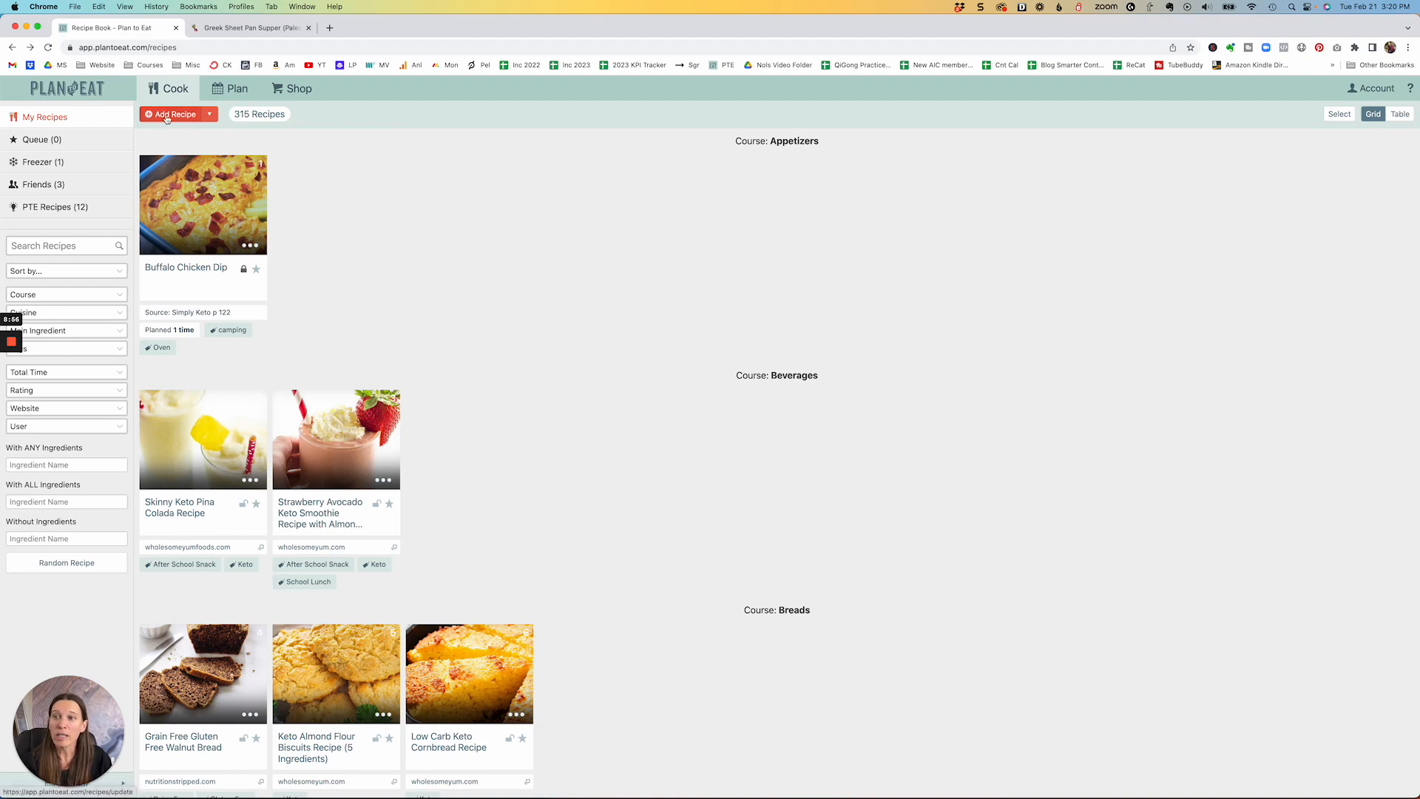
pyautogui.click(173, 114)
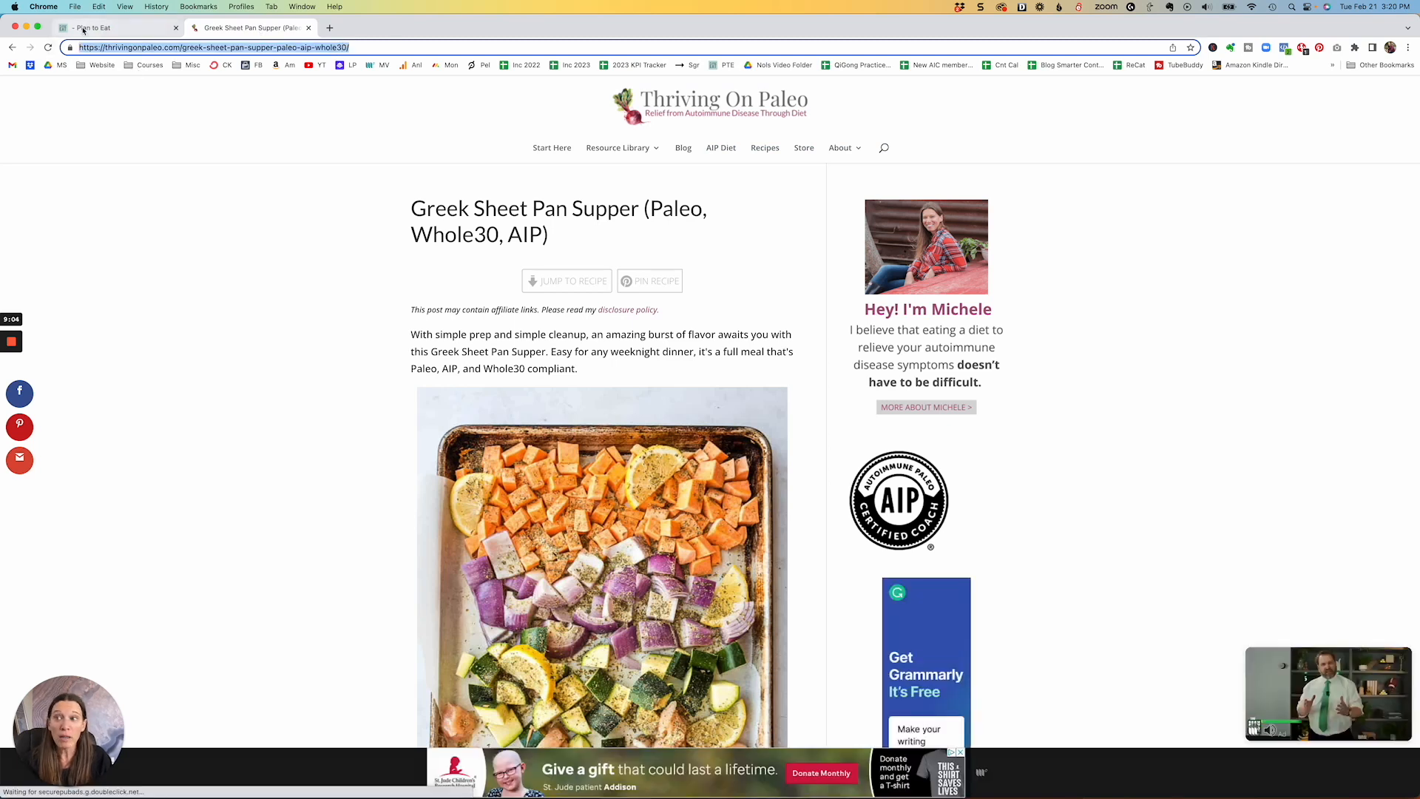
# - Import Greek Sheet Pan Supper from its web address, then close the draft without saving
pyautogui.click(116, 28)
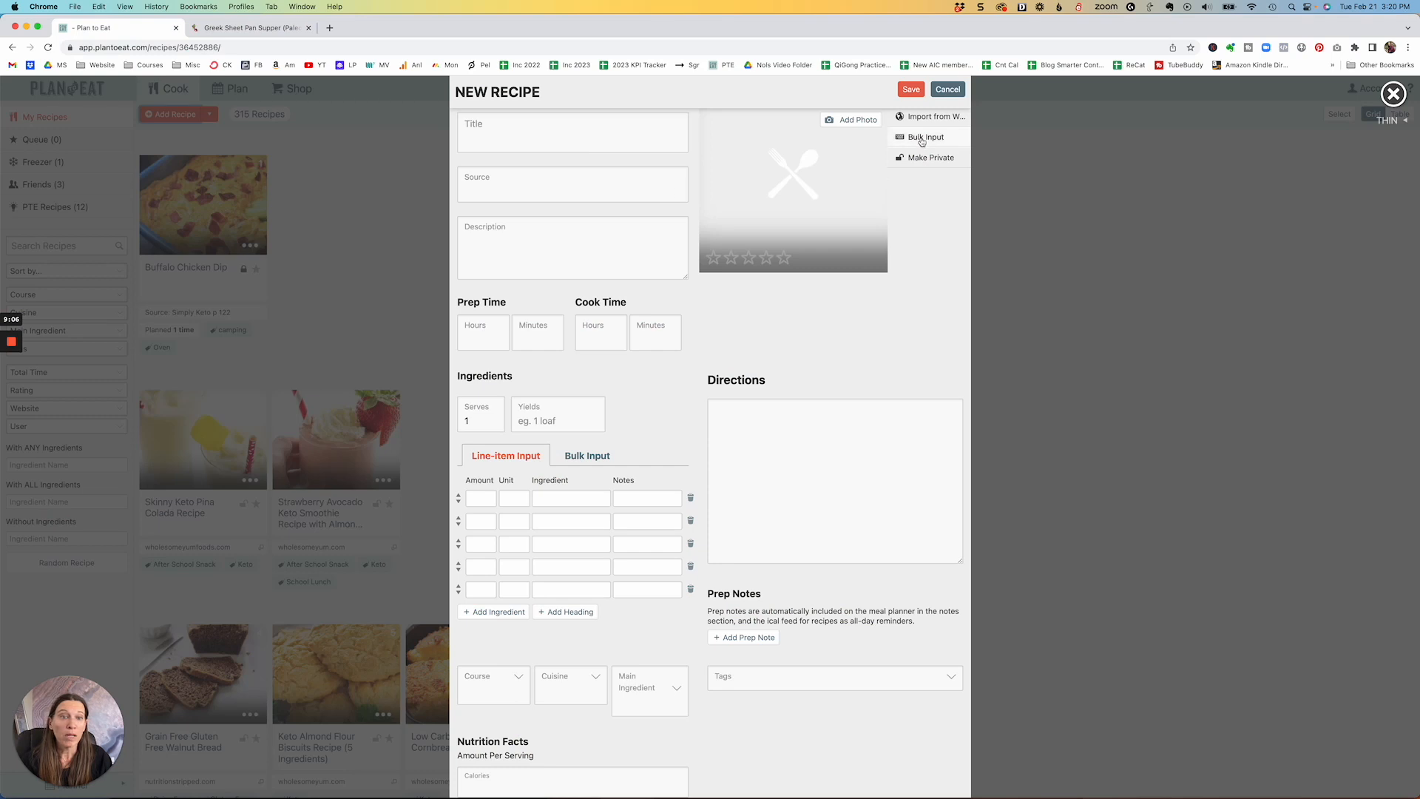
pyautogui.click(933, 116)
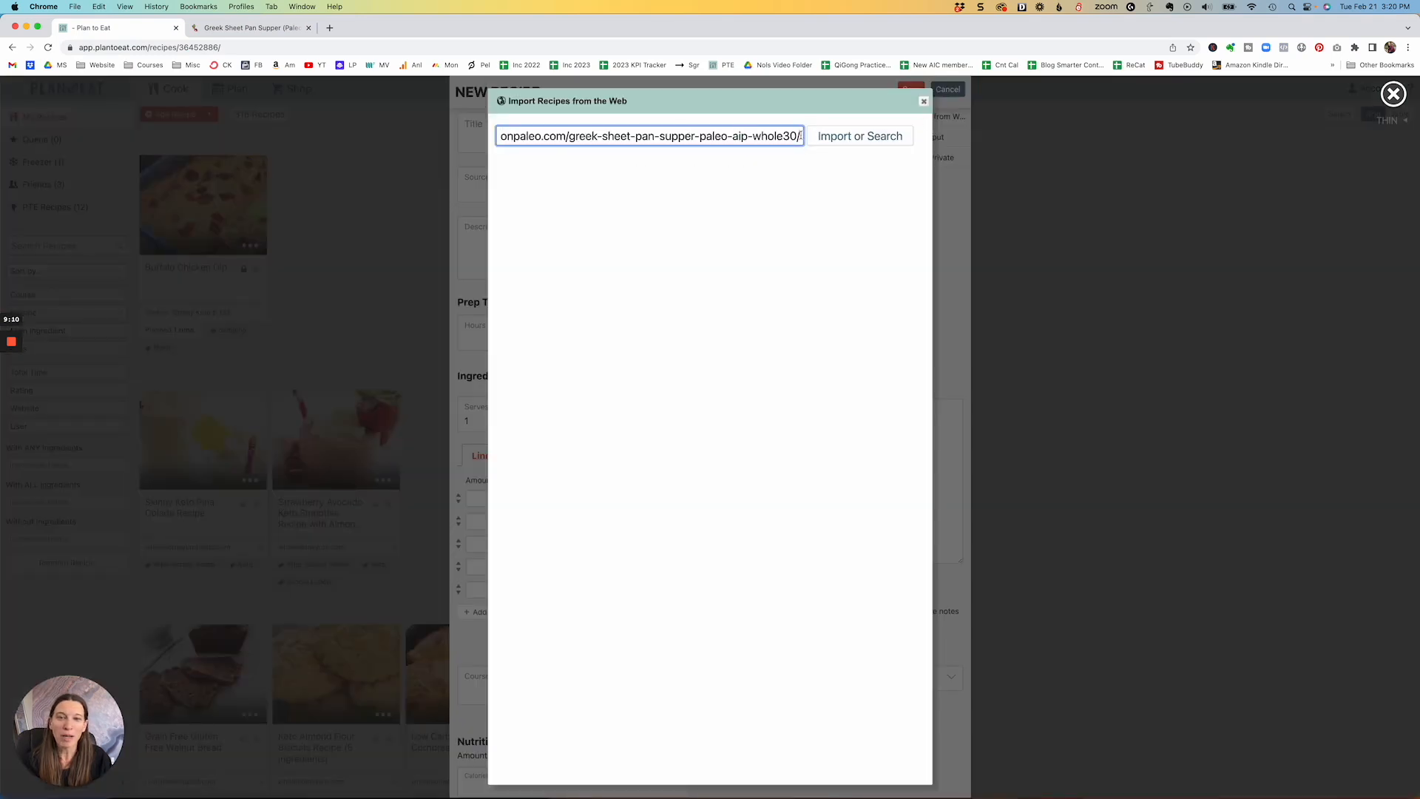
pyautogui.click(858, 136)
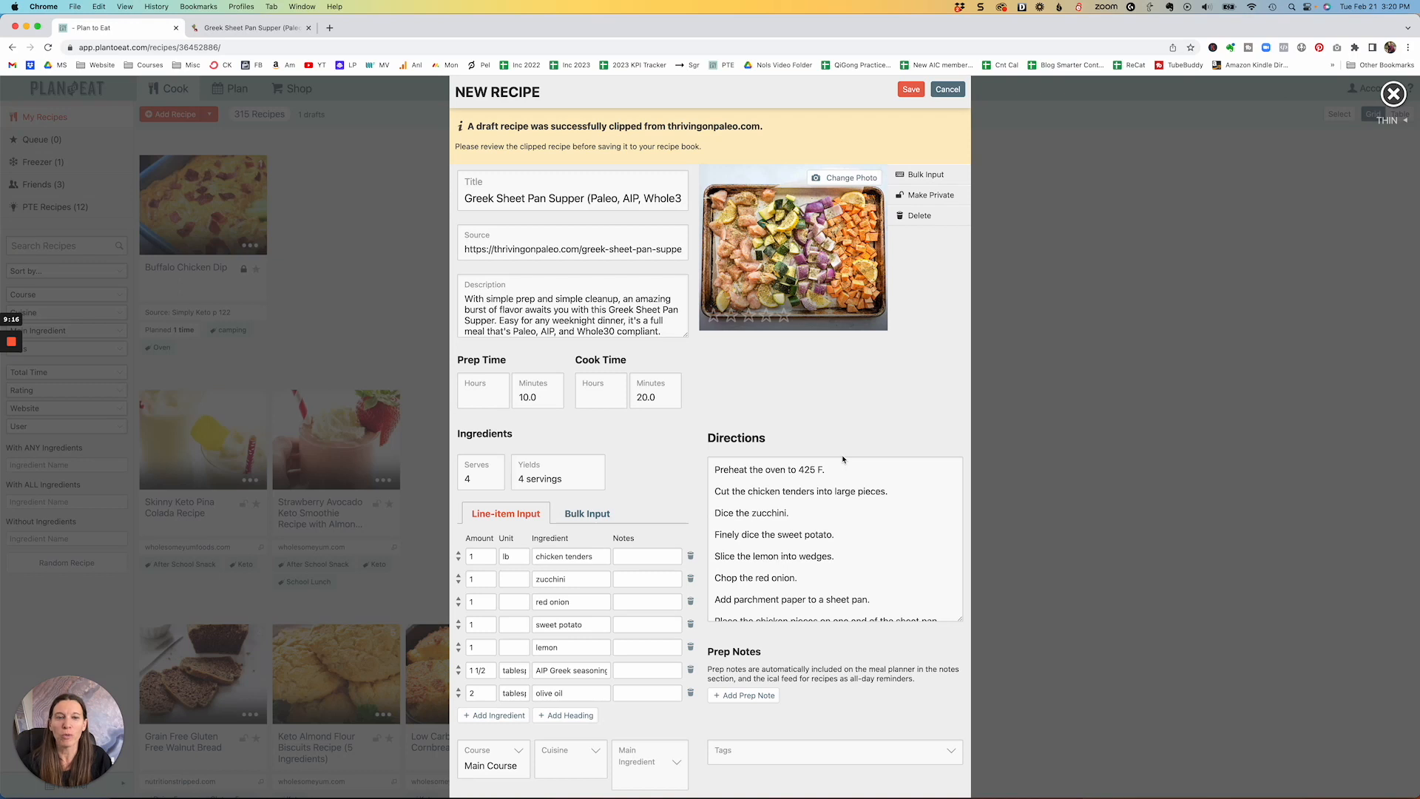
pyautogui.click(947, 89)
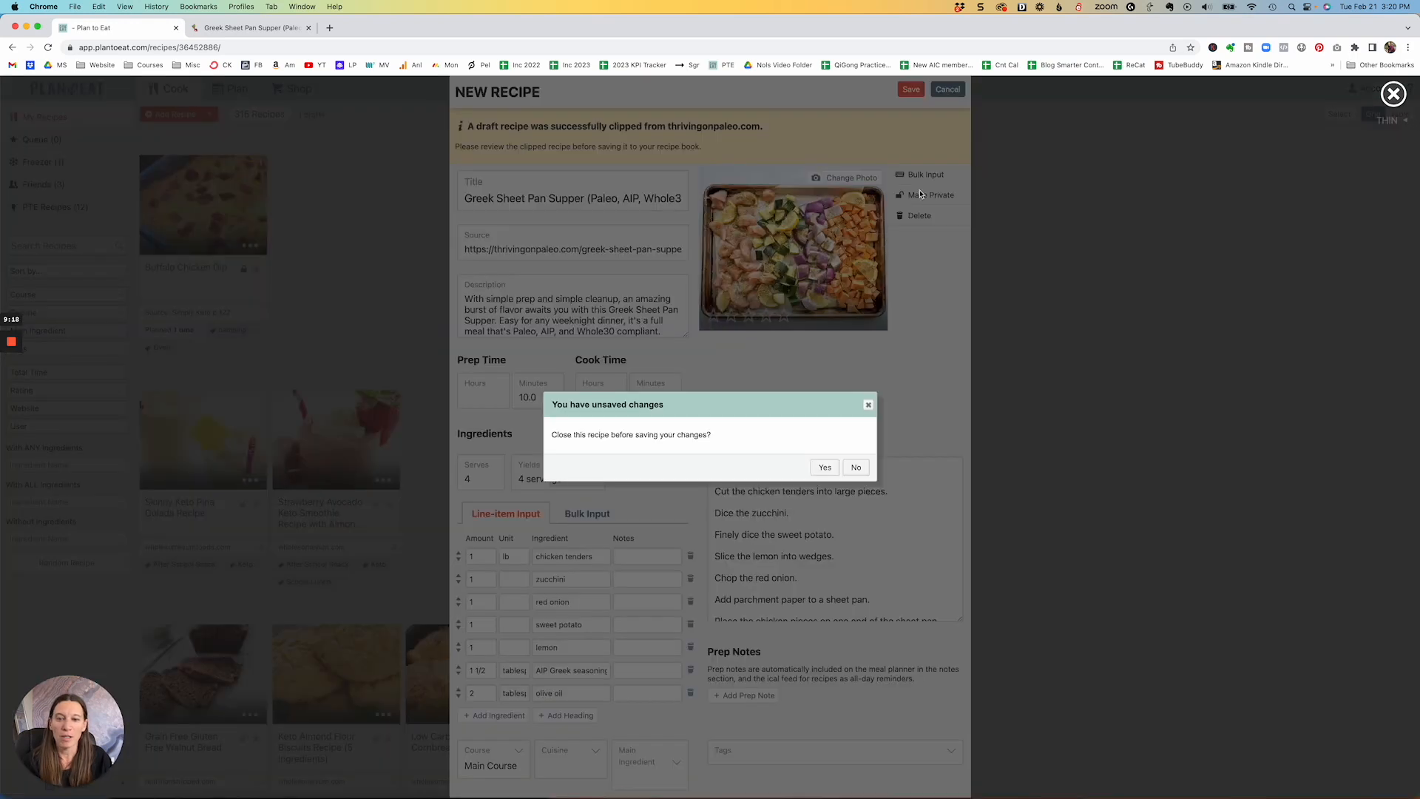
pyautogui.click(823, 466)
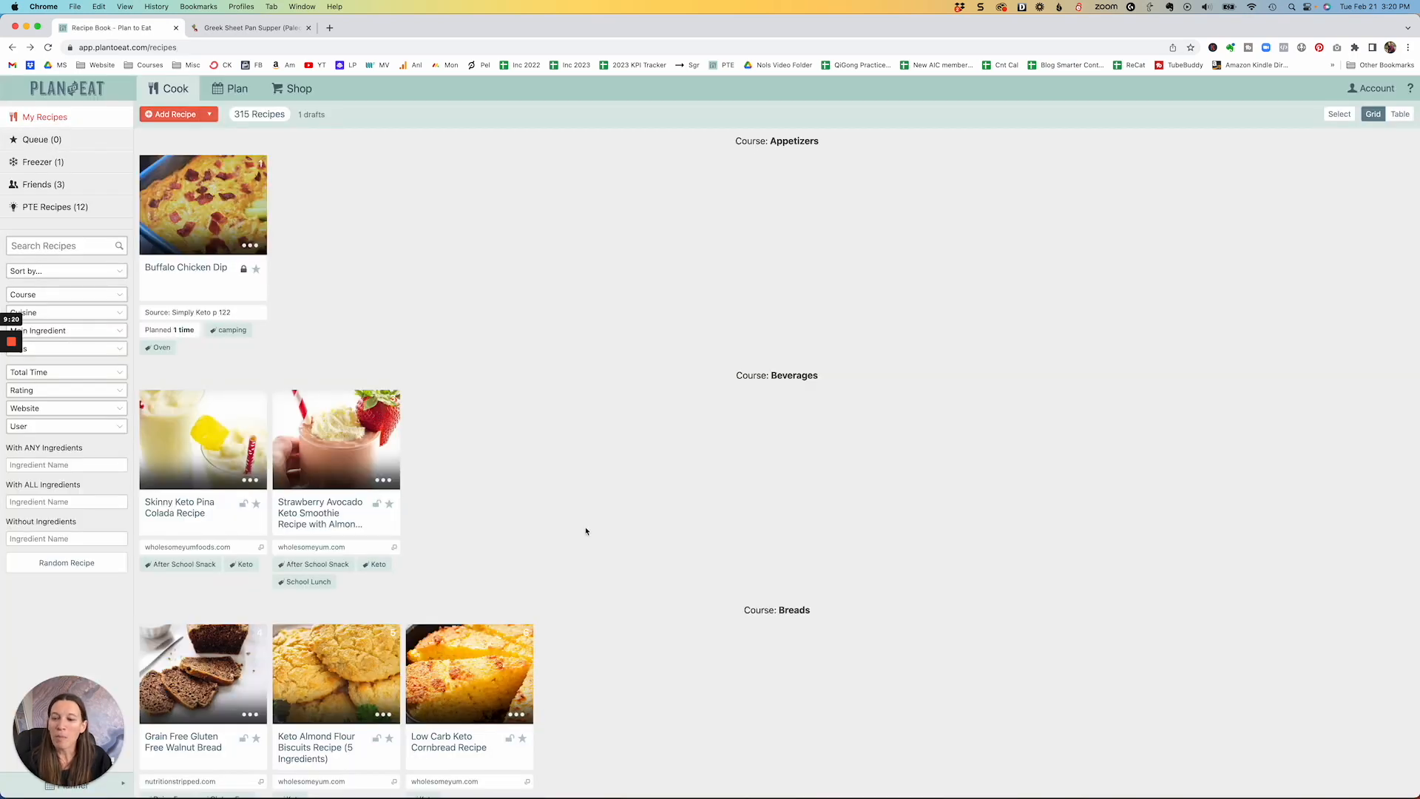
pyautogui.moveTo(354, 455)
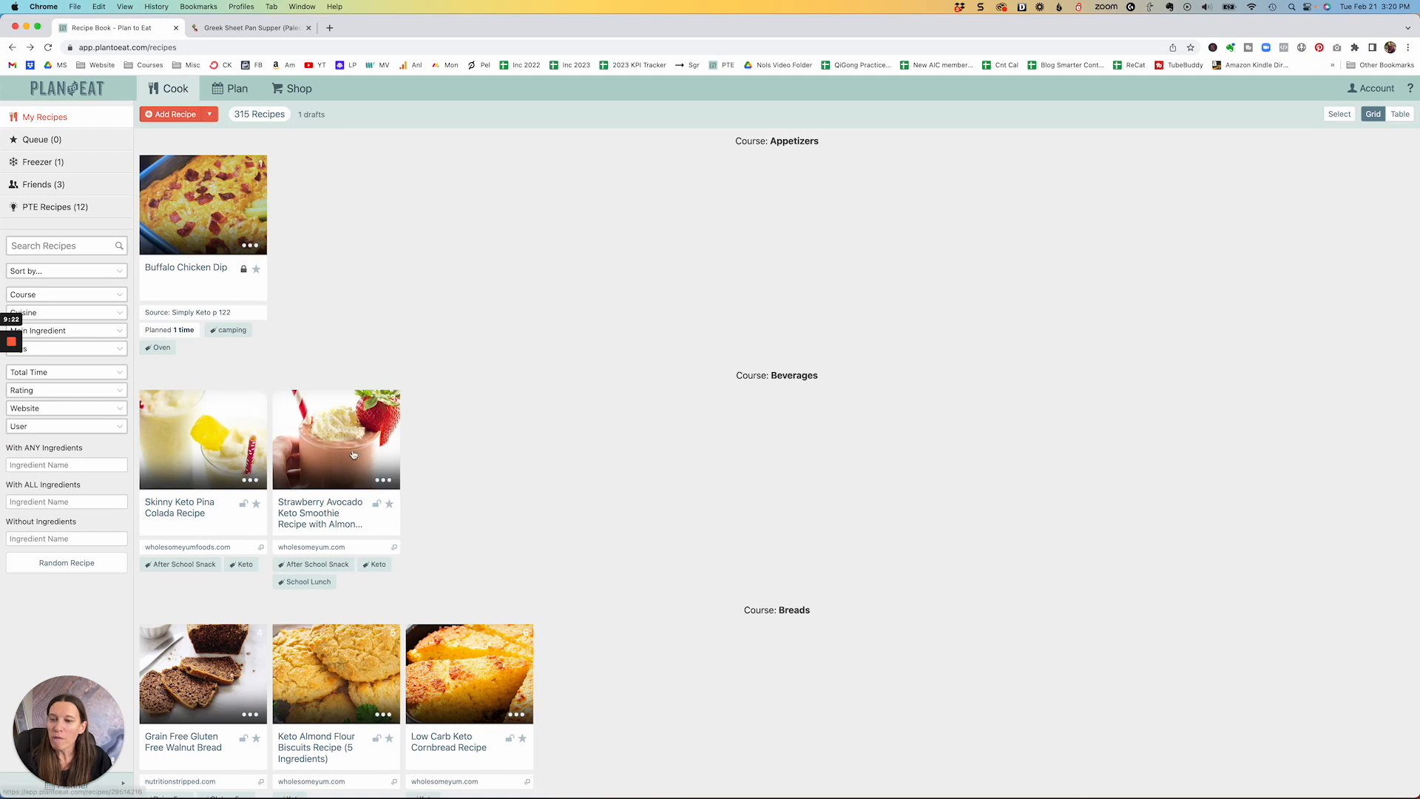
pyautogui.moveTo(231, 284)
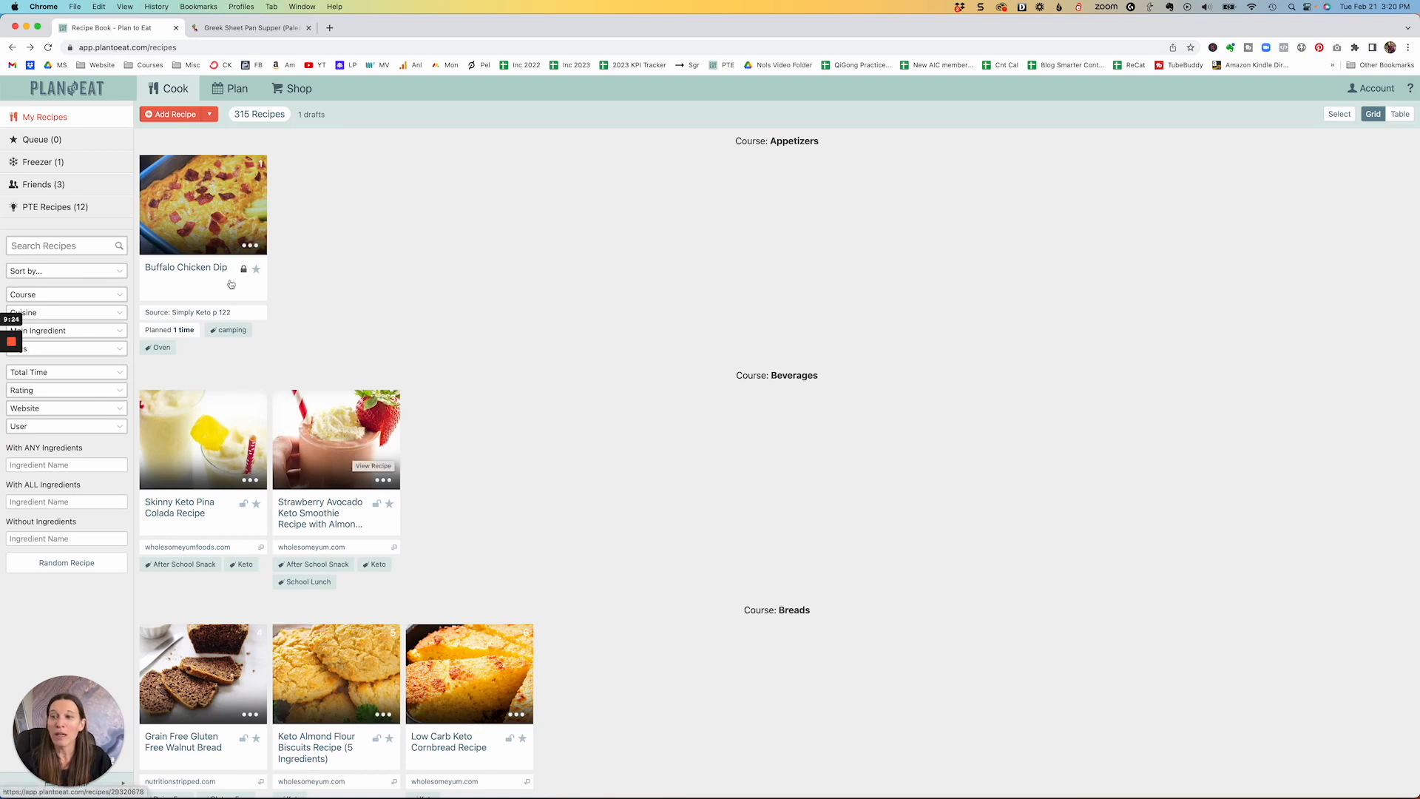
pyautogui.moveTo(222, 224)
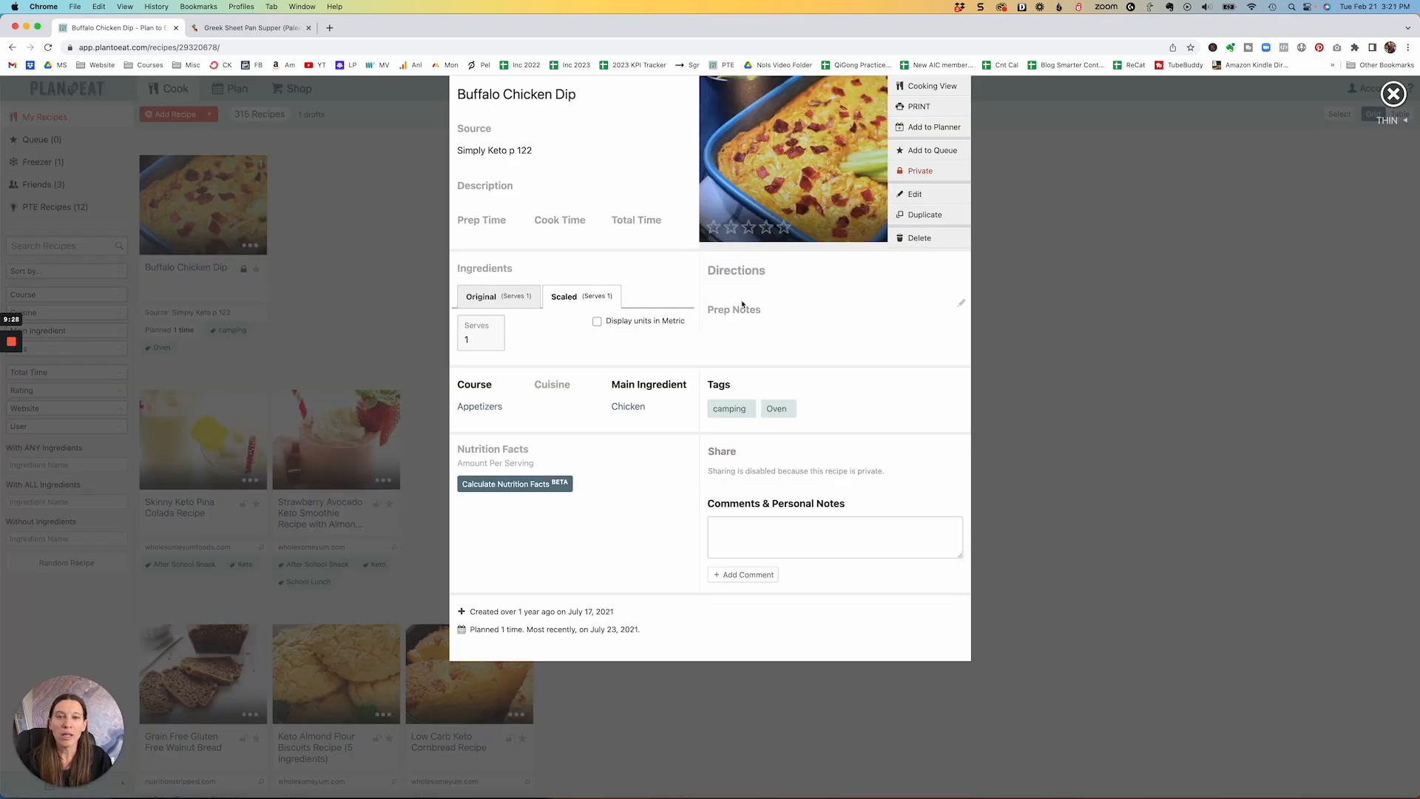
pyautogui.moveTo(781, 200)
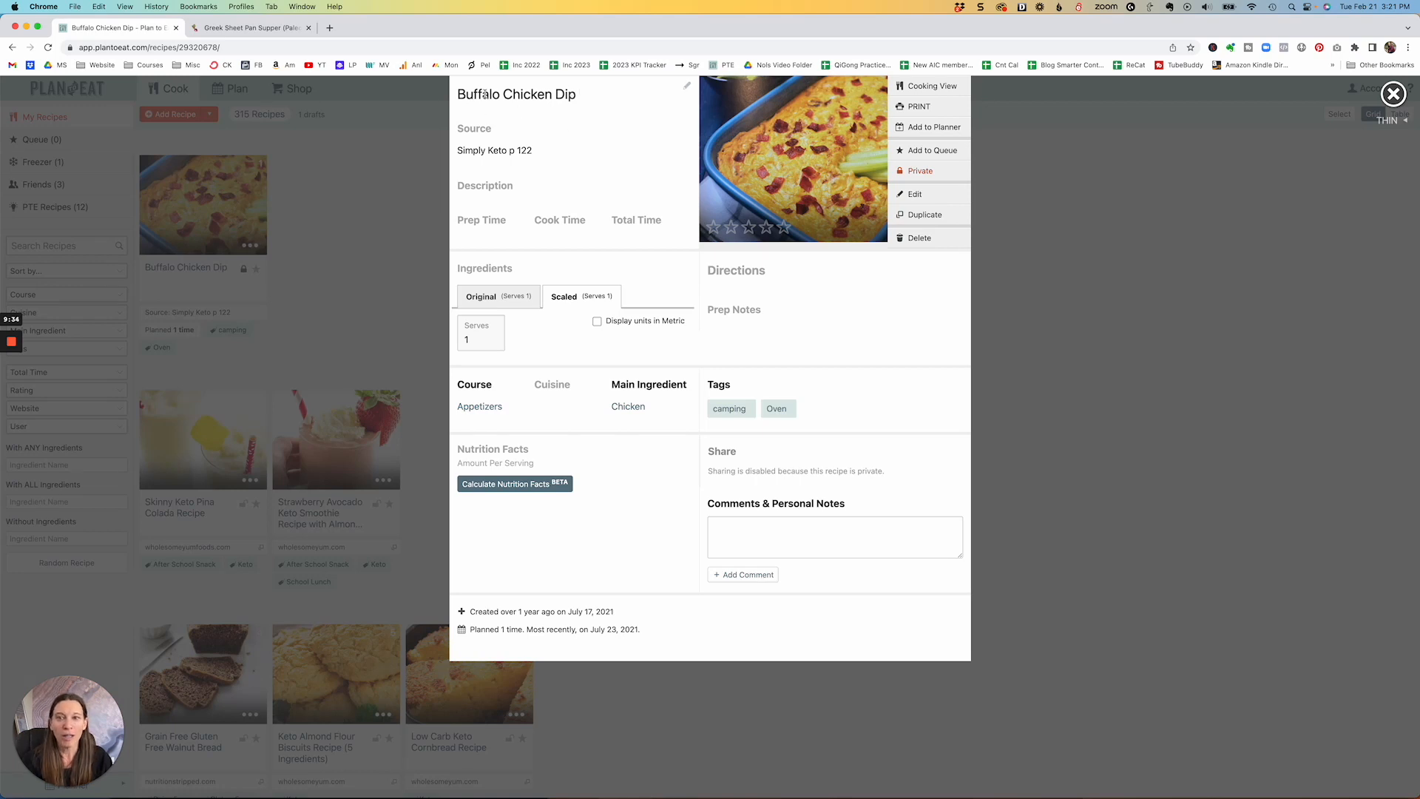
pyautogui.moveTo(816, 137)
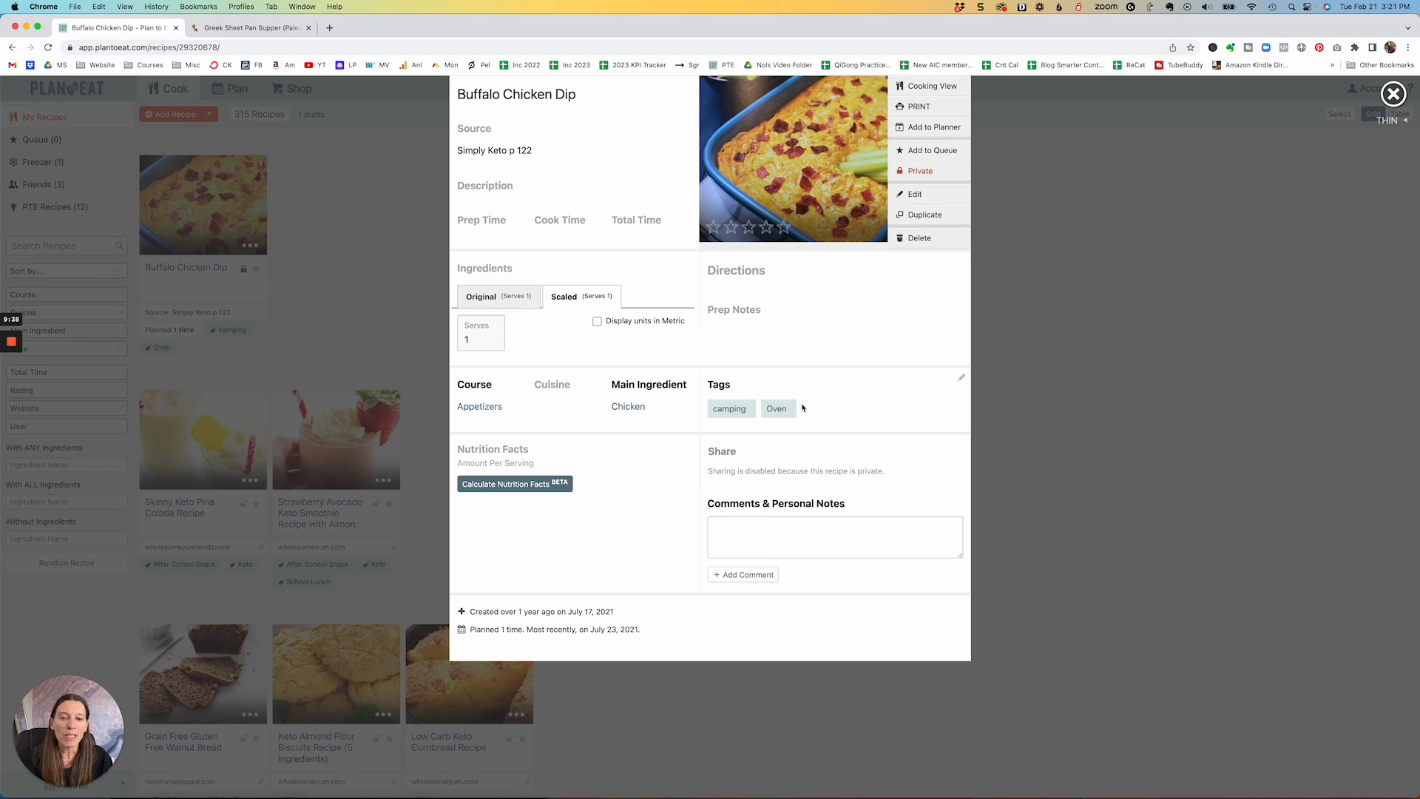
pyautogui.moveTo(775, 408)
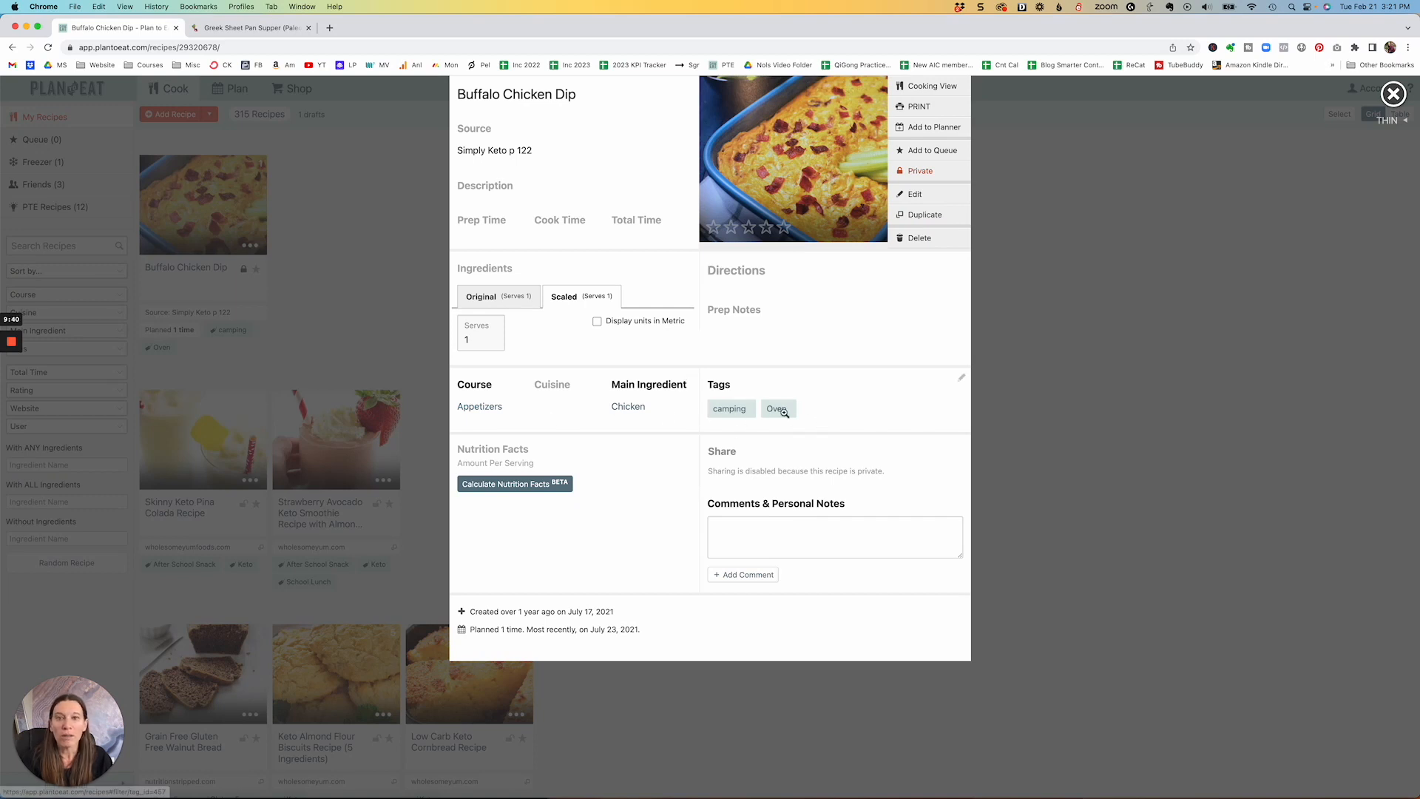
pyautogui.moveTo(777, 408)
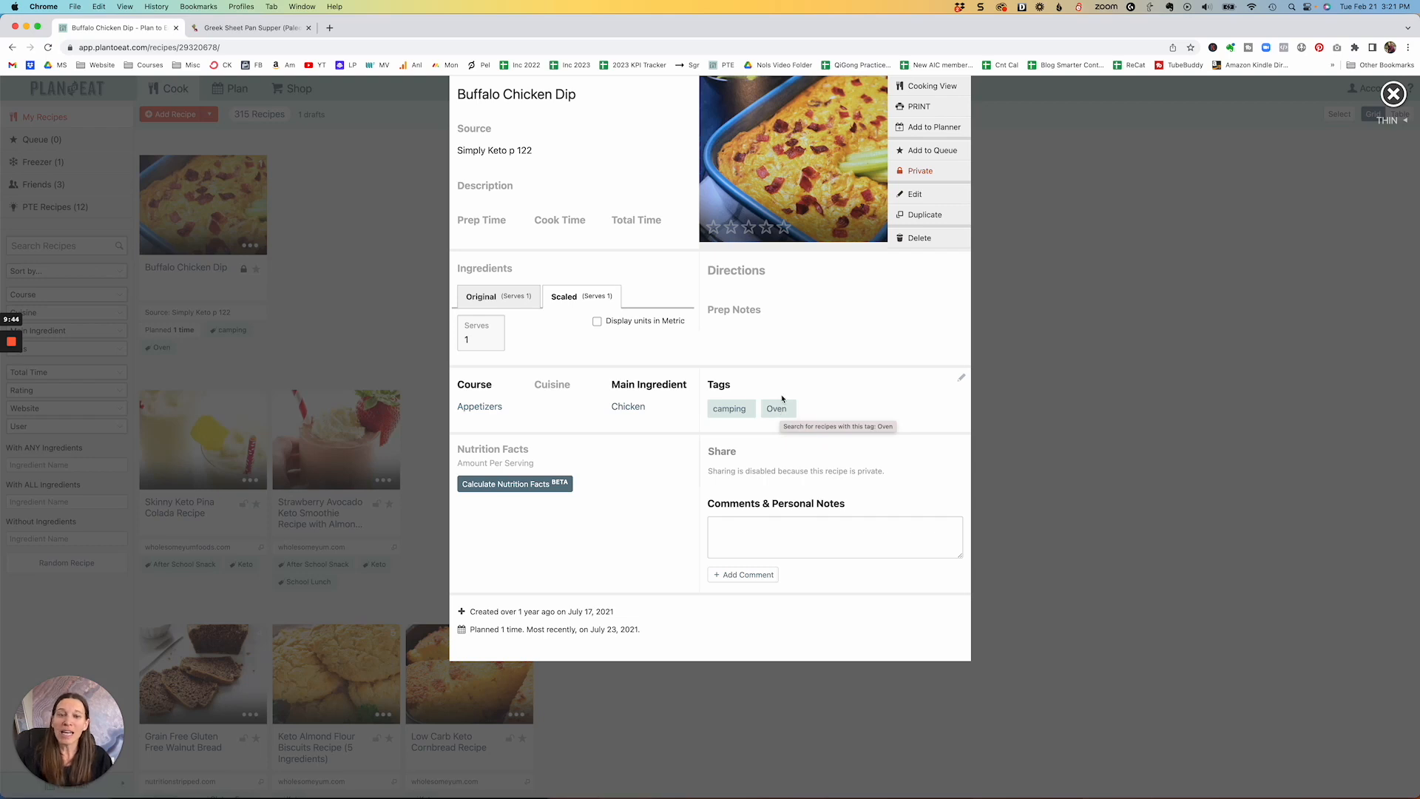
pyautogui.moveTo(511, 436)
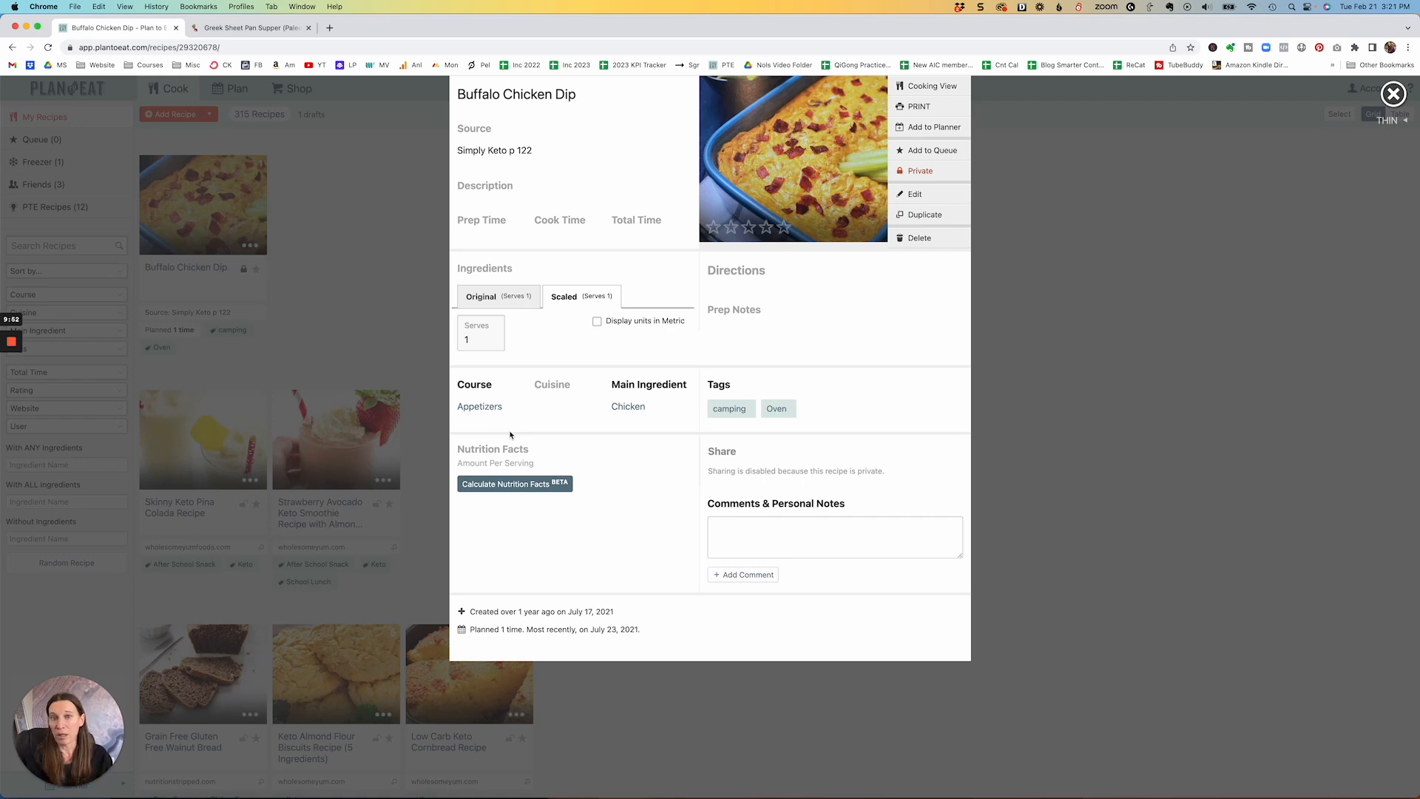
pyautogui.moveTo(368, 218)
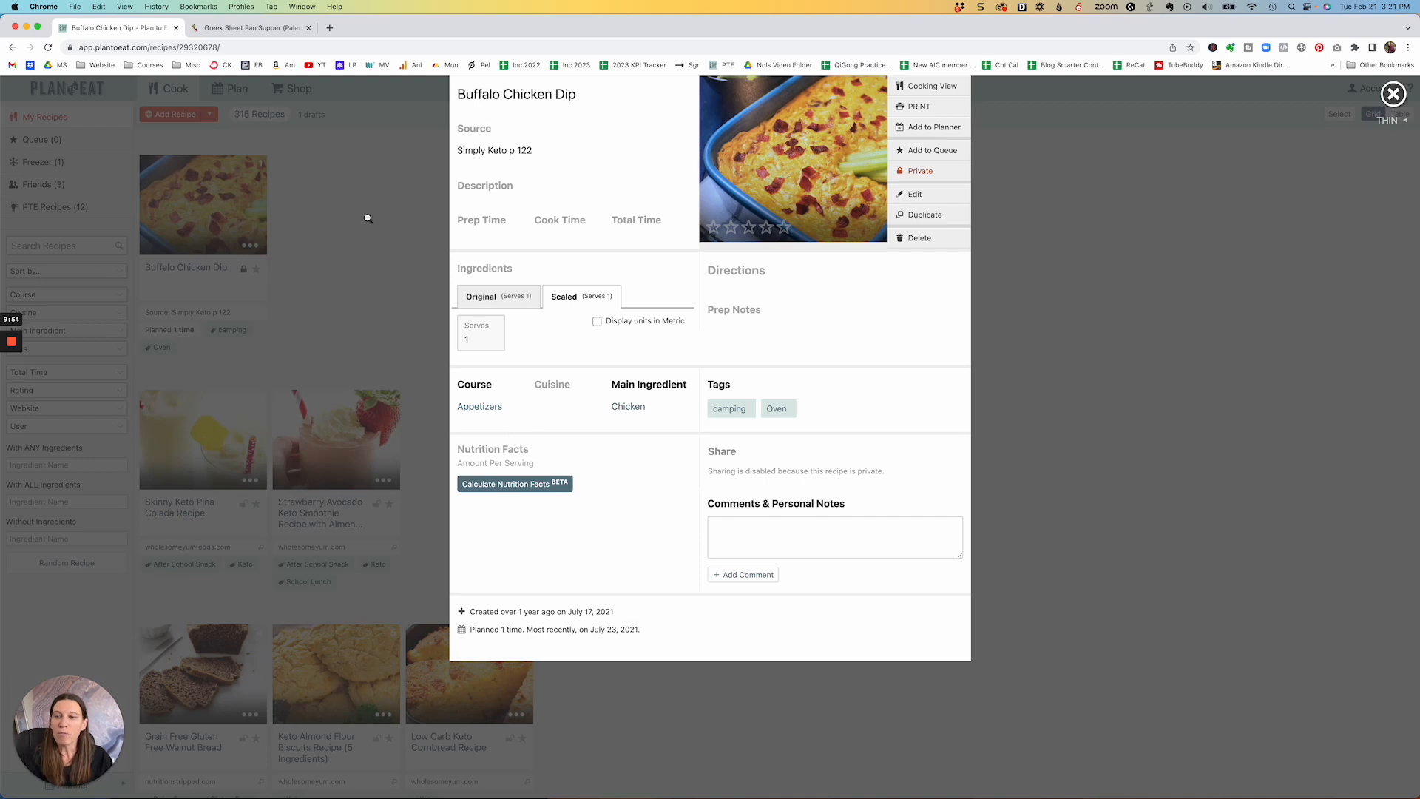
pyautogui.click(1393, 93)
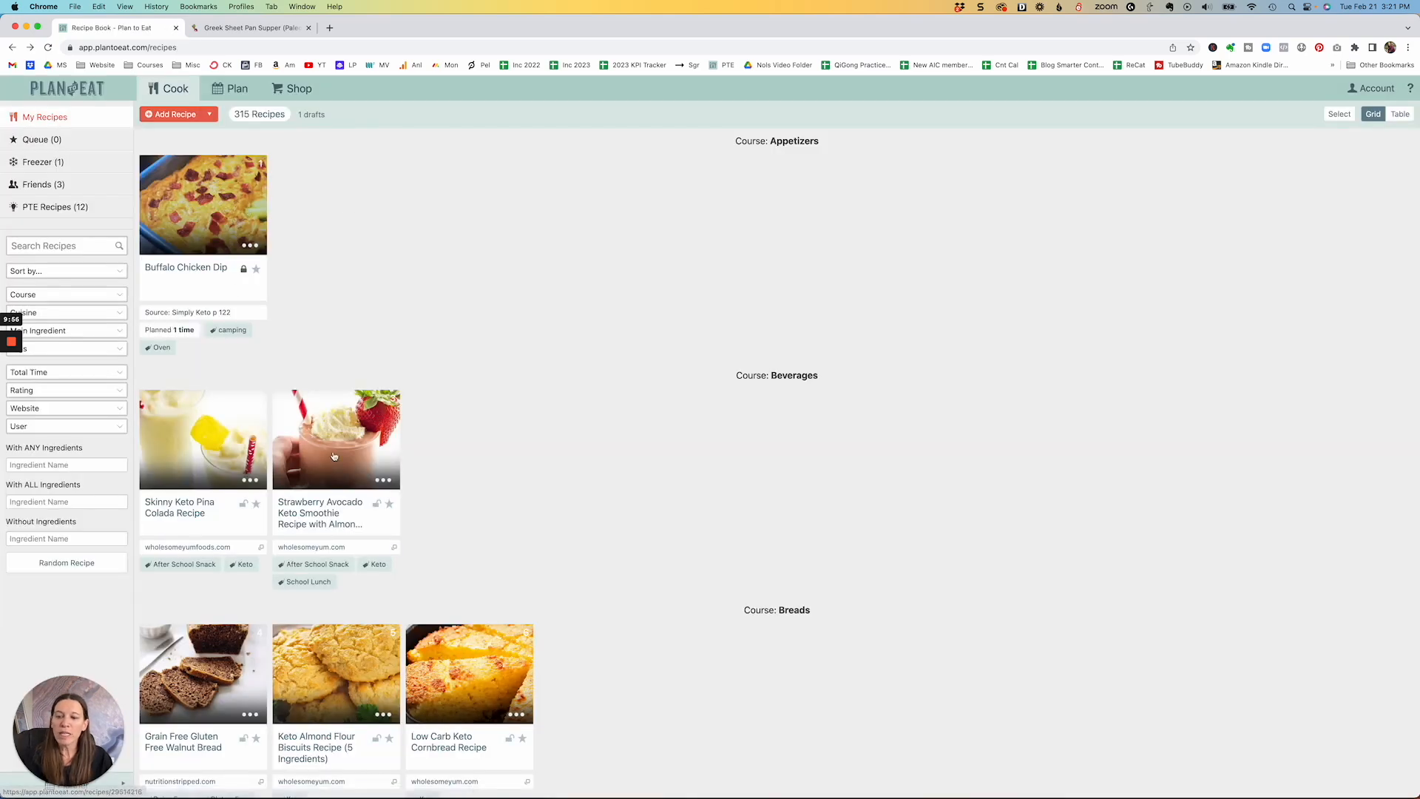
pyautogui.moveTo(299, 489)
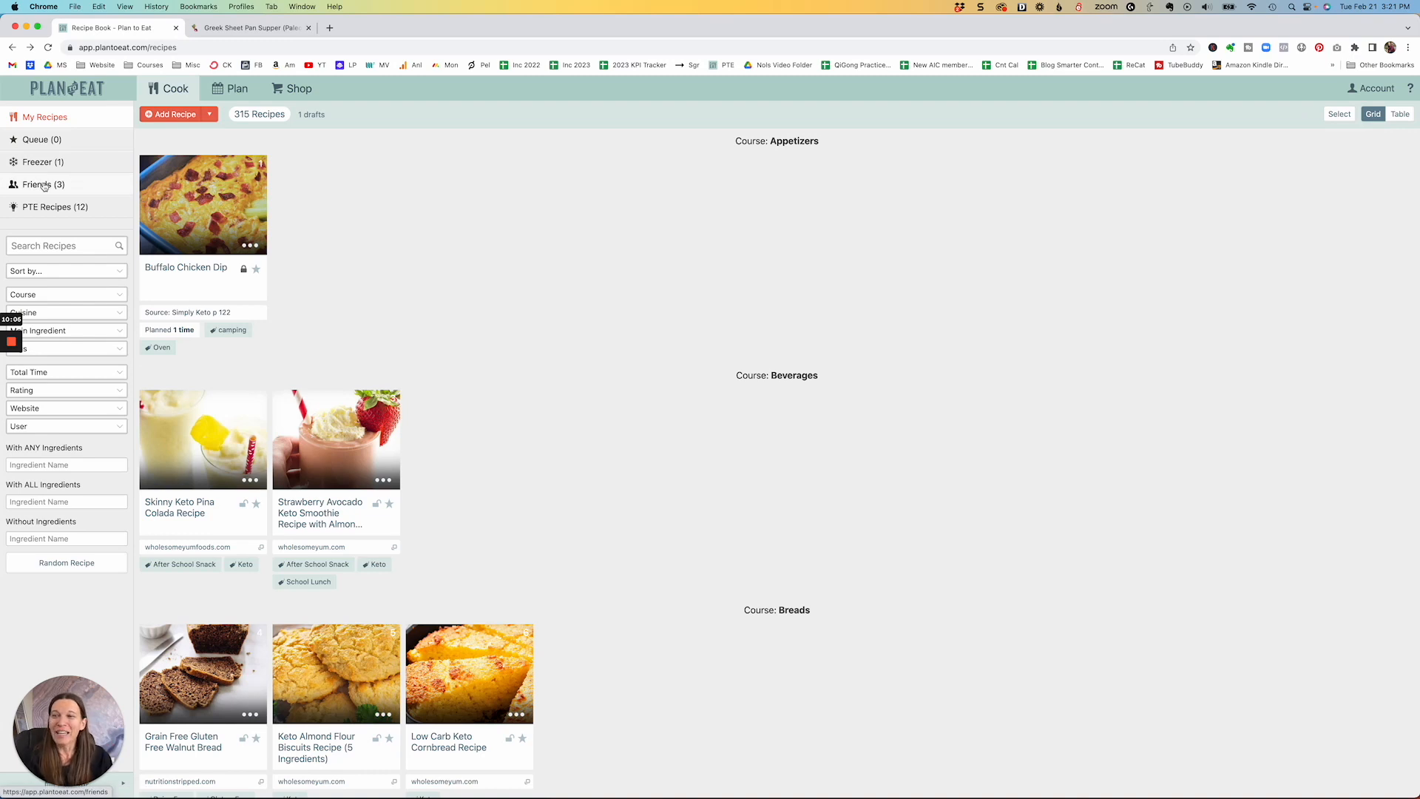
# - Open Friends (3) from the left sidebar
pyautogui.click(42, 185)
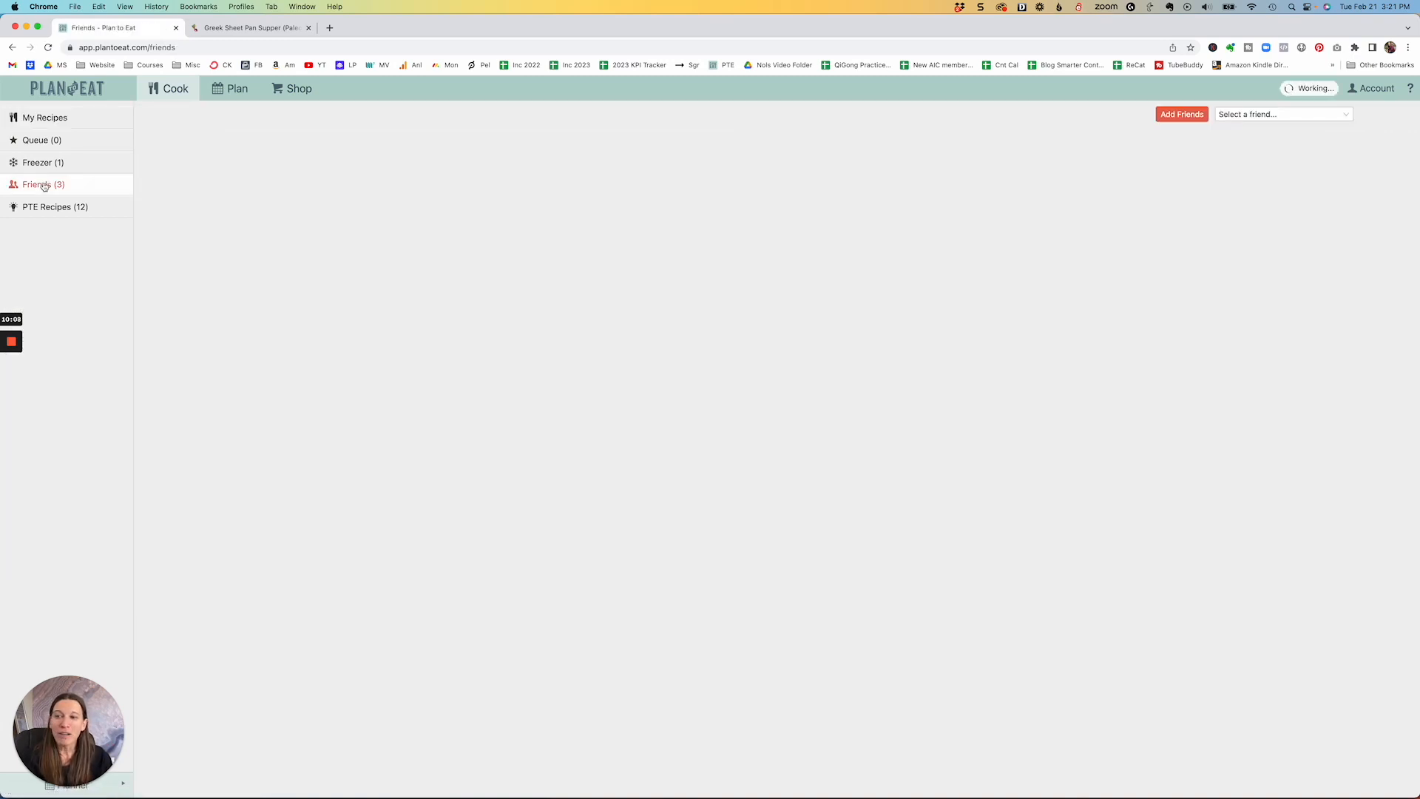
# - Filter friends' recipes to Thriving On Paleo, browse the 178 results, then return to the calendar
pyautogui.click(42, 185)
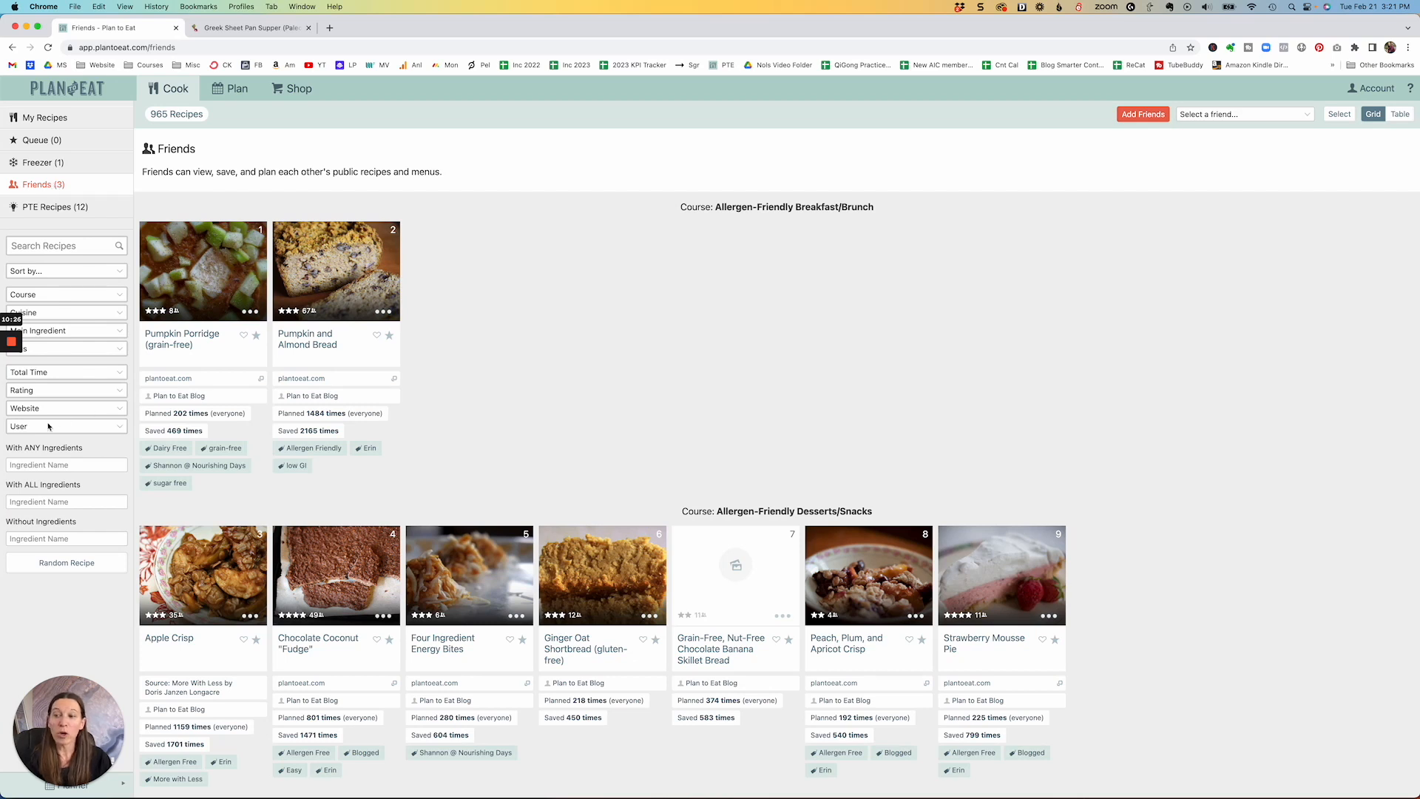
pyautogui.click(63, 425)
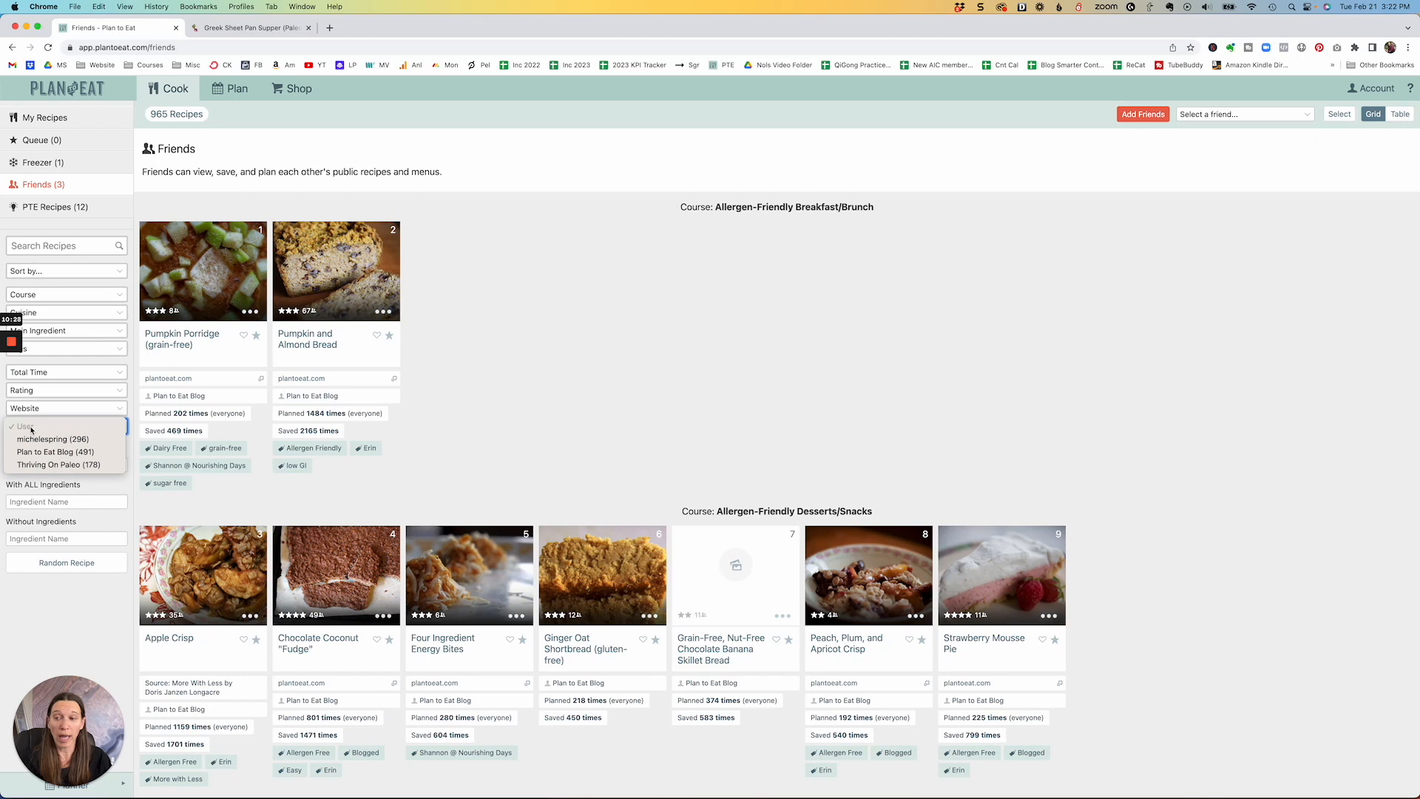
pyautogui.click(58, 465)
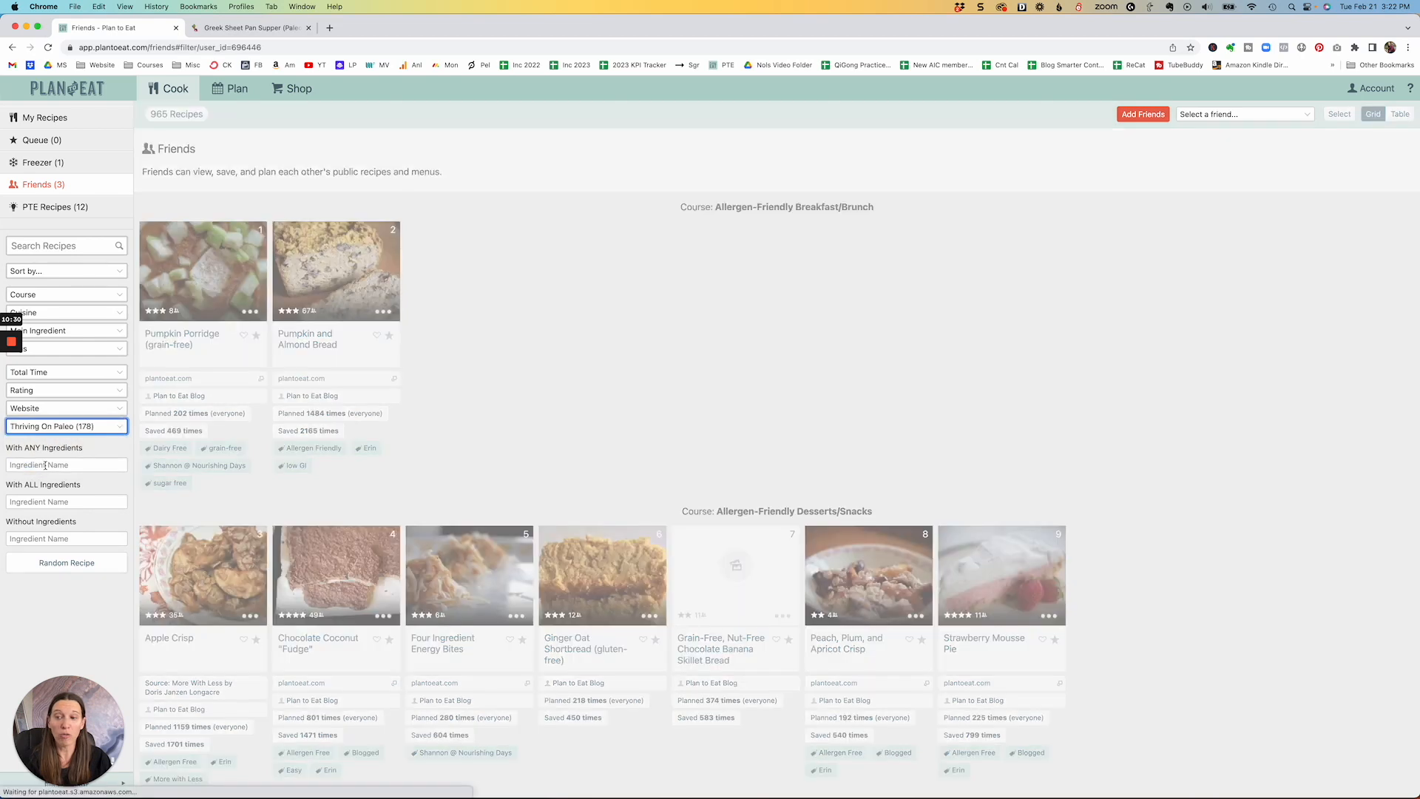
pyautogui.click(65, 425)
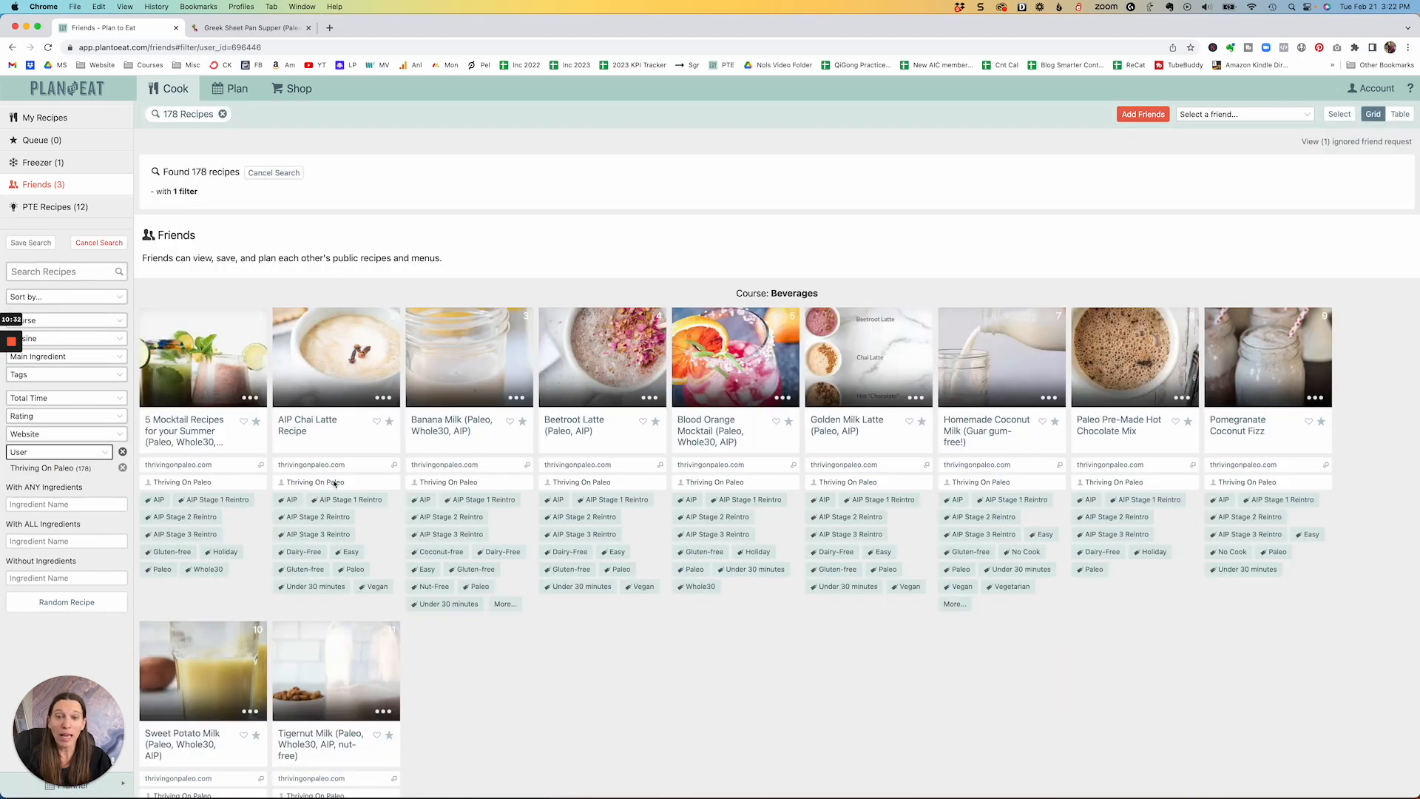
pyautogui.scroll(-3)
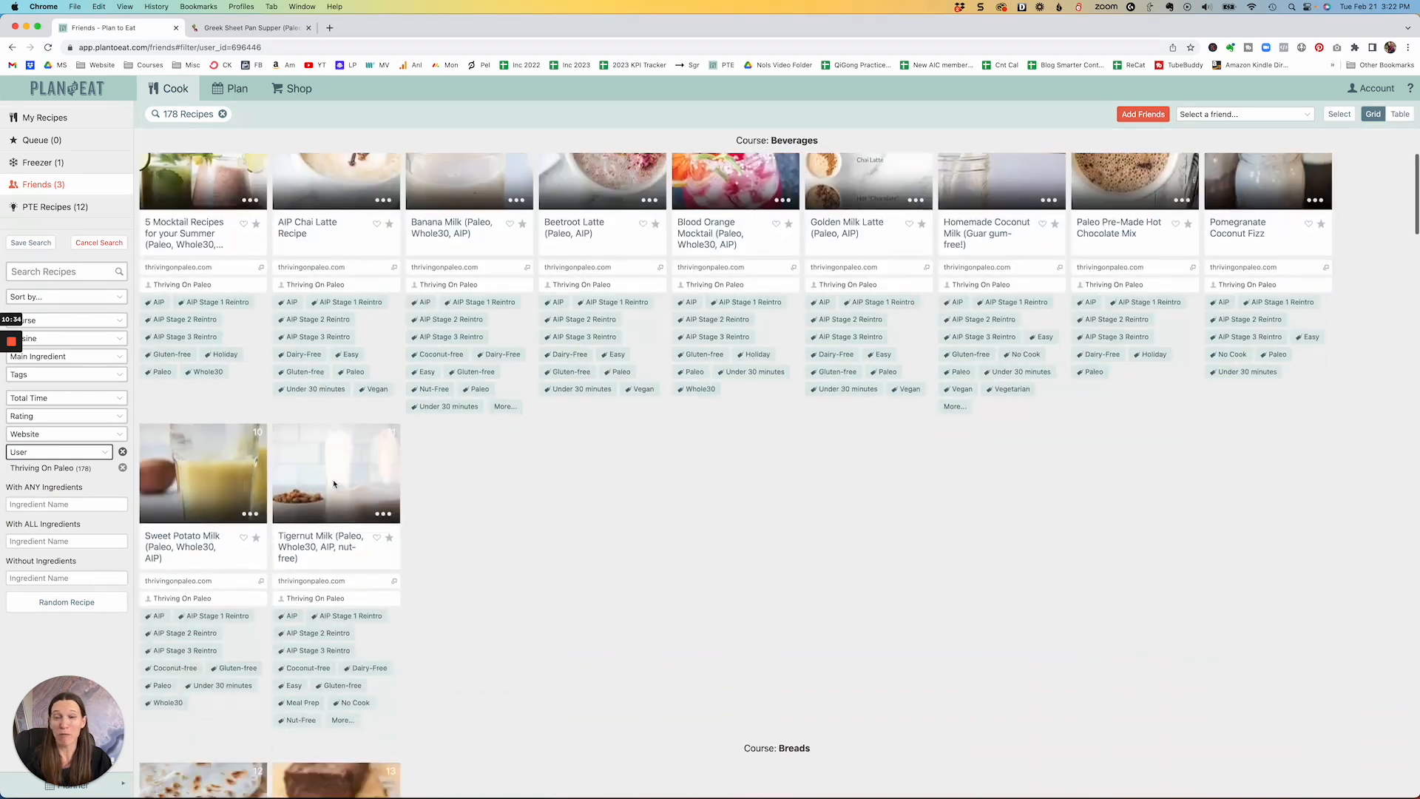
pyautogui.scroll(-3)
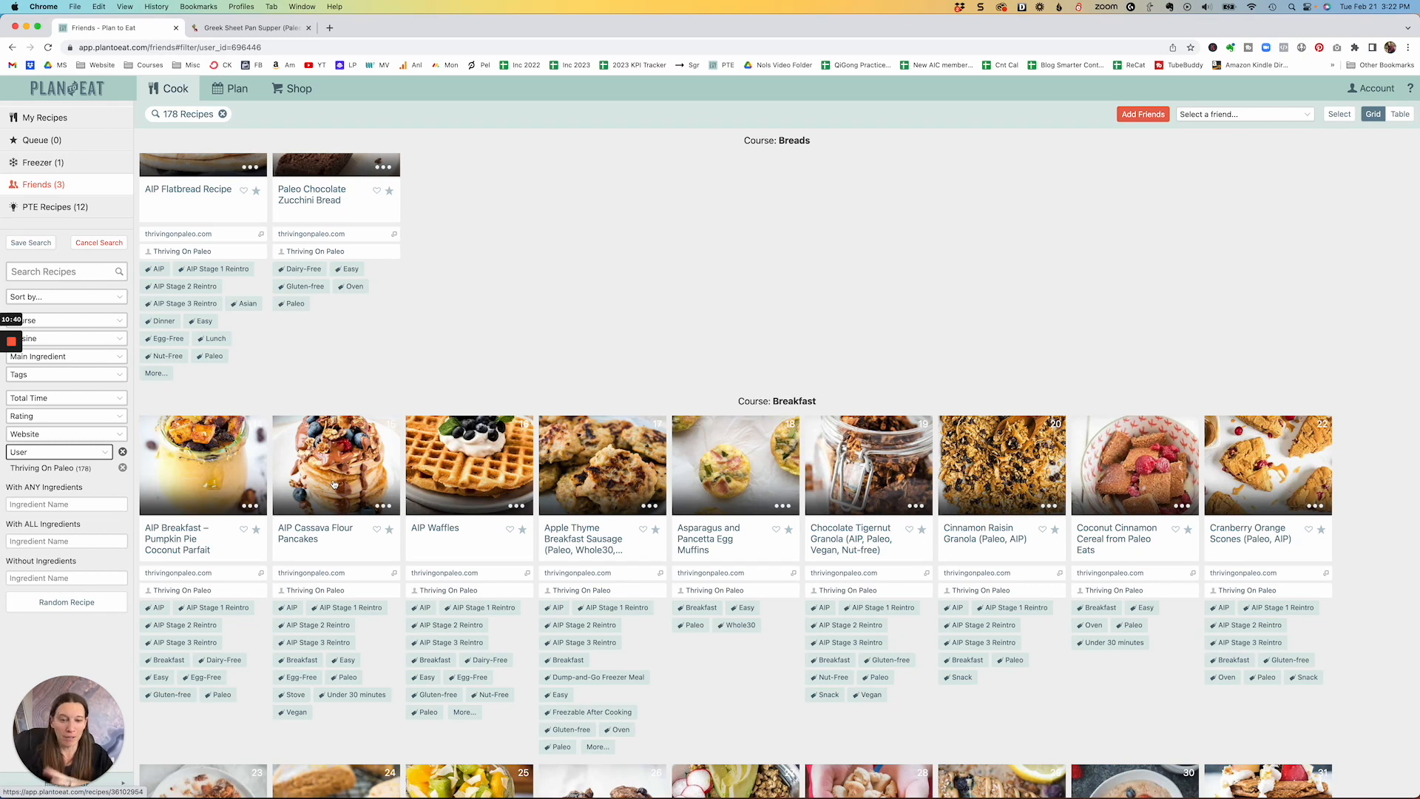
pyautogui.scroll(-3)
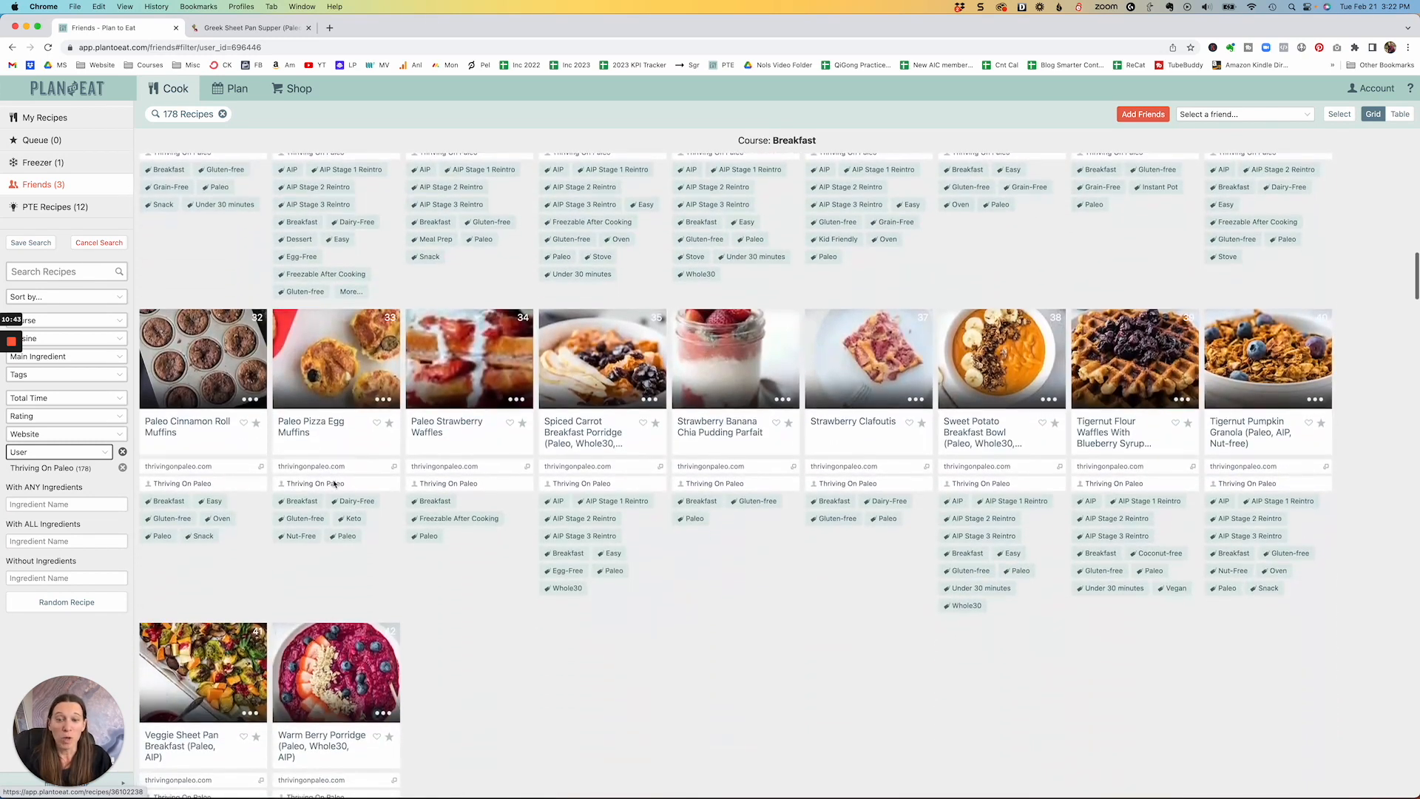
pyautogui.scroll(3)
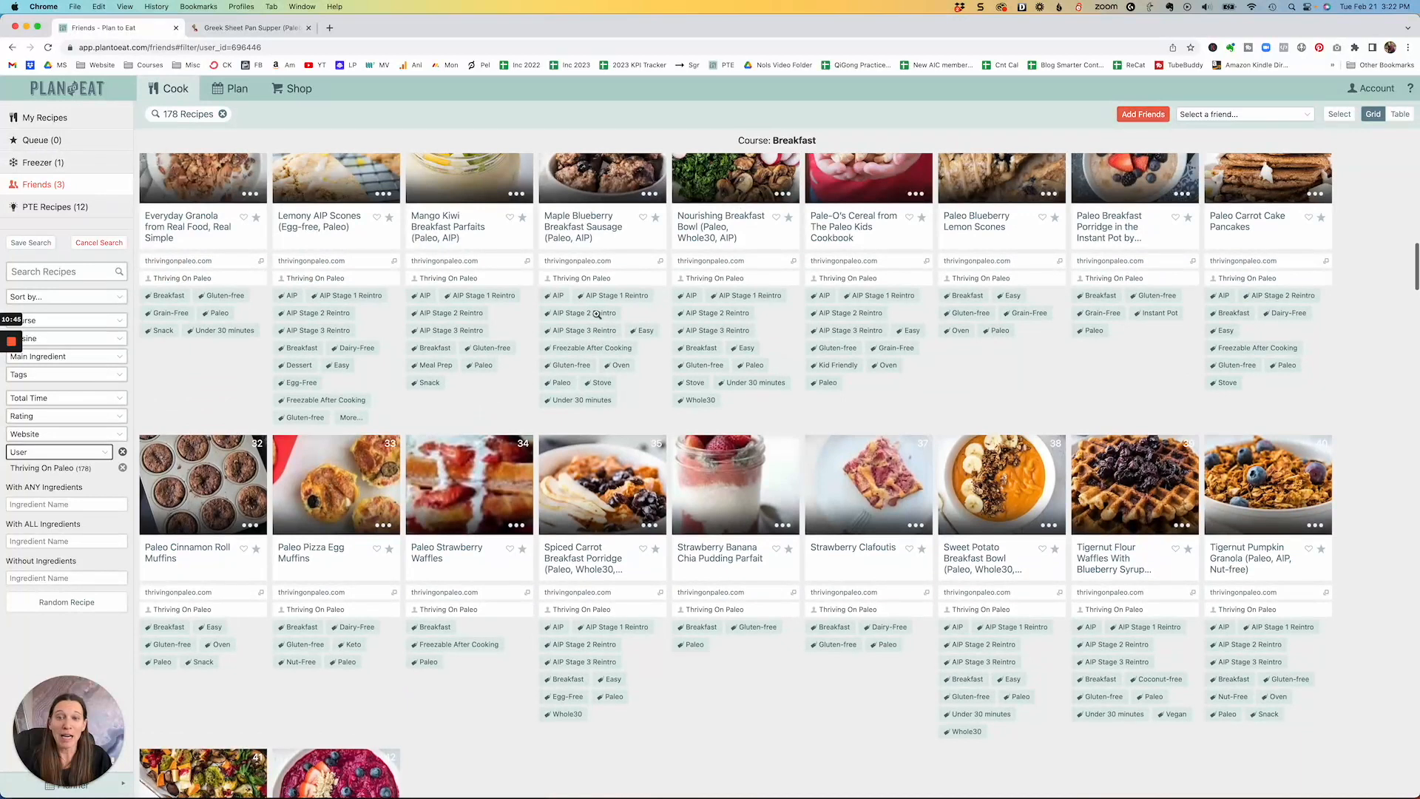
pyautogui.moveTo(585, 362)
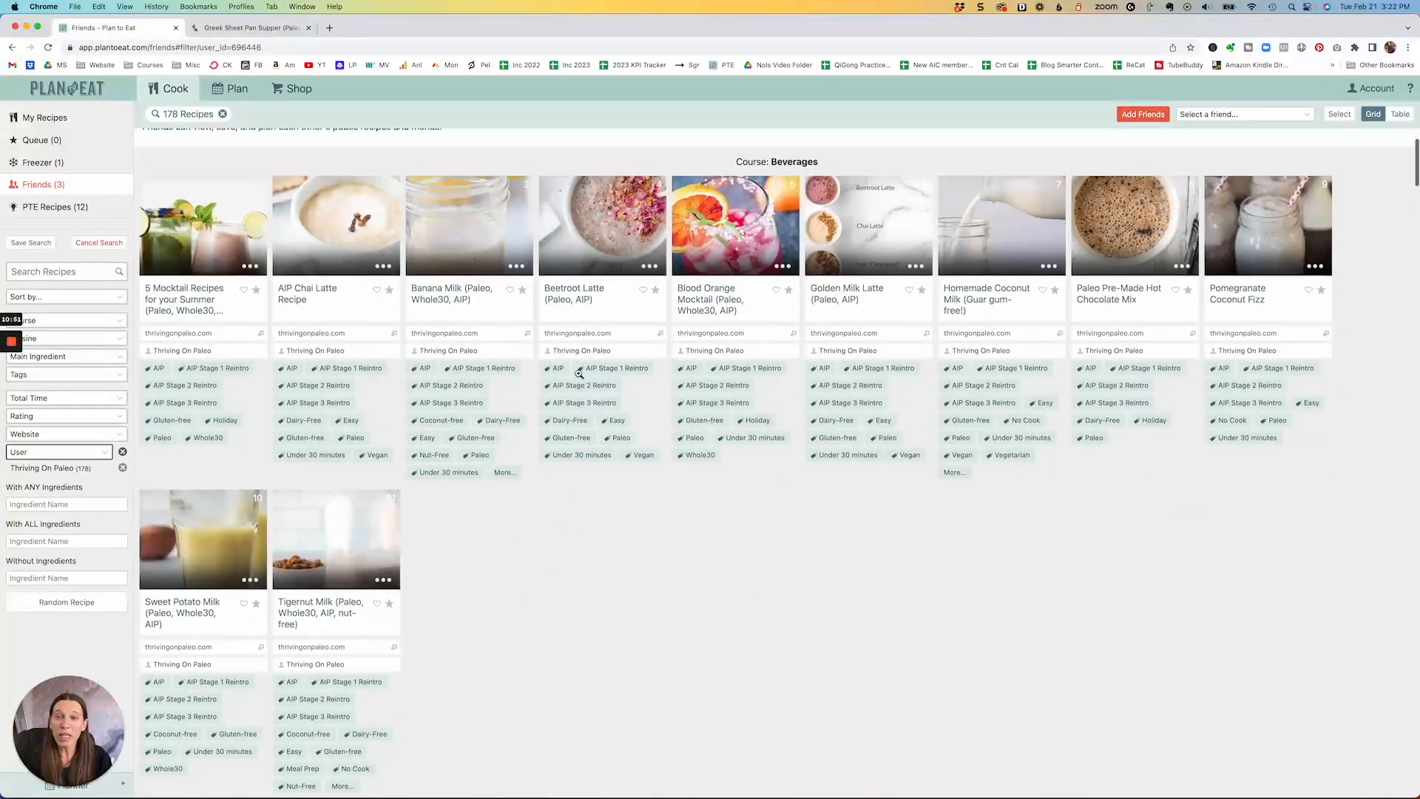
pyautogui.click(43, 116)
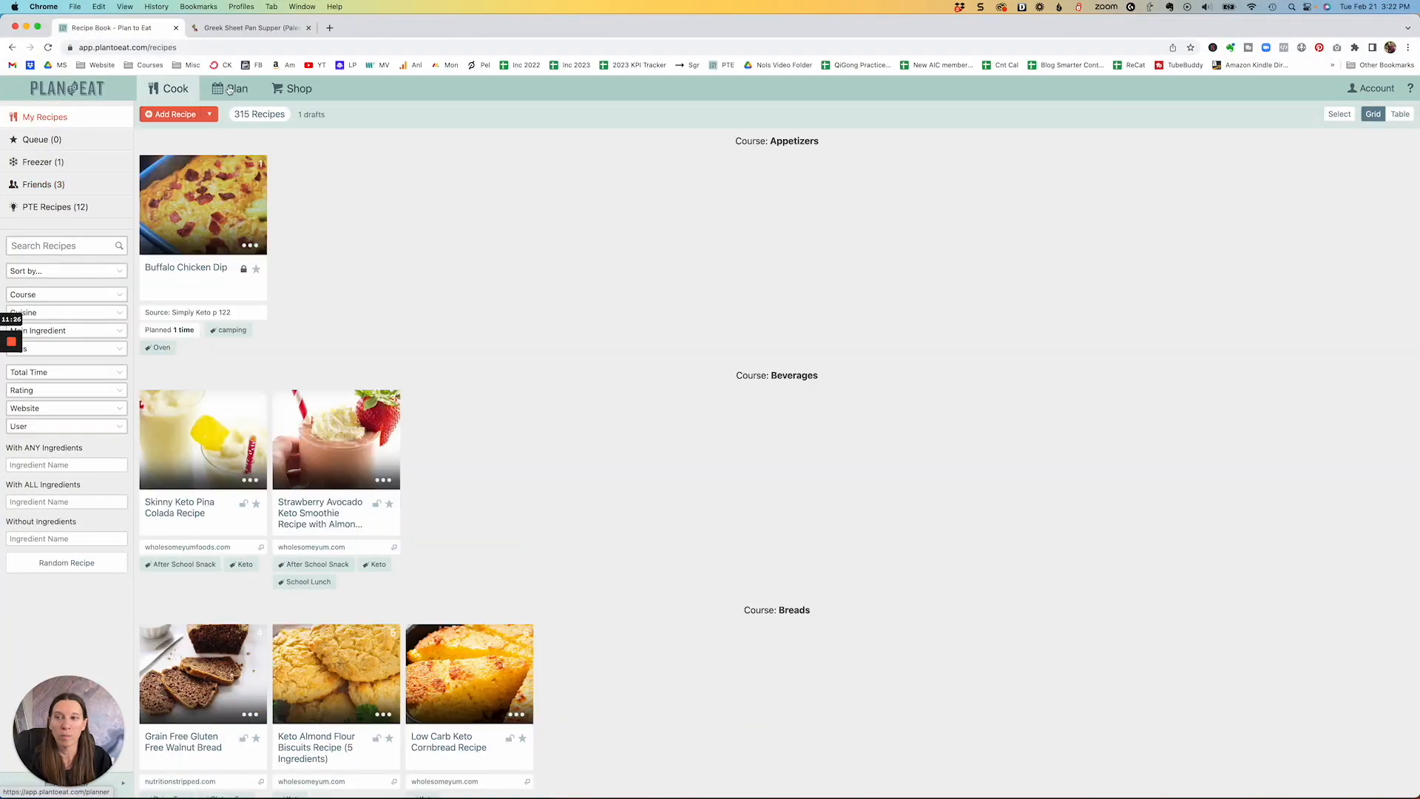
pyautogui.click(237, 88)
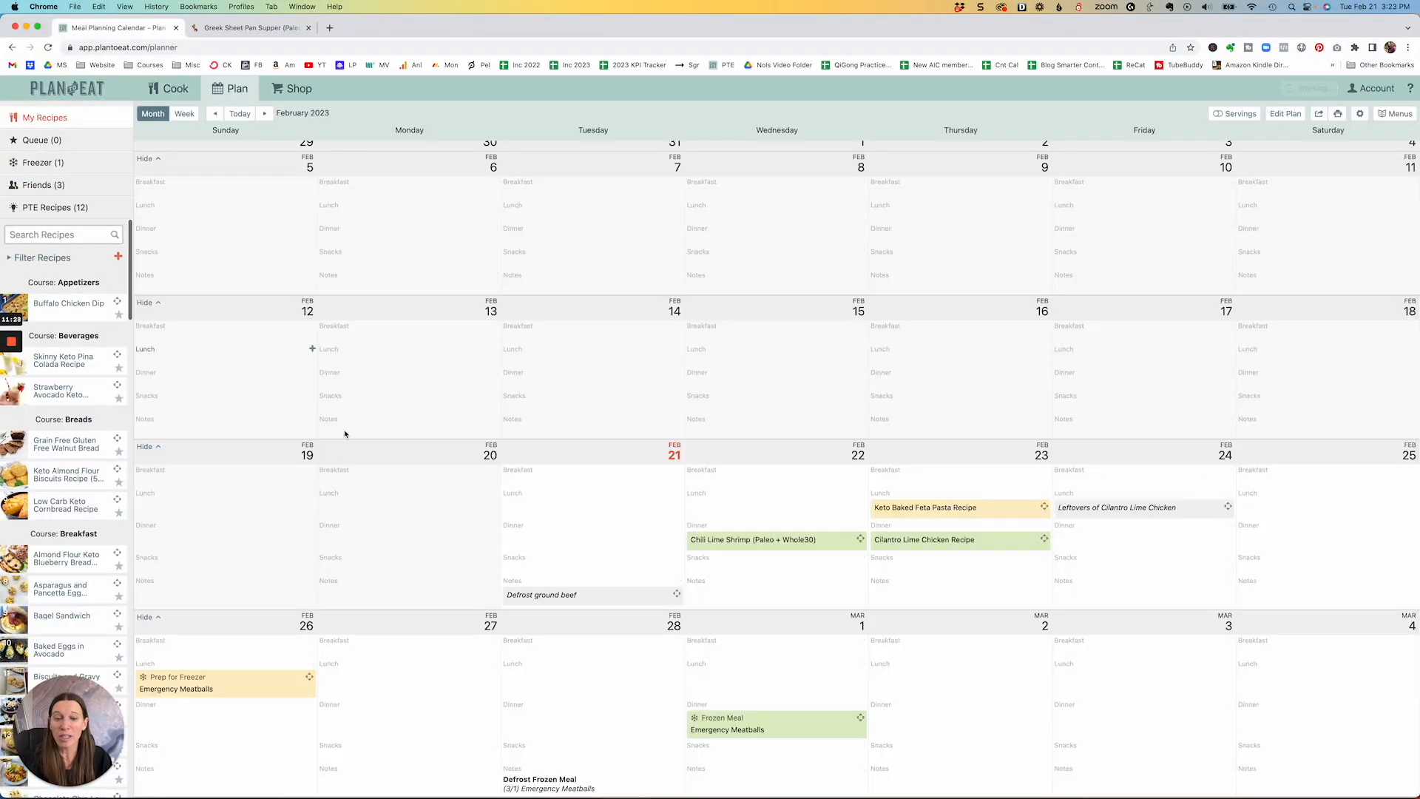